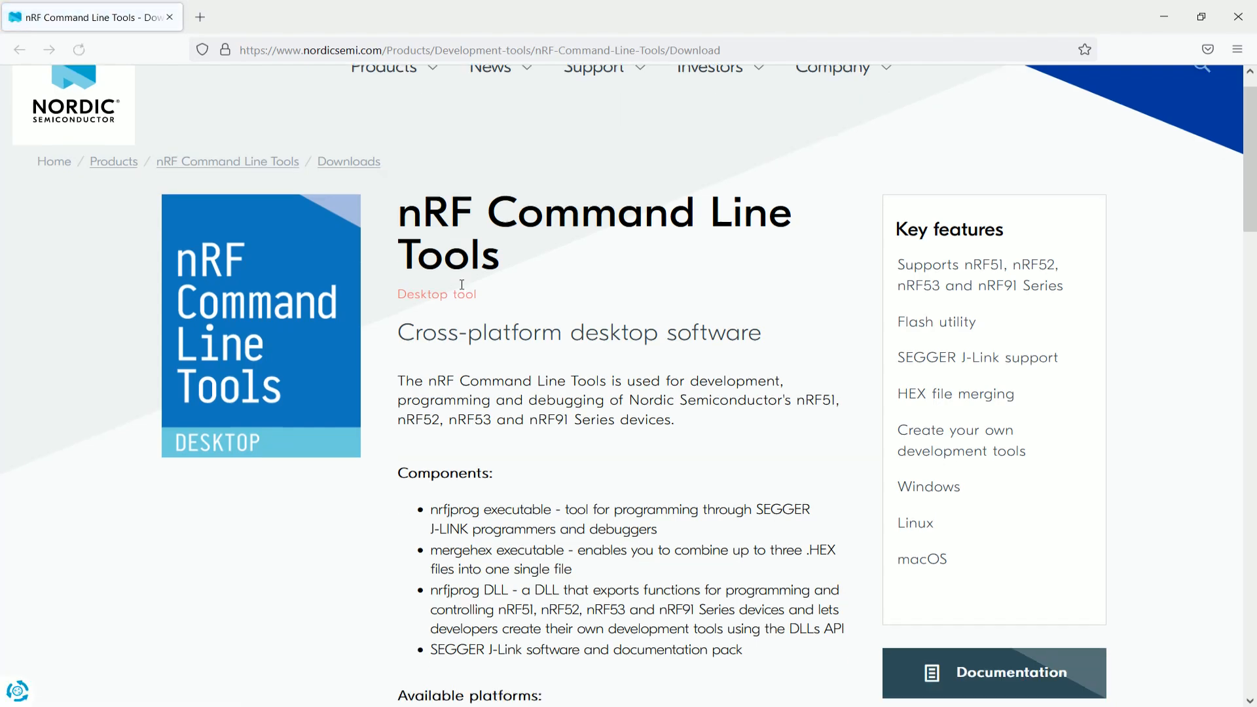
Step: Download nRF-Command-Line-Tools-10.14.0-x86.exe for Win32 and show it in the Downloads folder
left_click(272, 120)
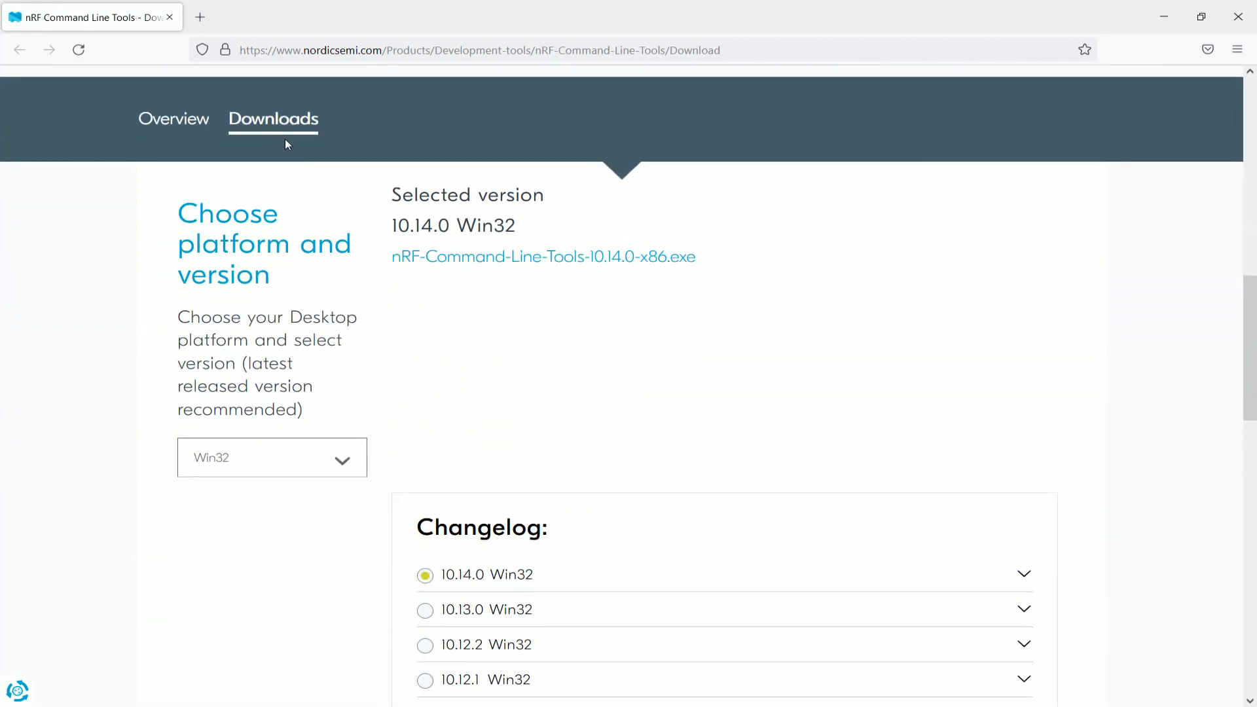
left_click(273, 458)
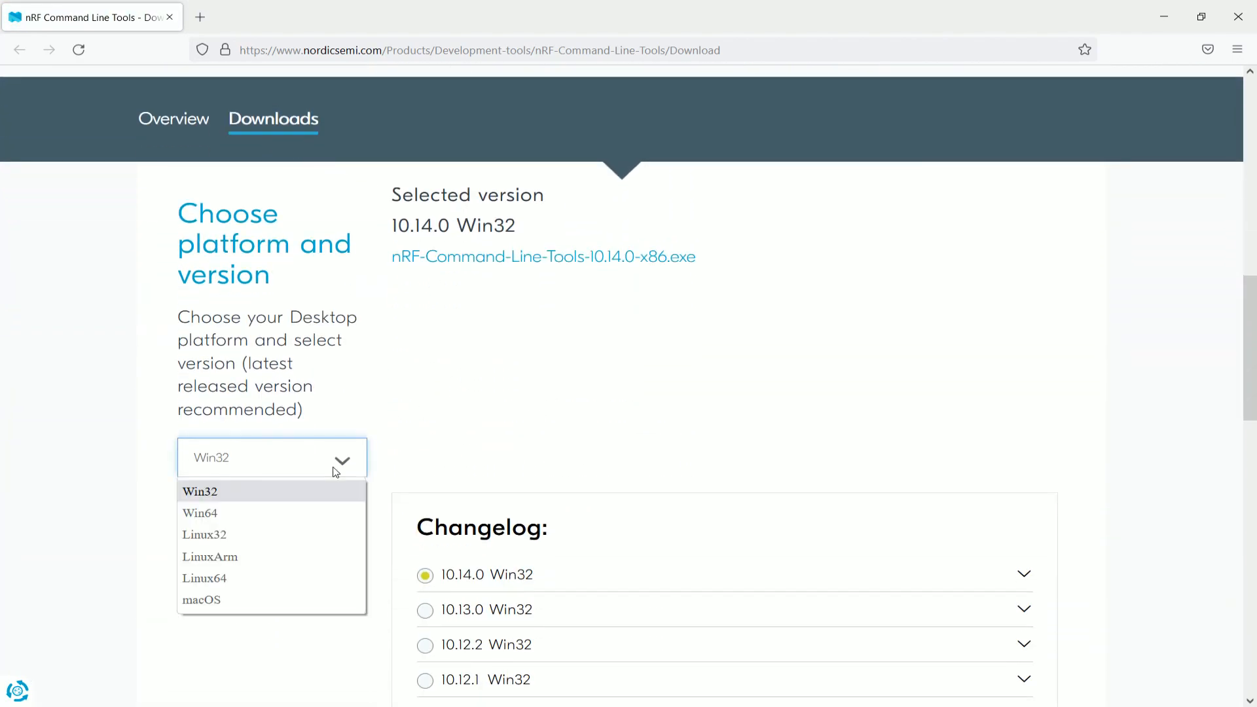
left_click(199, 491)
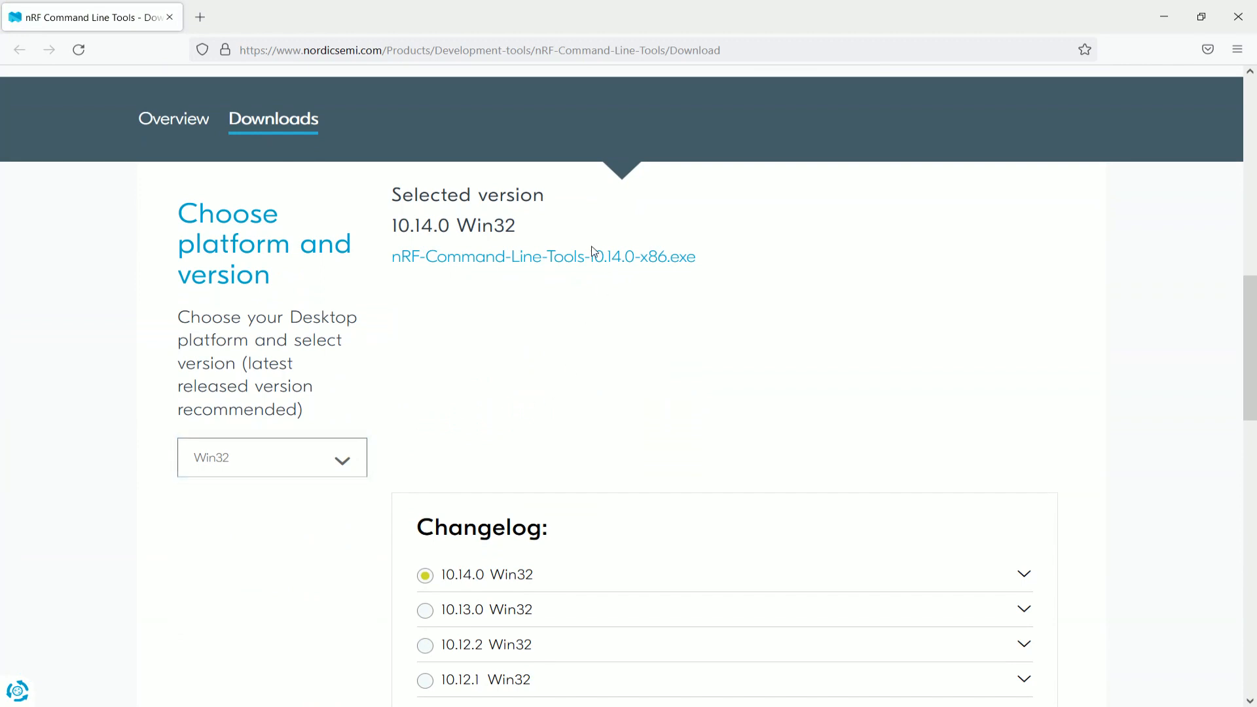
left_click(542, 257)
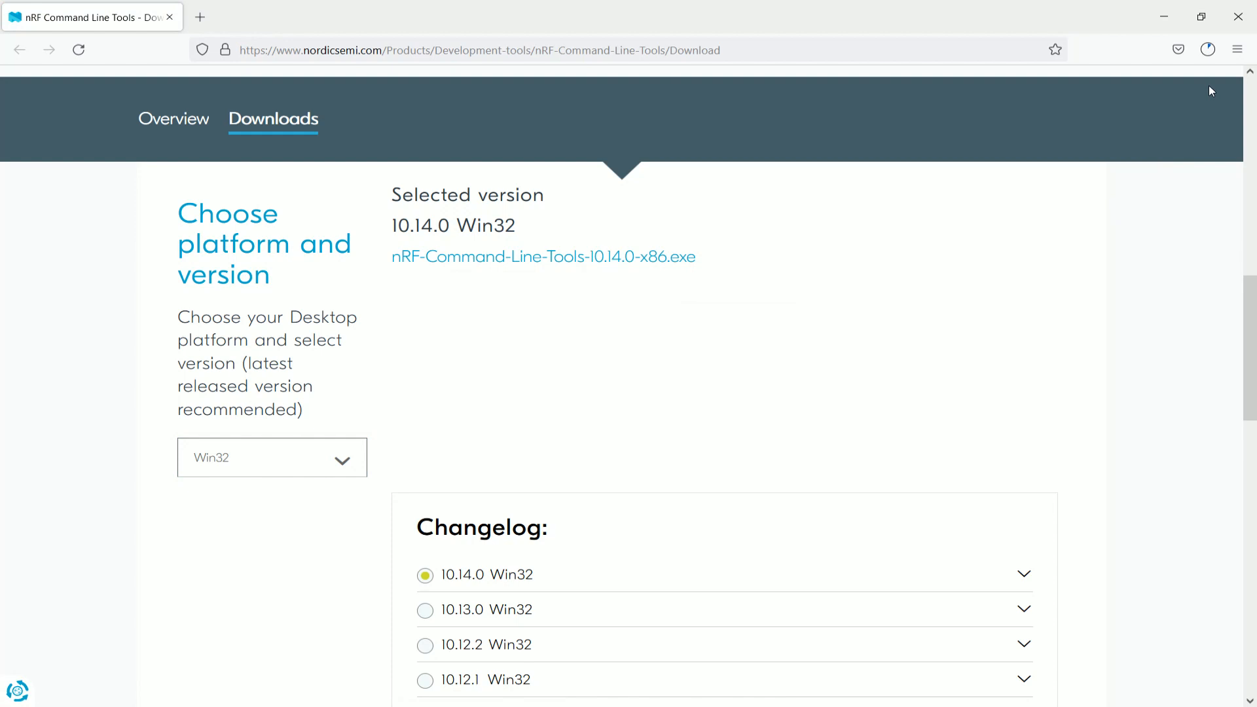
mouse_move(1205, 82)
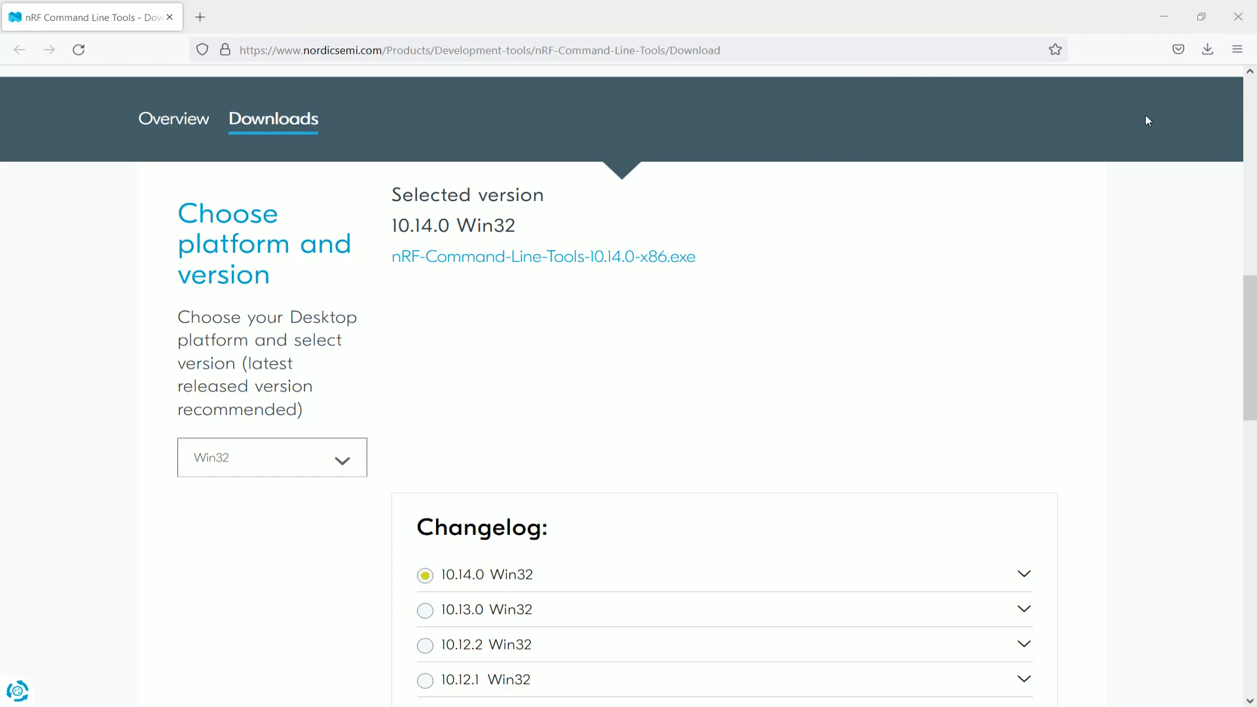
left_click(542, 257)
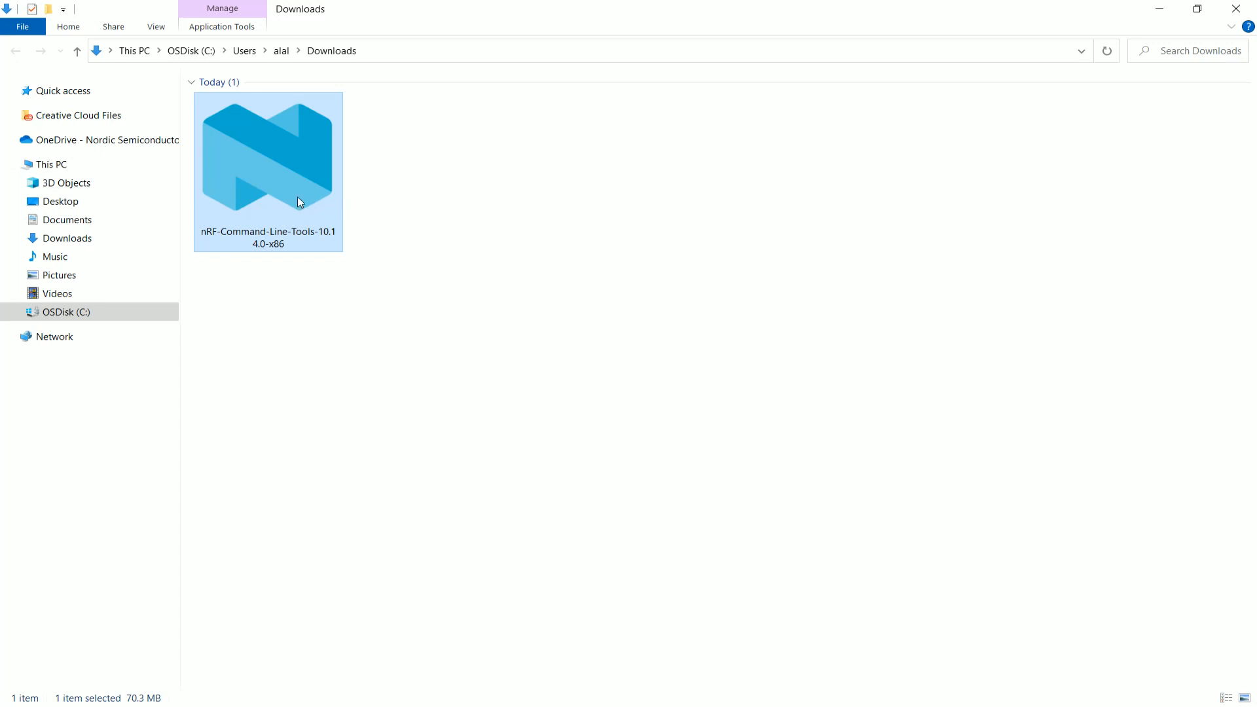
Step: Run the Command Line Tools installer, accept the license, install, then finish and close the wizard
double_click(267, 156)
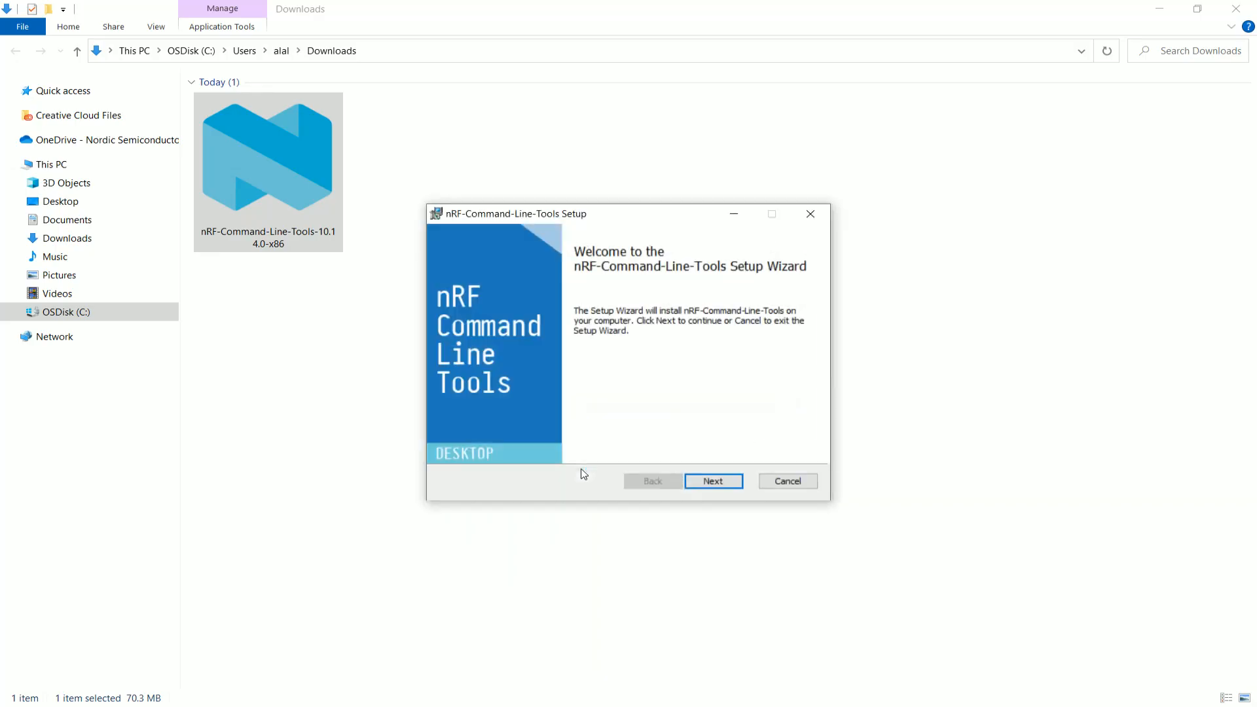
left_click(712, 481)
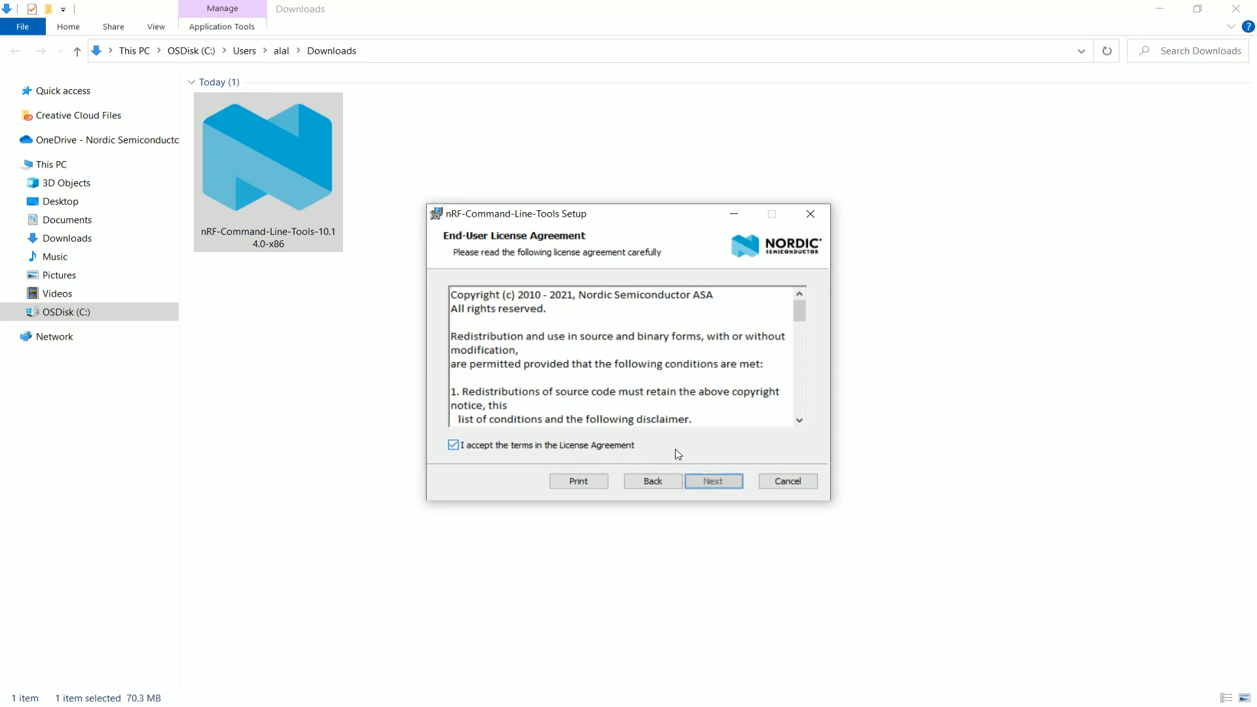
left_click(712, 481)
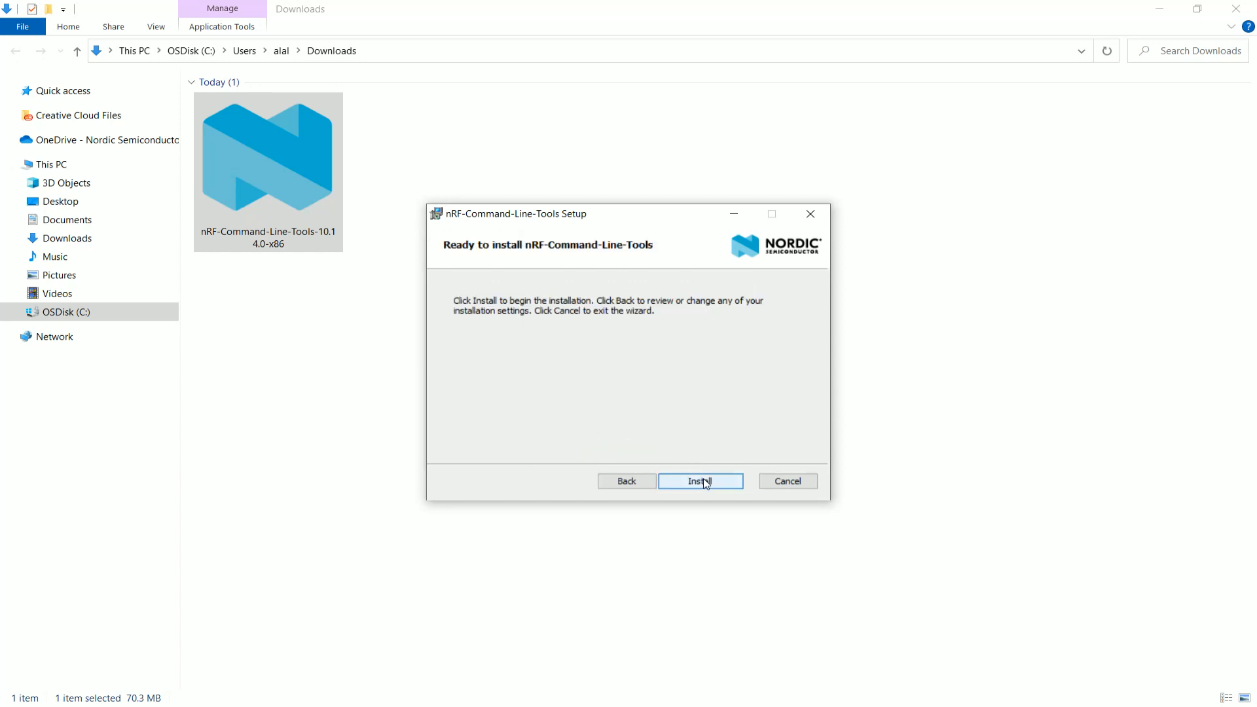
left_click(699, 480)
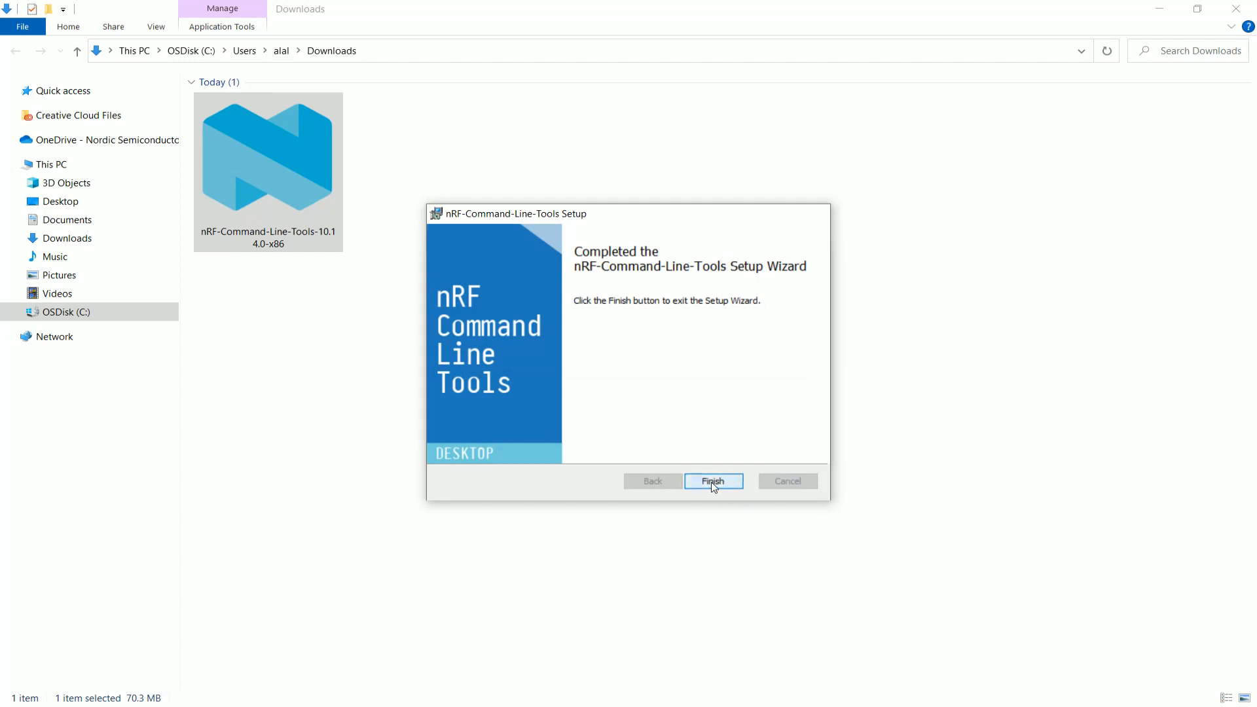
left_click(713, 481)
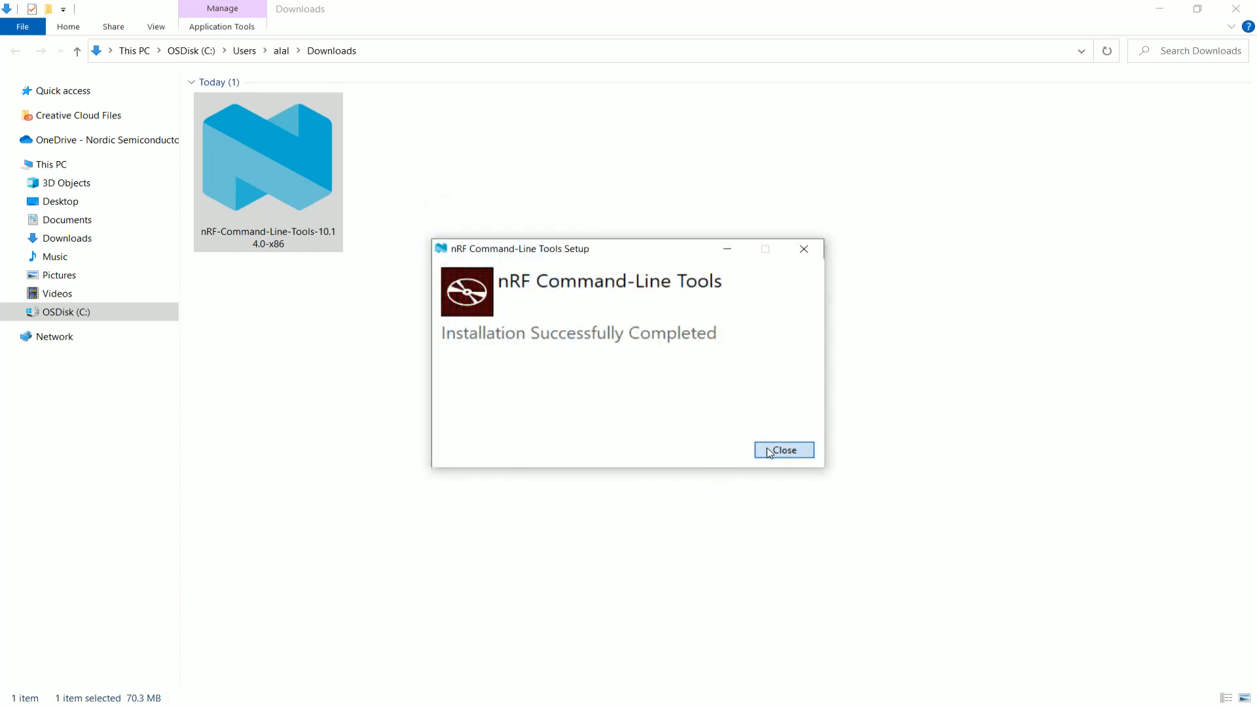
left_click(783, 449)
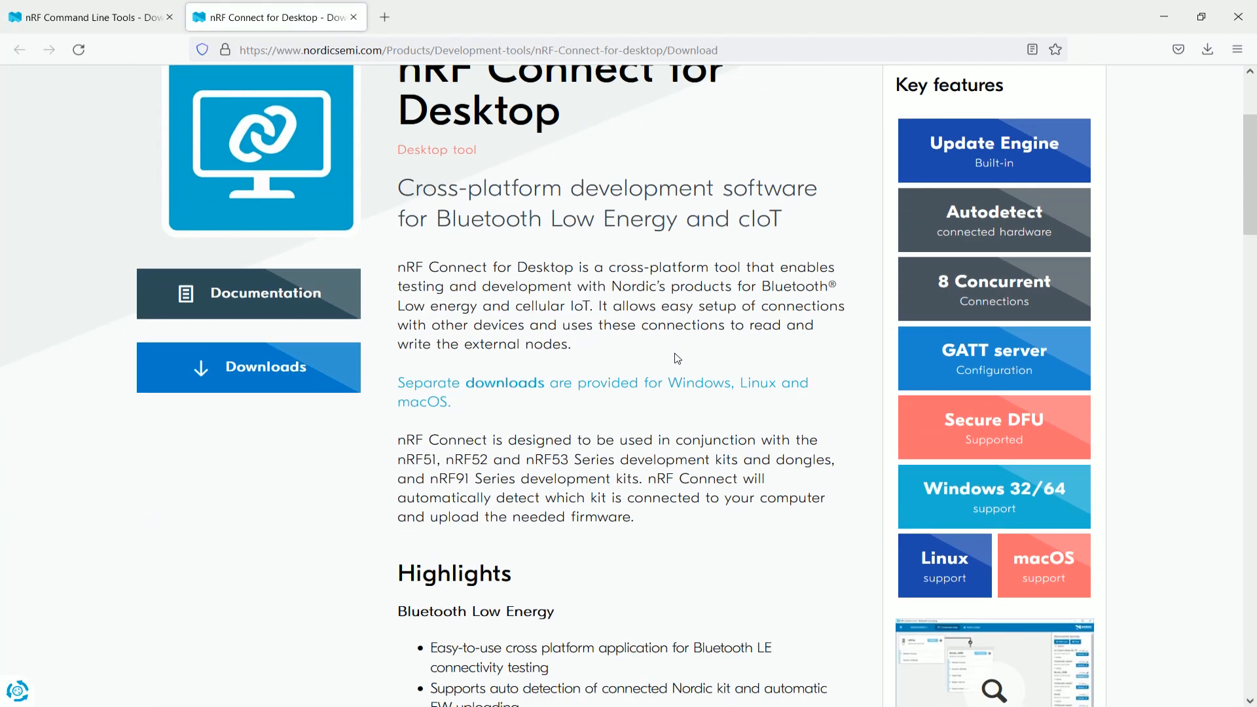
Step: Save nrfconnect-setup-3.7.1-ia32.exe to disk and show it in the Downloads folder
left_click(247, 366)
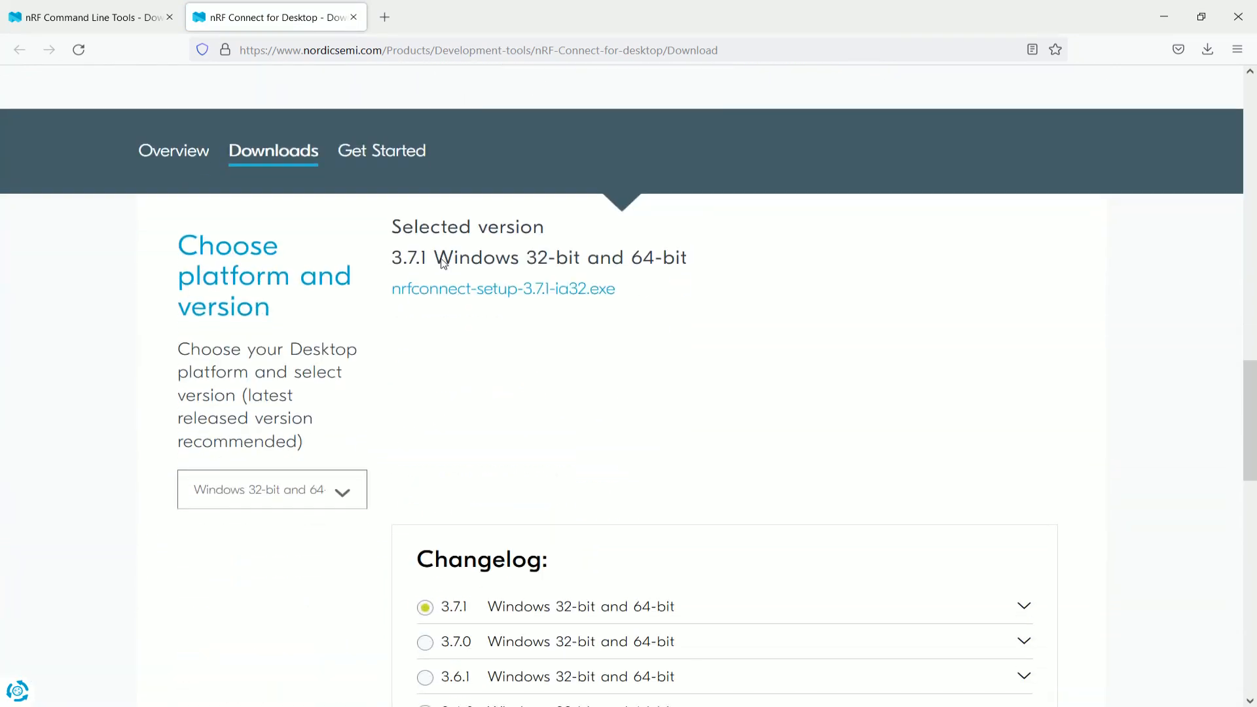
scroll("down", 3)
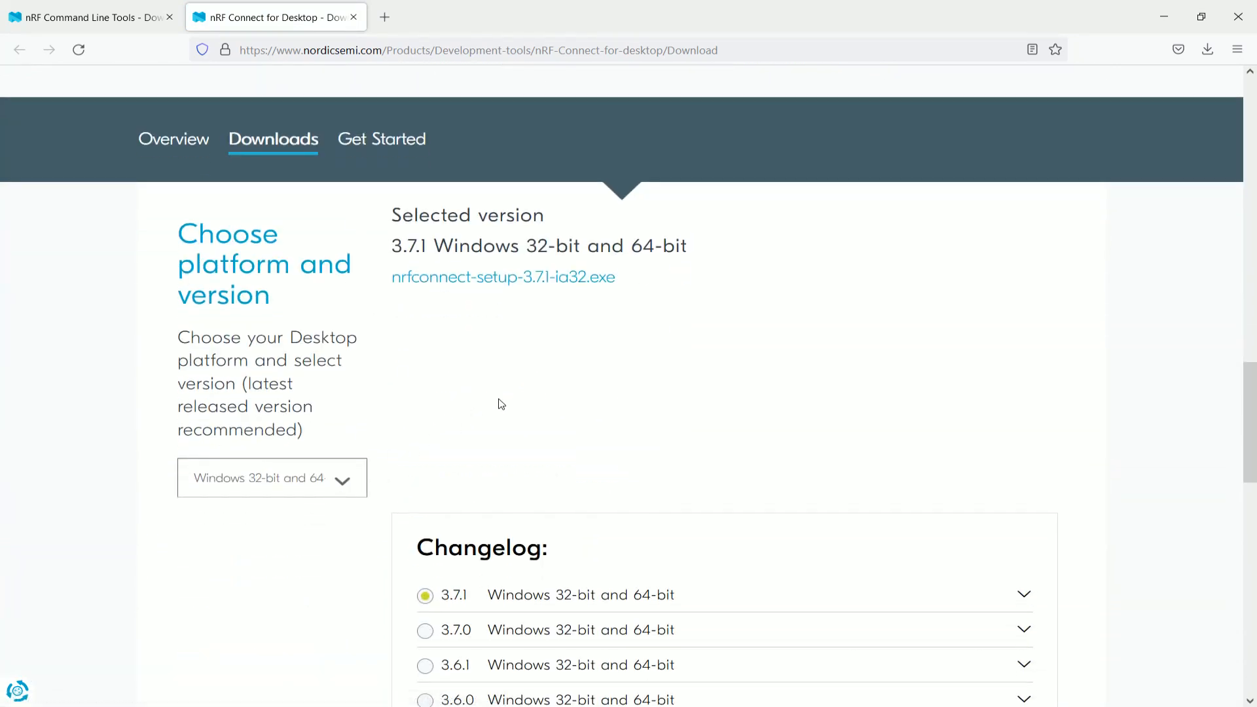
mouse_move(352, 485)
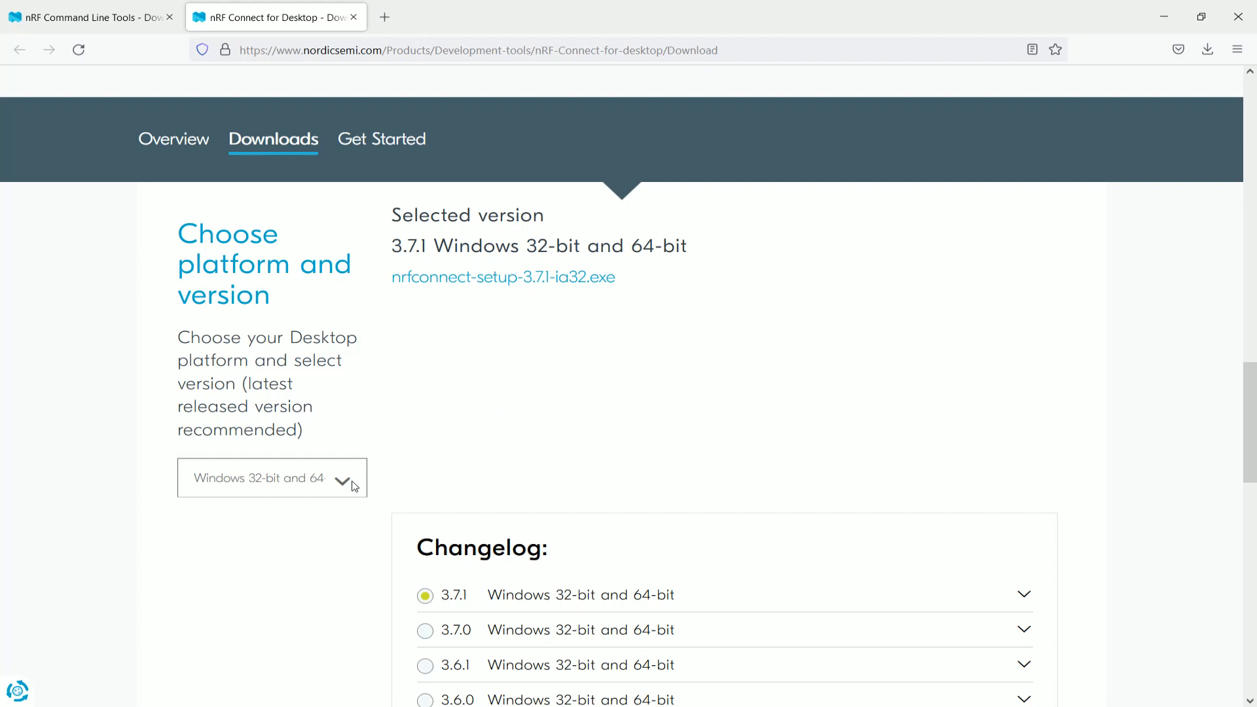
mouse_move(465, 288)
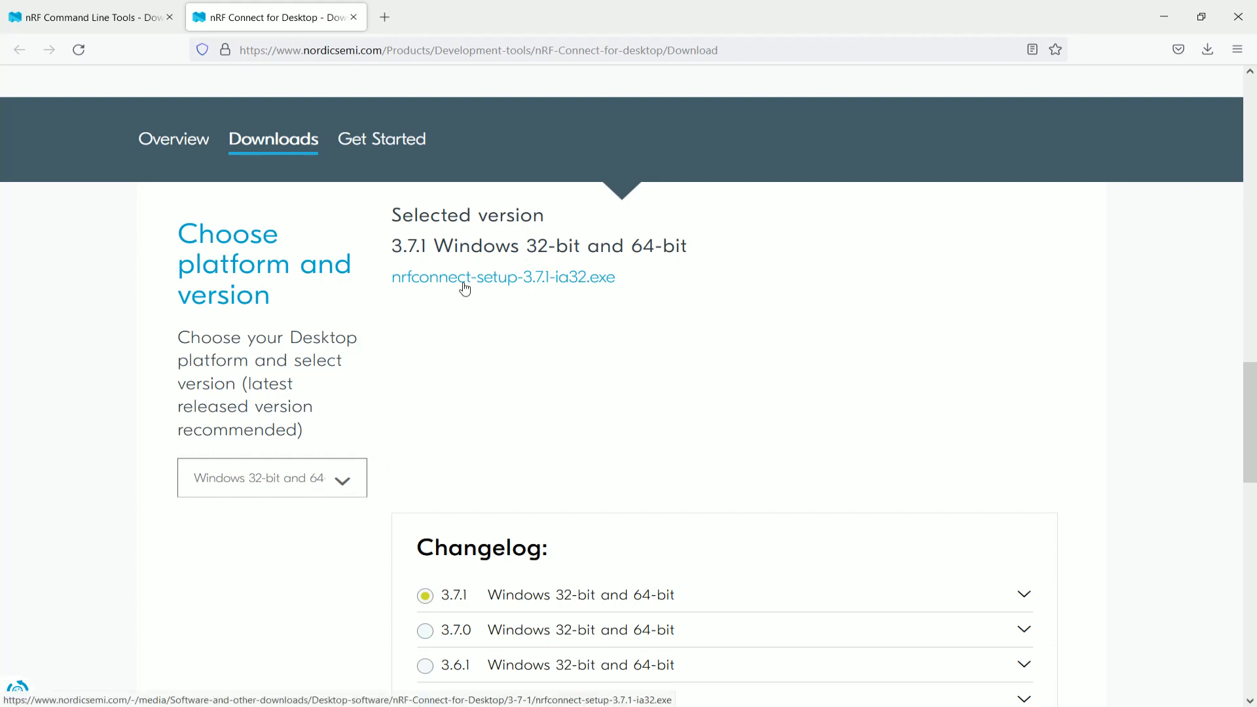
left_click(502, 276)
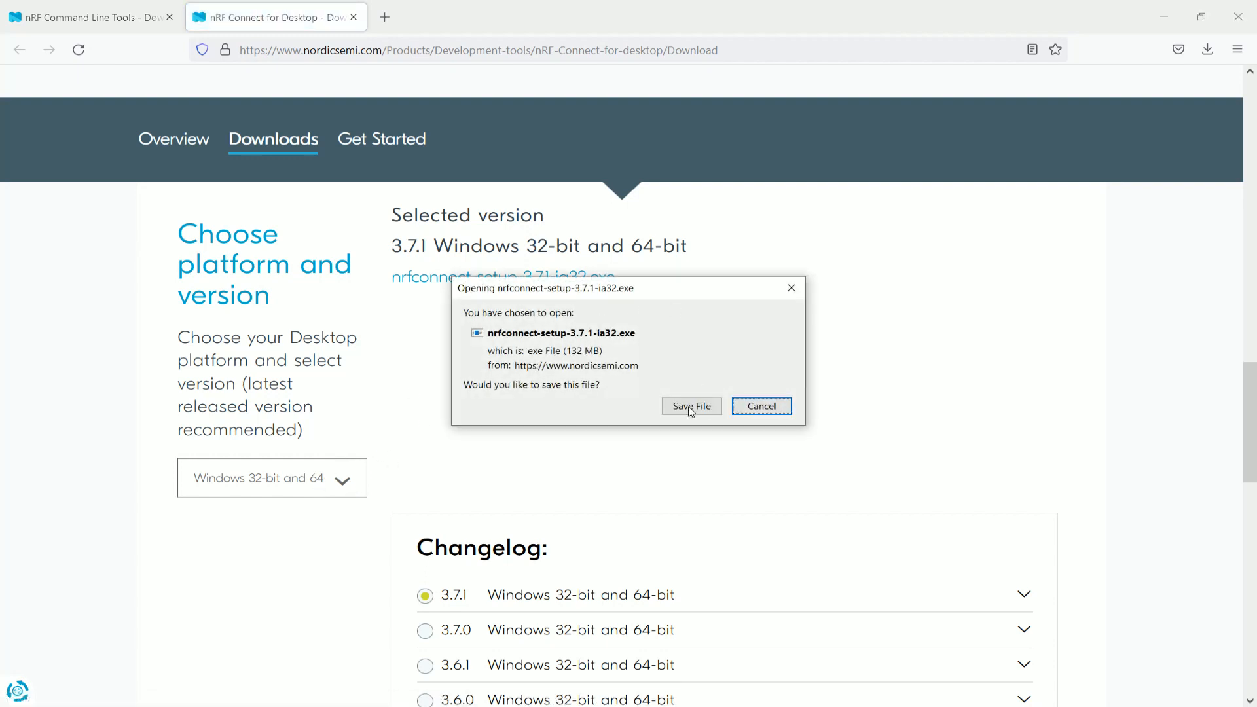
left_click(691, 405)
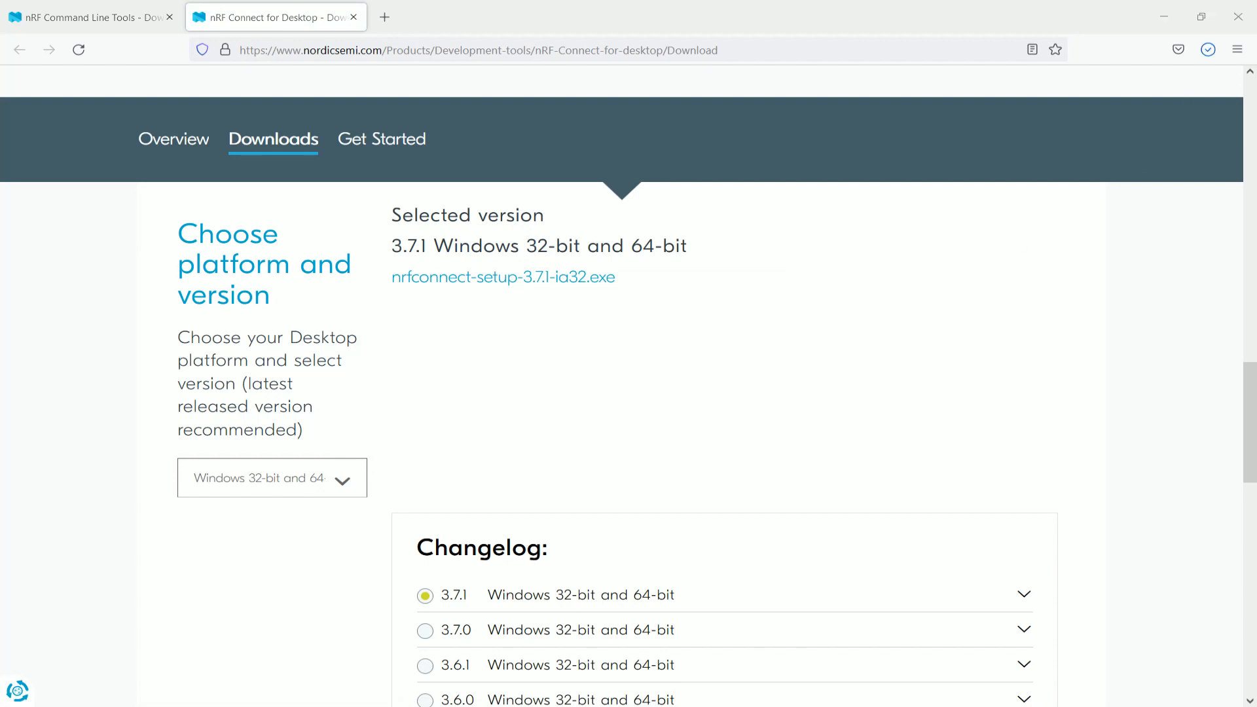
left_click(503, 276)
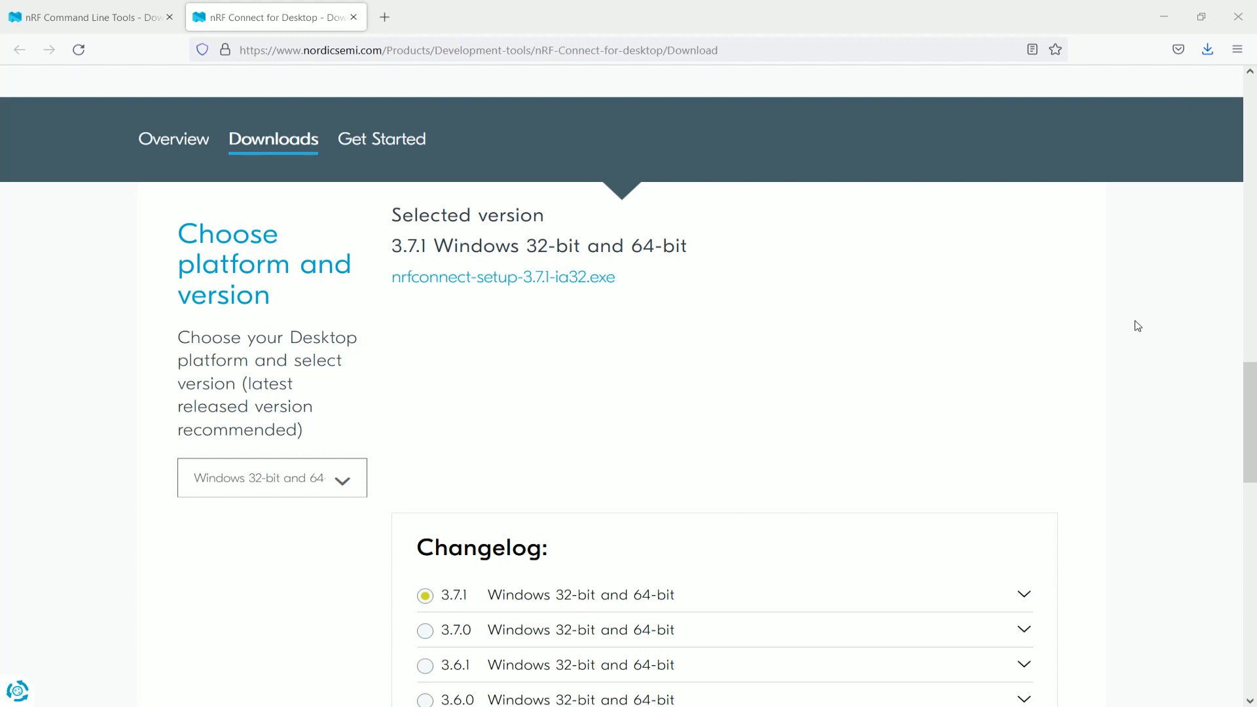
left_click(1205, 48)
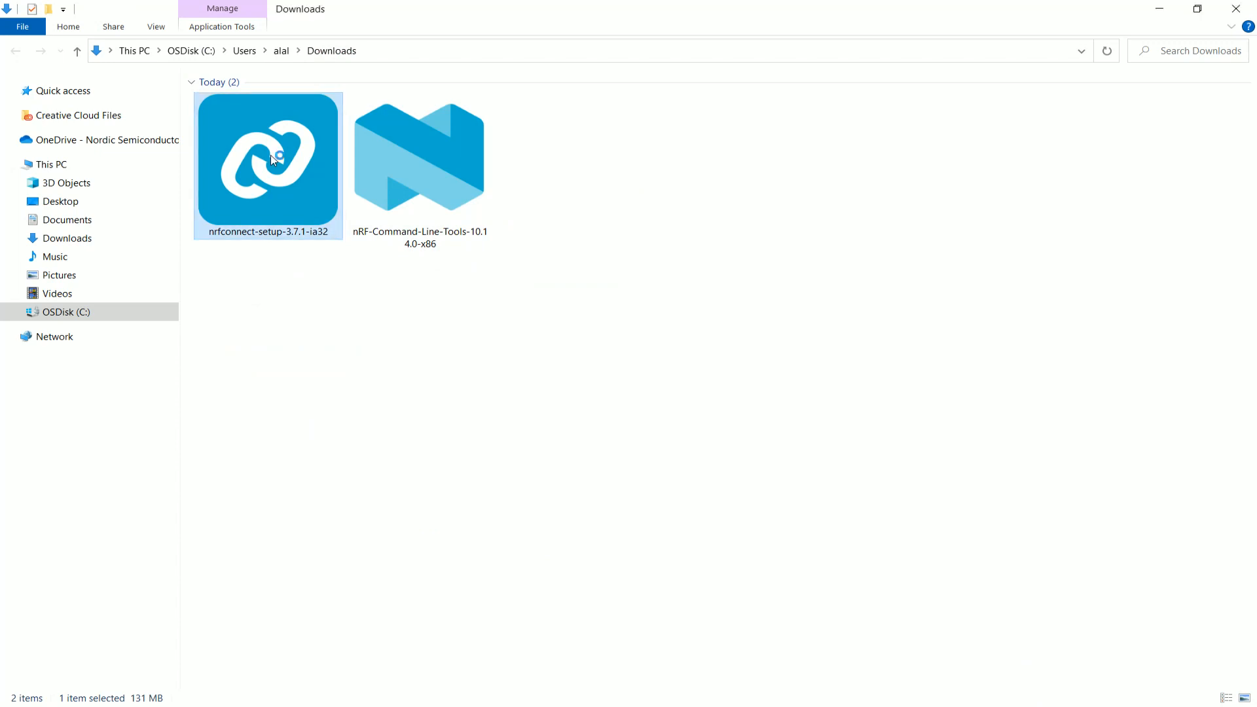
Step: Run nrfconnect-setup-3.7.1-ia32 to install, then launch nRF Connect for Desktop
double_click(267, 165)
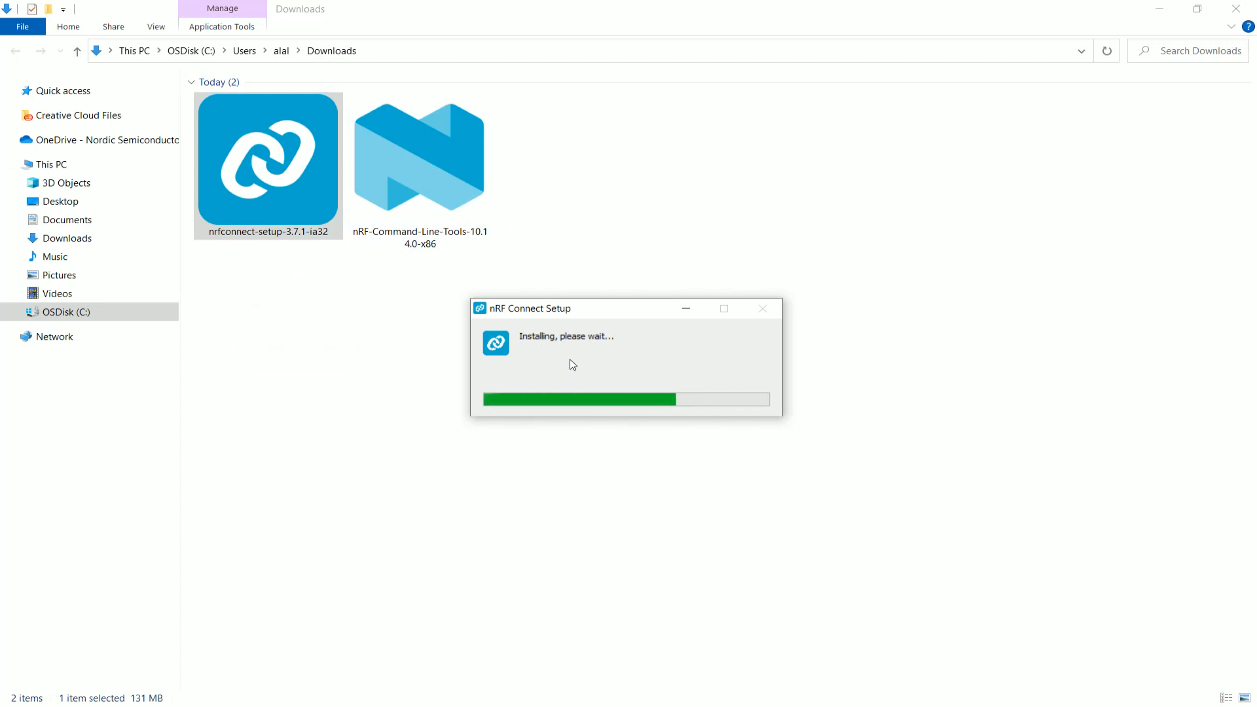
mouse_move(559, 472)
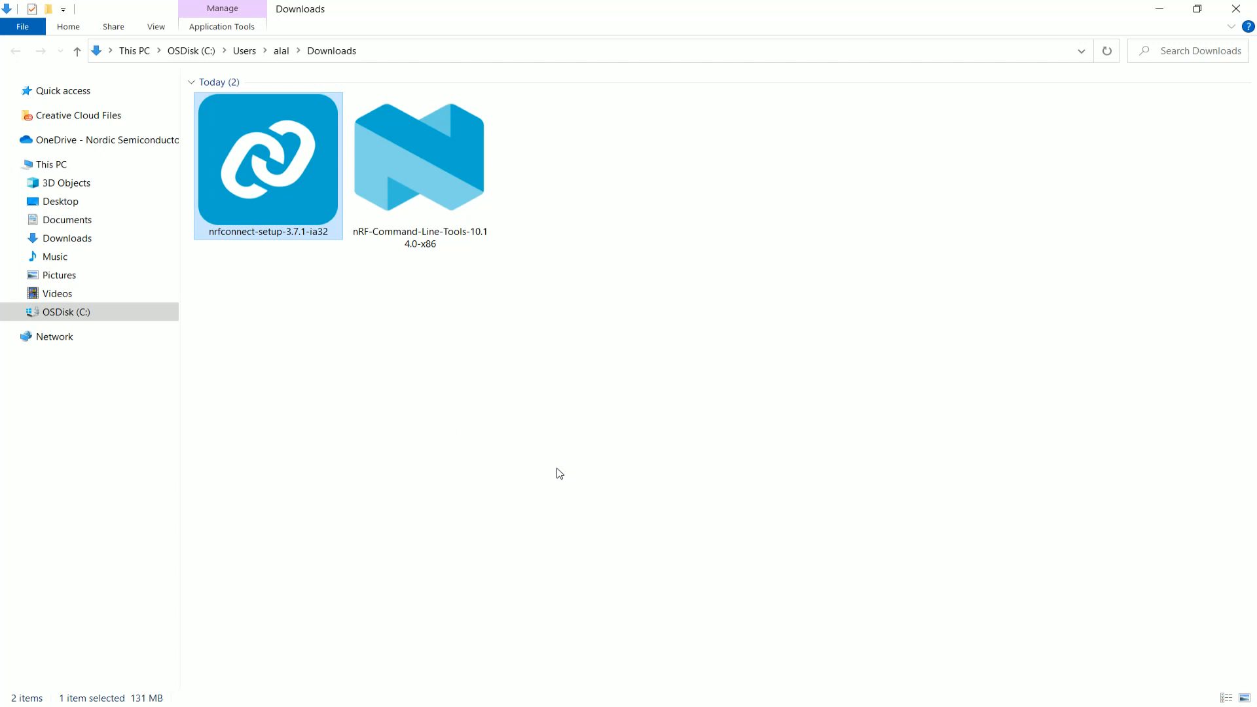
double_click(267, 152)
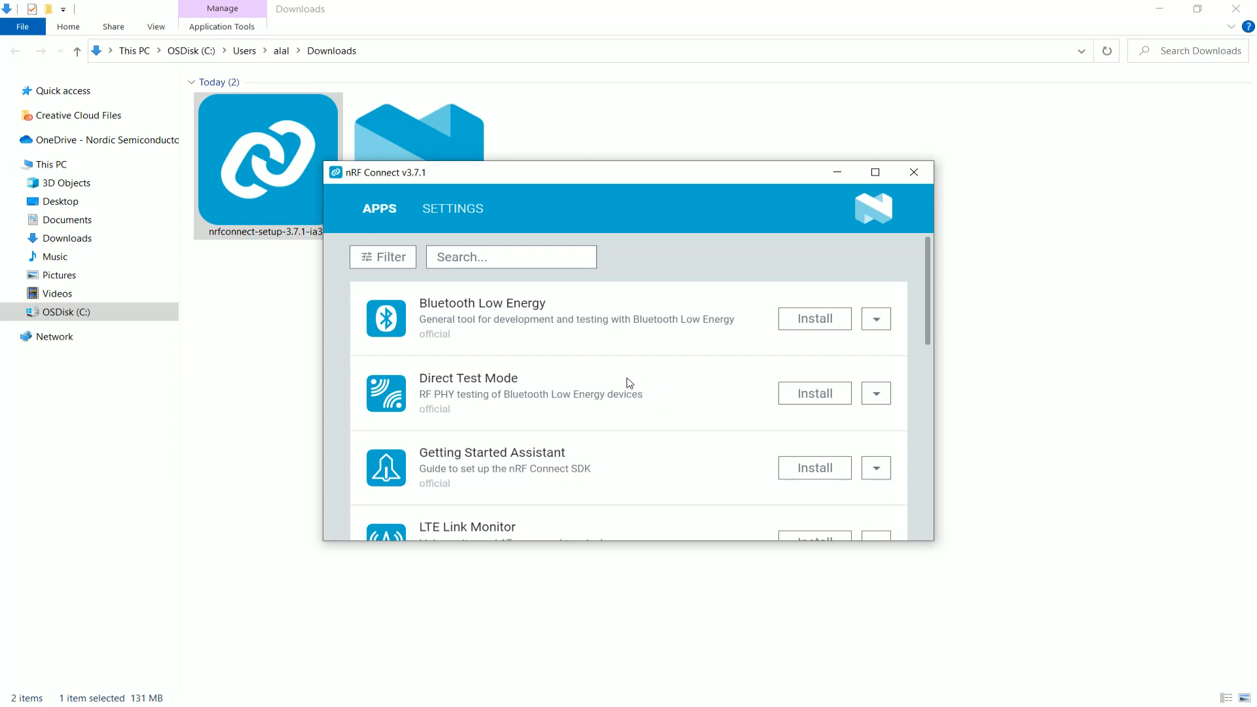
Step: Install the Toolchain Manager app from the Apps list and launch it
scroll("down", 3)
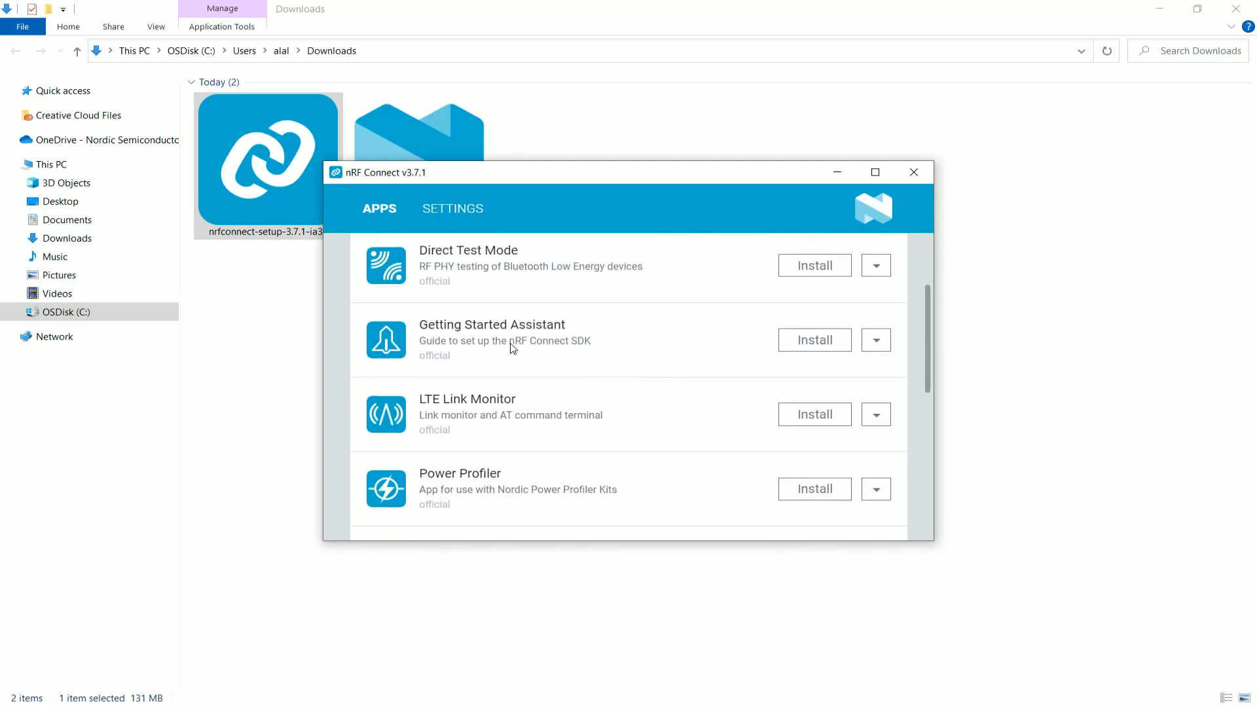
mouse_move(659, 384)
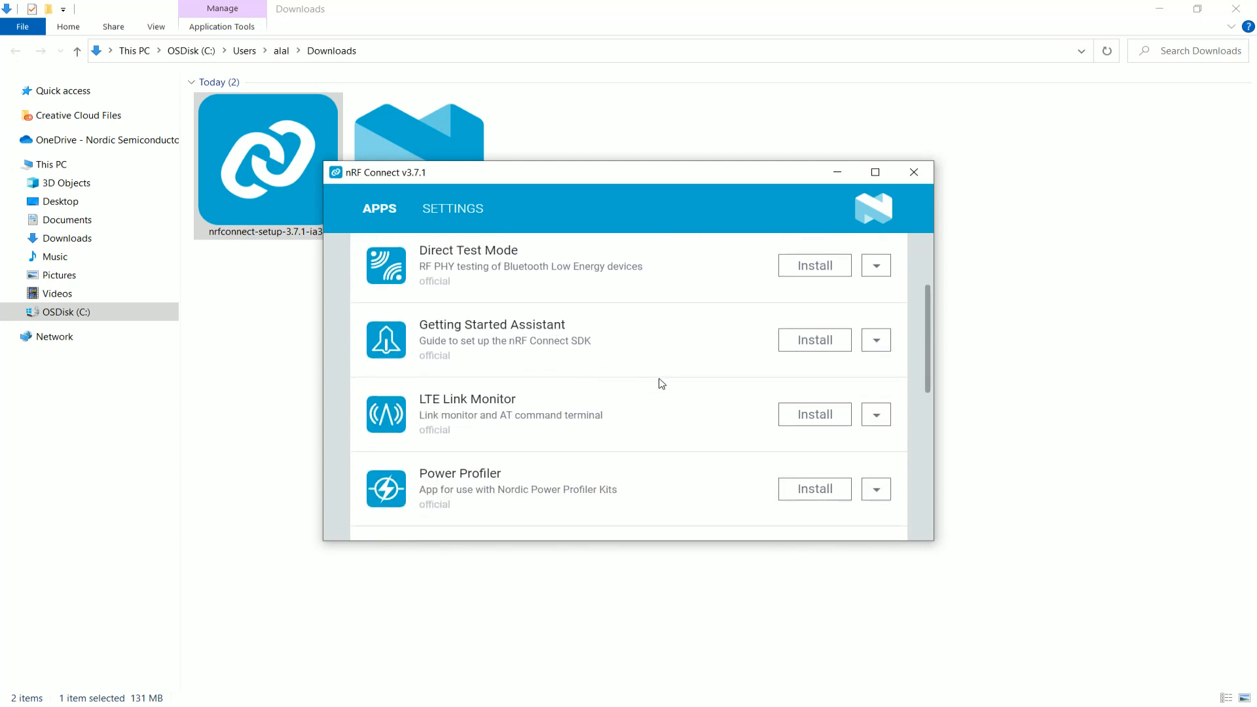
scroll("down", 3)
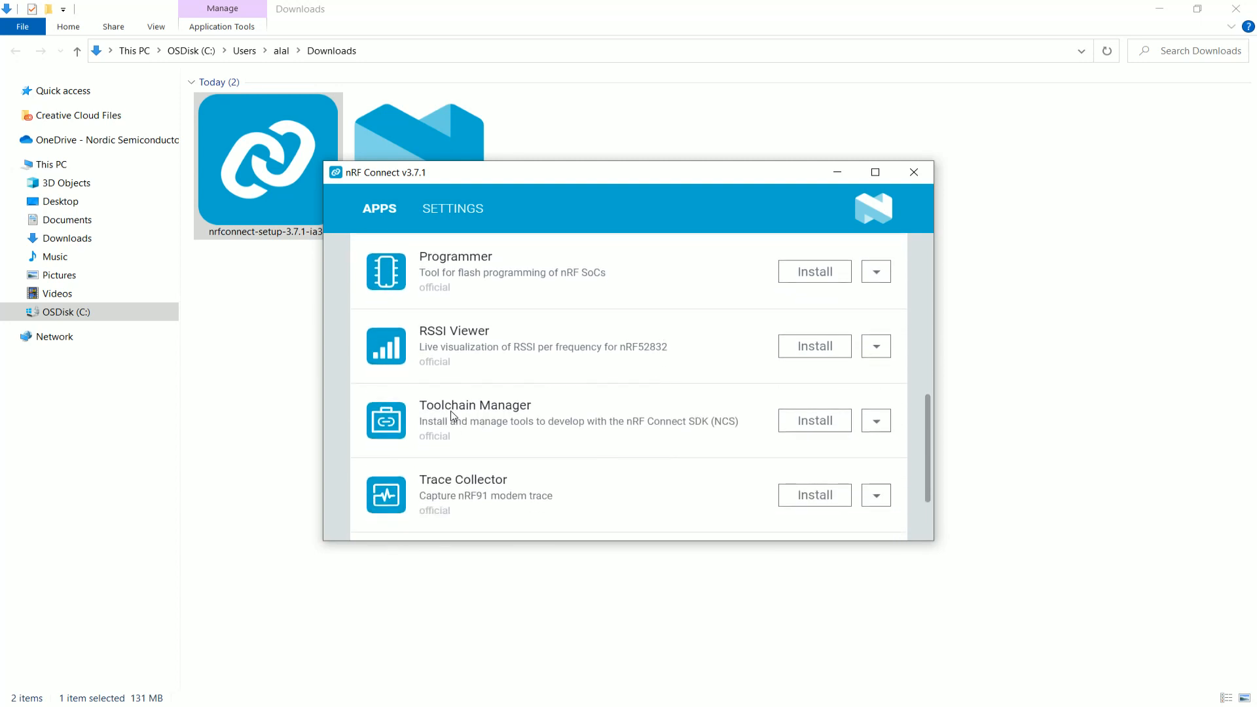
mouse_move(517, 425)
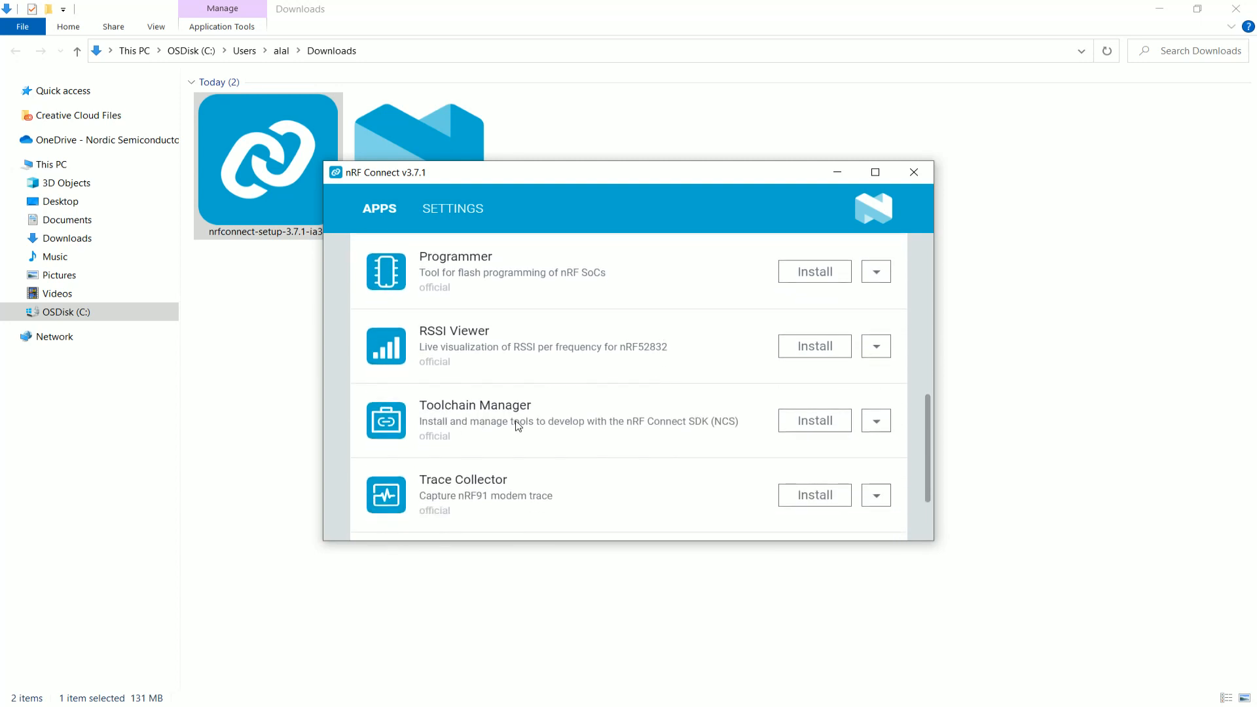
mouse_move(813, 420)
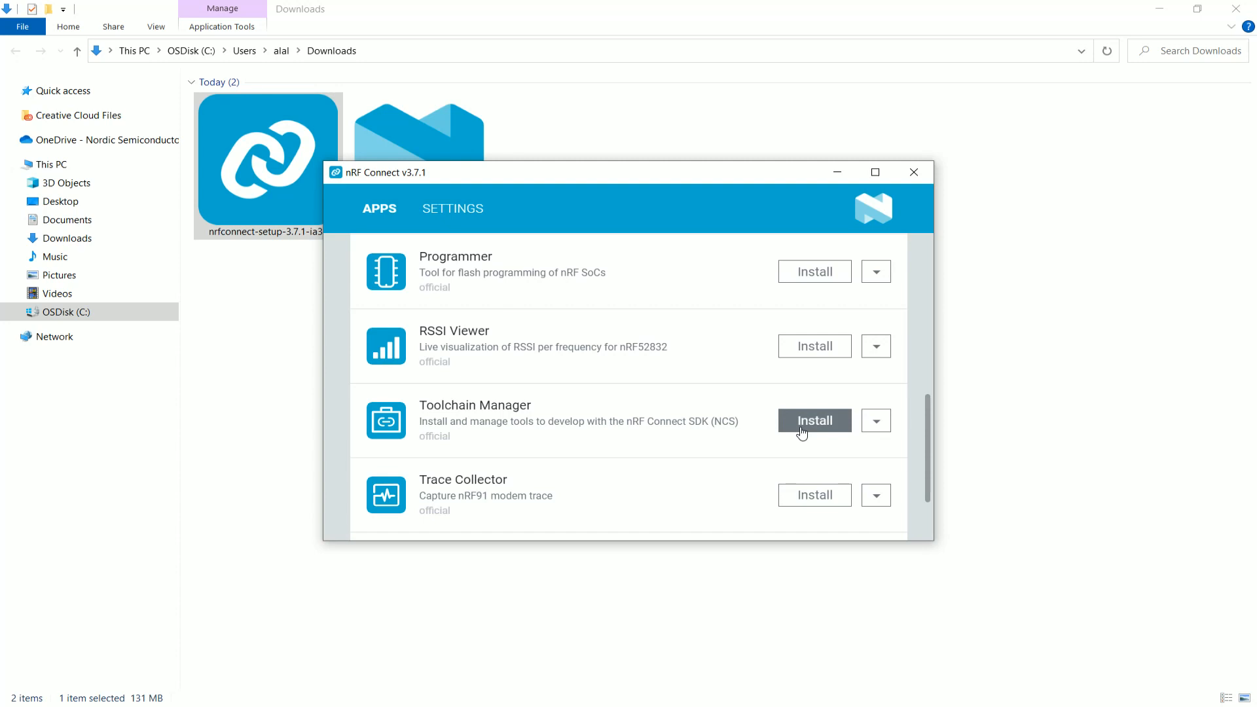
left_click(813, 420)
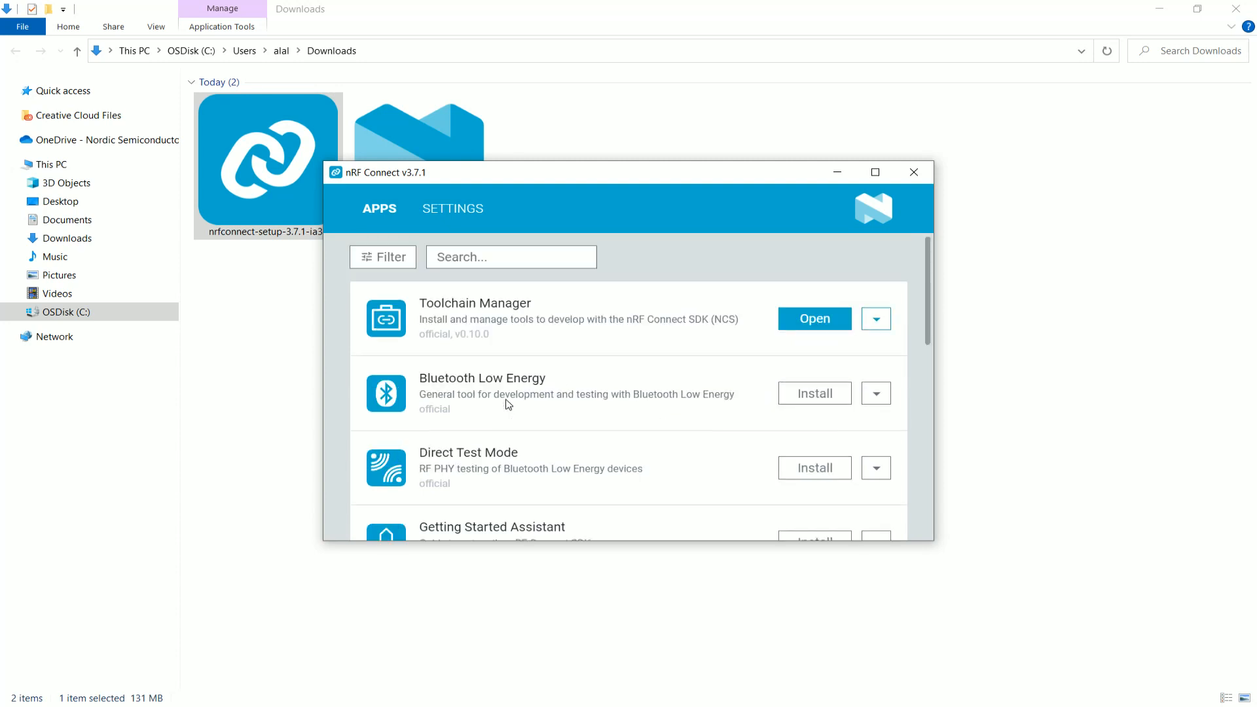
mouse_move(813, 318)
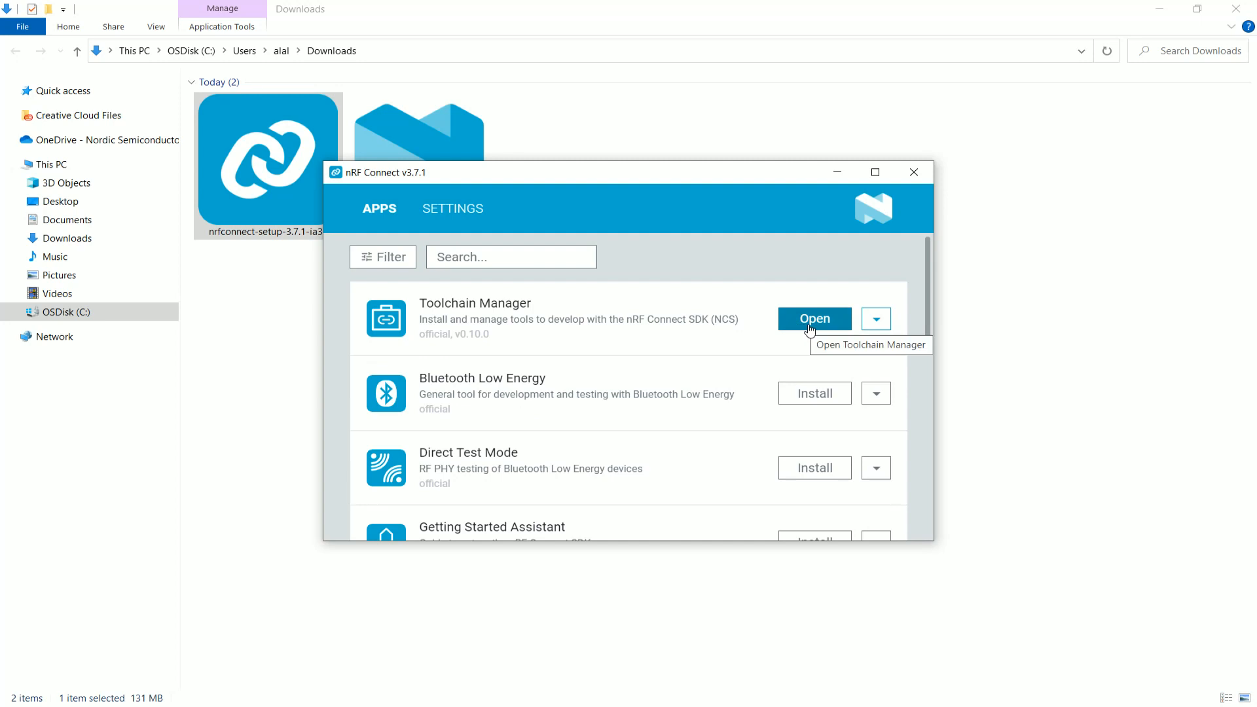
left_click(813, 318)
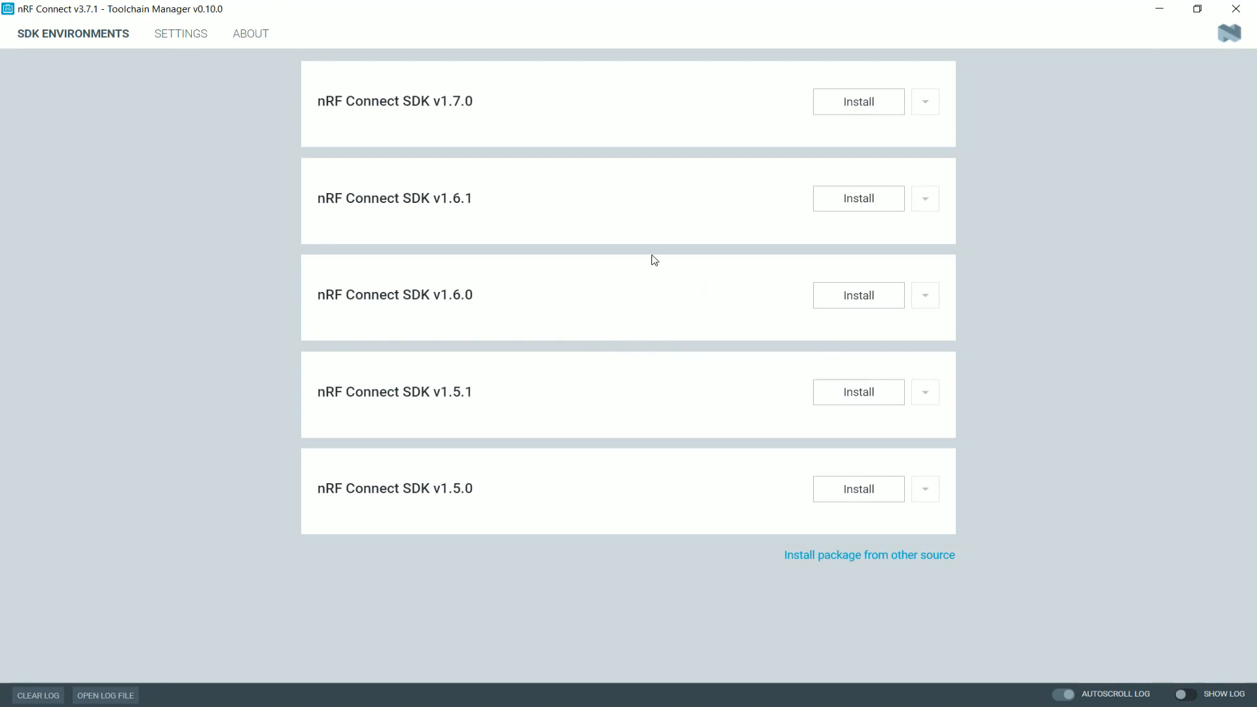
mouse_move(377, 102)
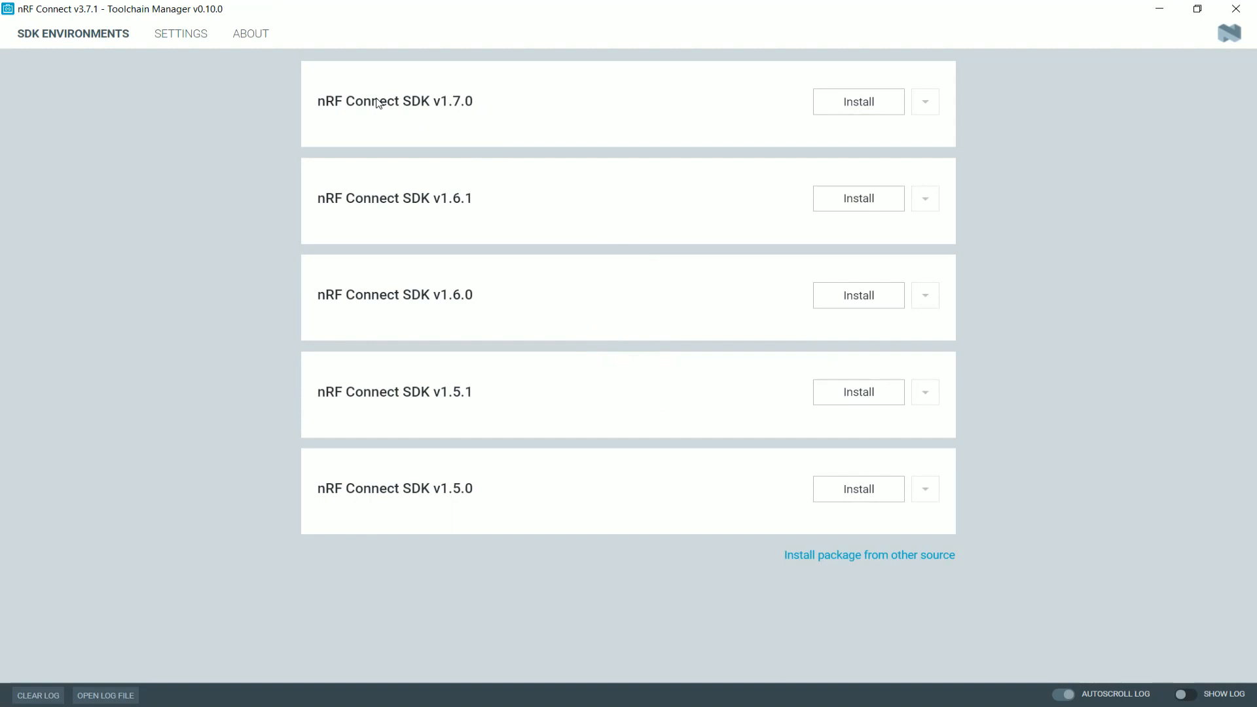
mouse_move(416, 105)
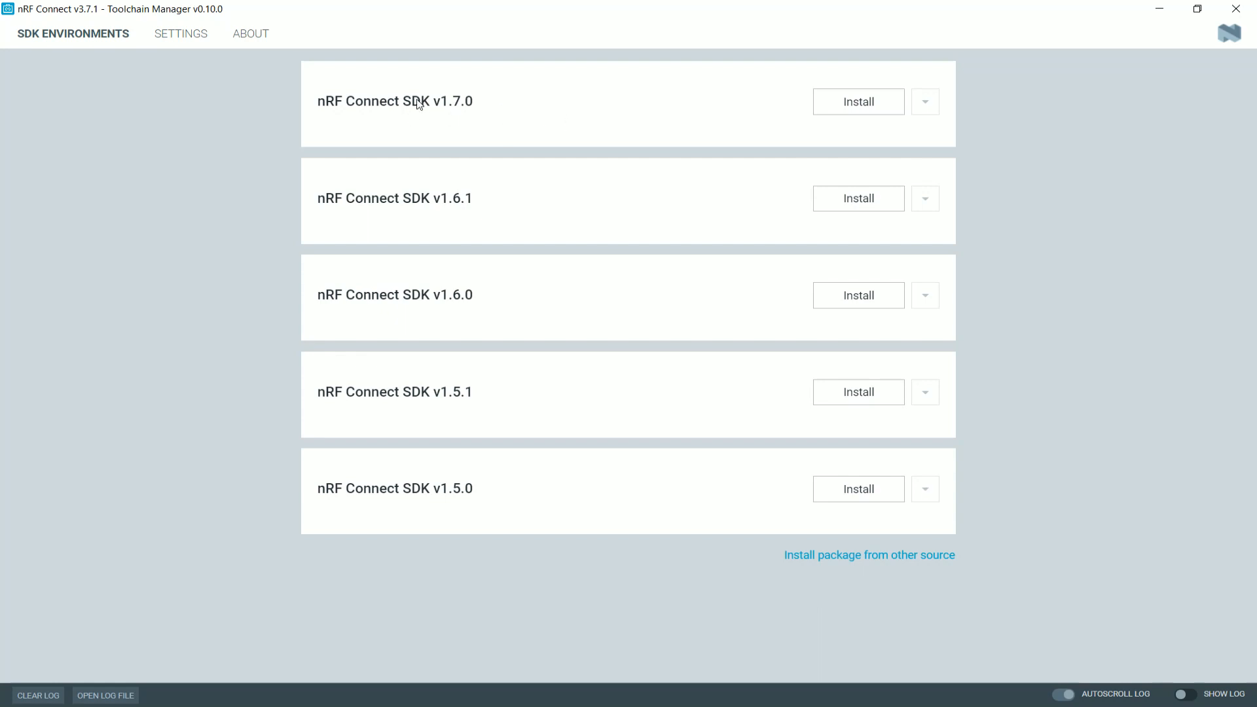
mouse_move(448, 119)
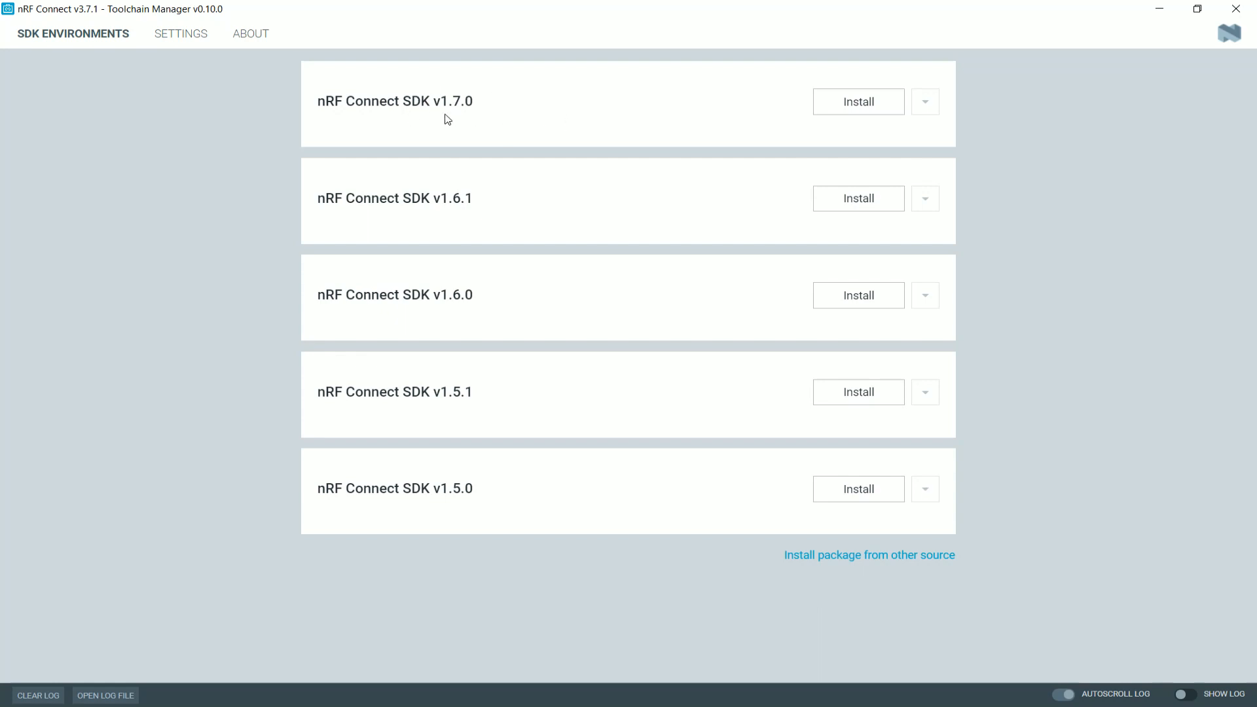
mouse_move(483, 214)
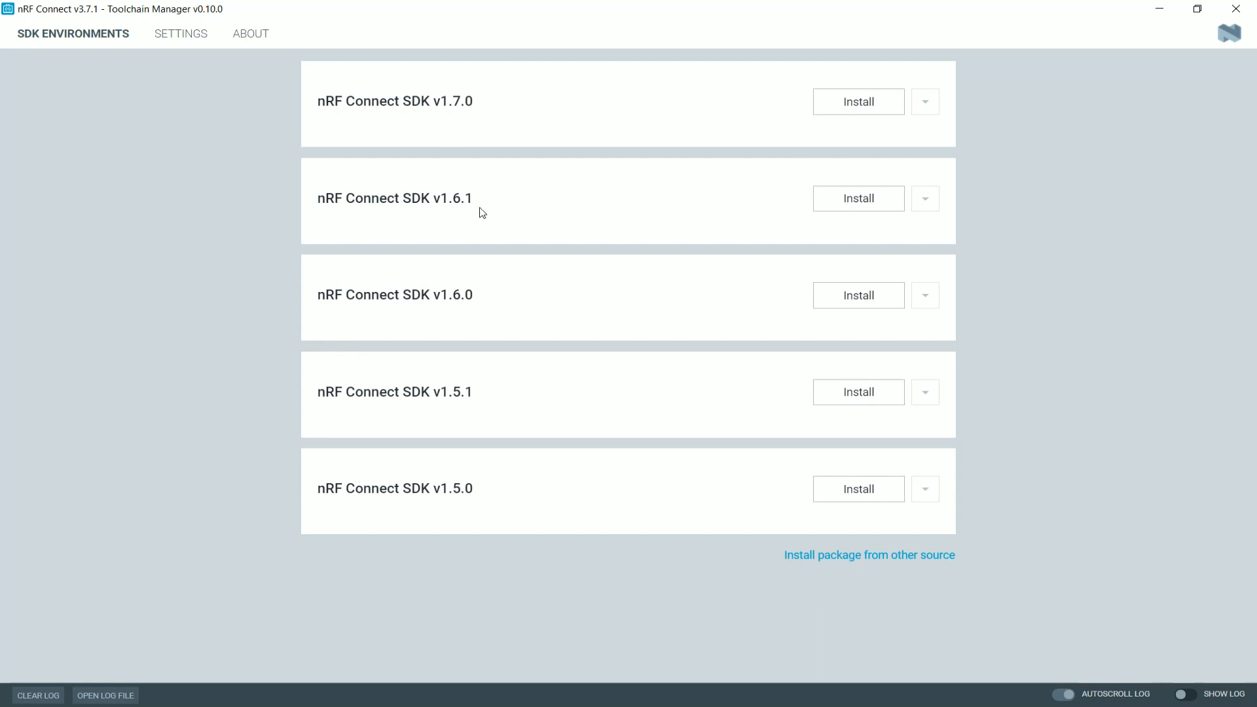
mouse_move(501, 212)
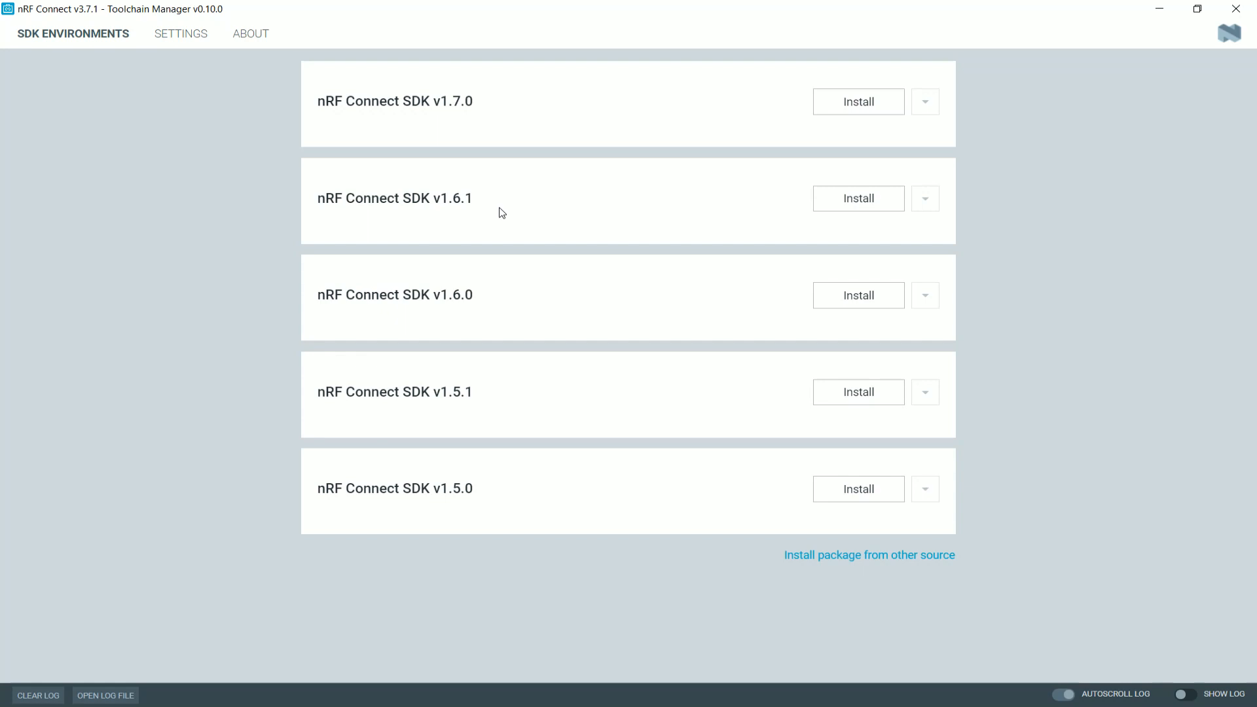
mouse_move(525, 98)
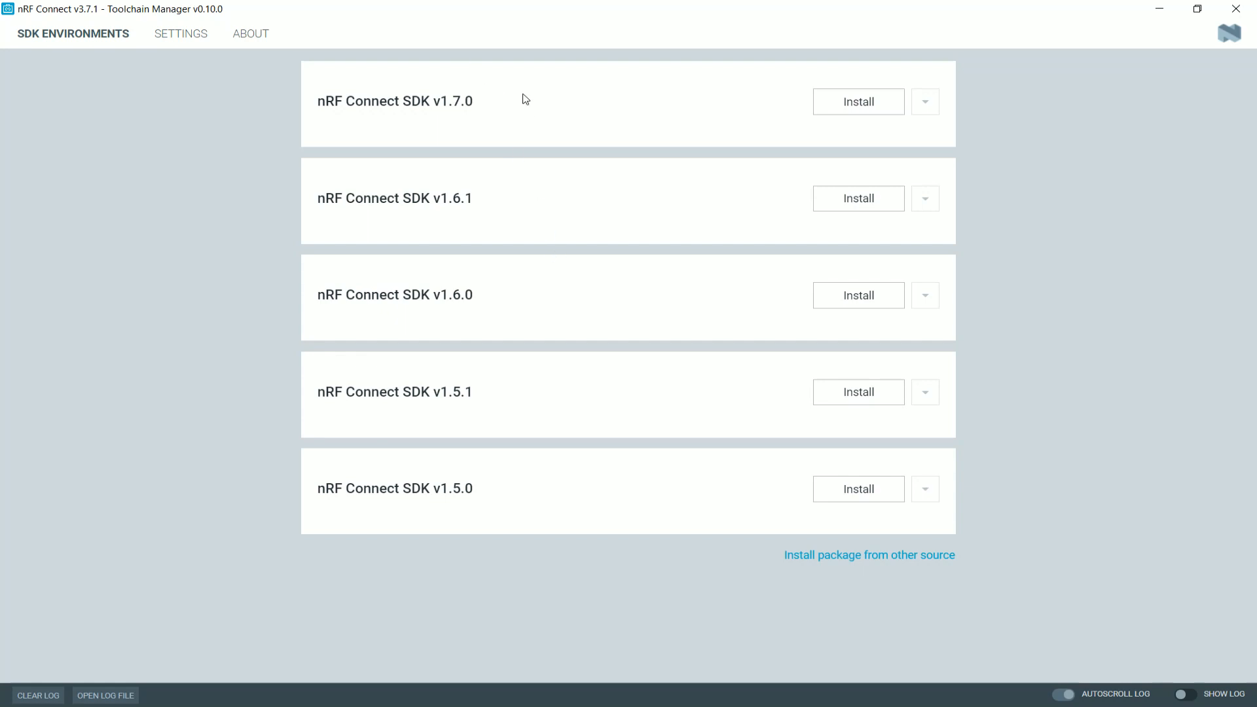
mouse_move(437, 233)
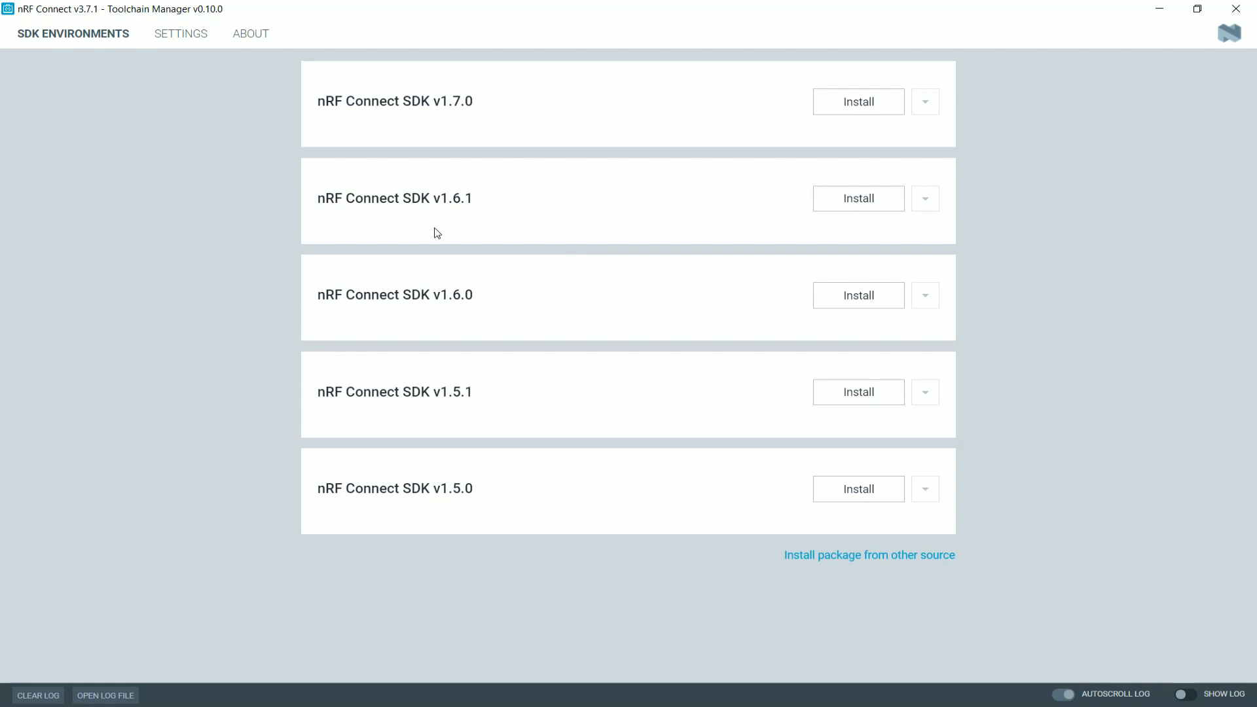
mouse_move(856, 197)
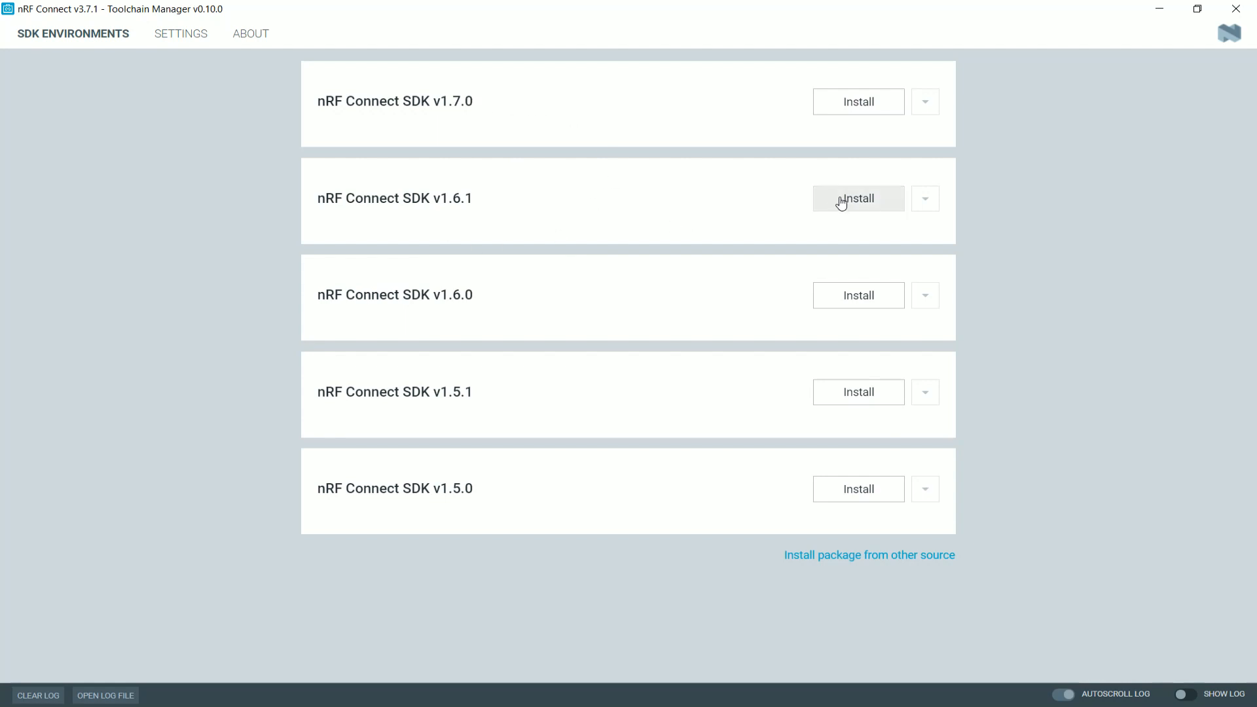
Step: Start installing nRF Connect SDK v1.6.1 from its row in Toolchain Manager
left_click(856, 198)
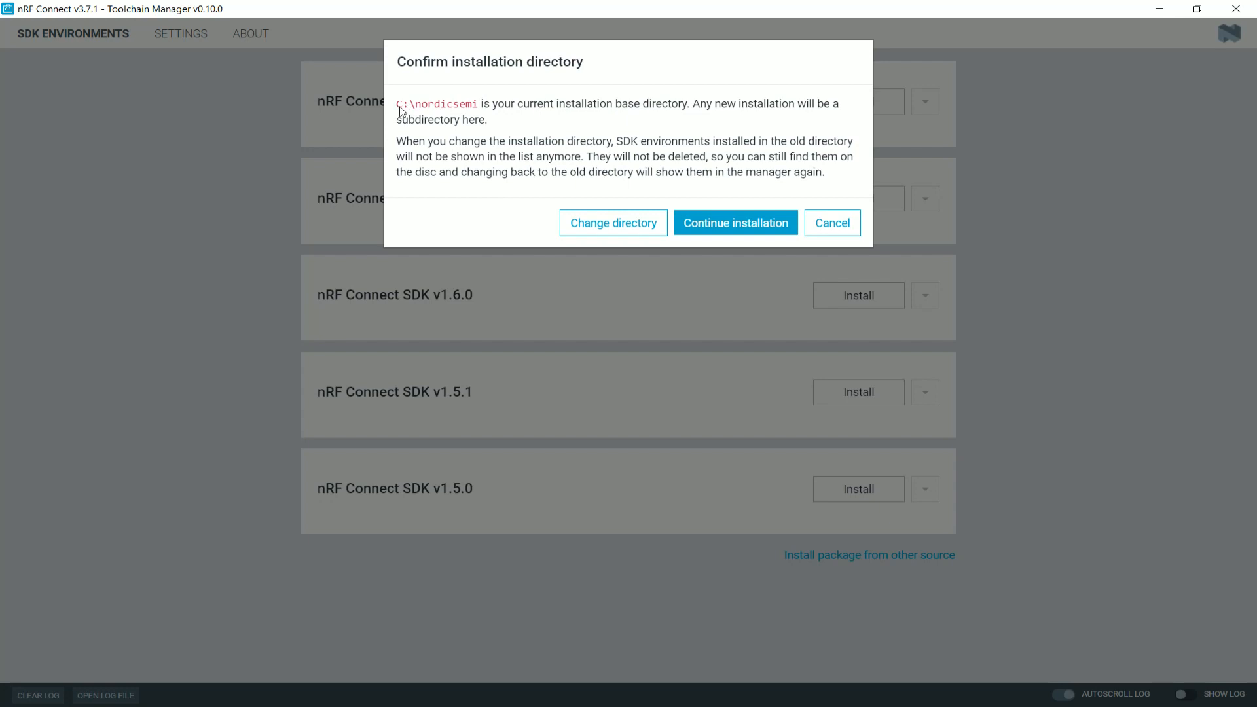
mouse_move(429, 111)
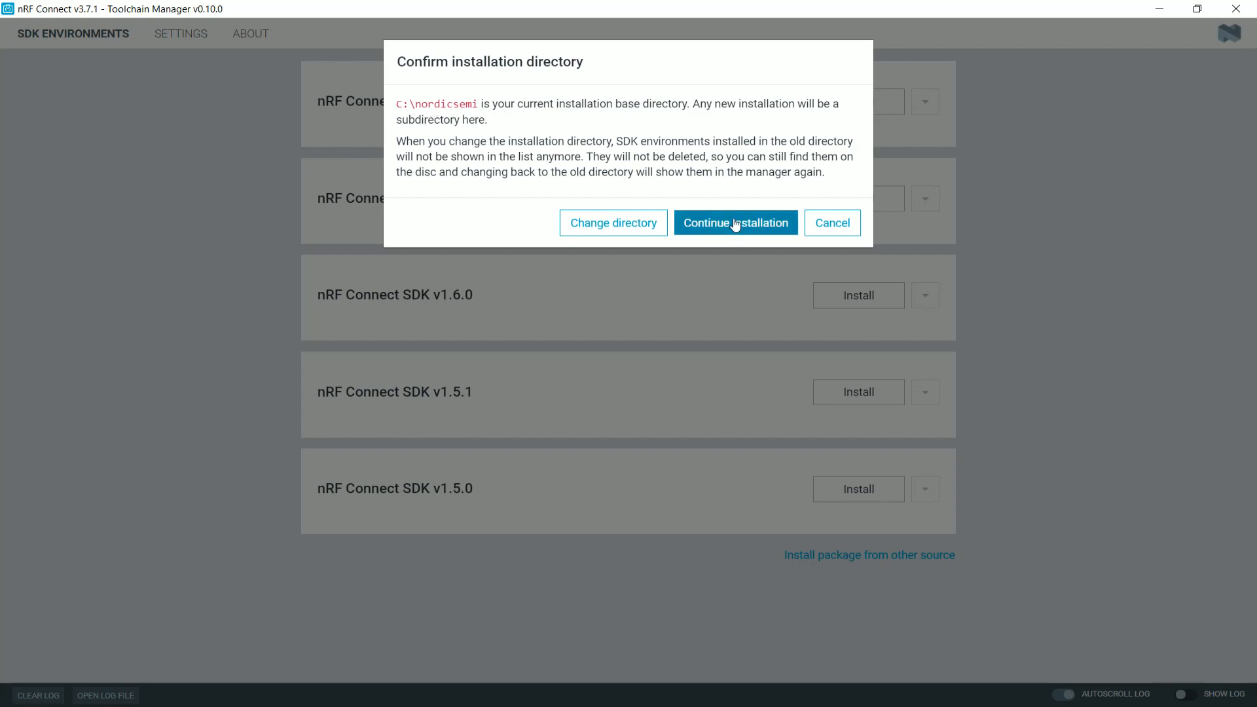
Step: Continue installation with the default C:\nordicsemi directory so v1.6.1 begins downloading
left_click(734, 223)
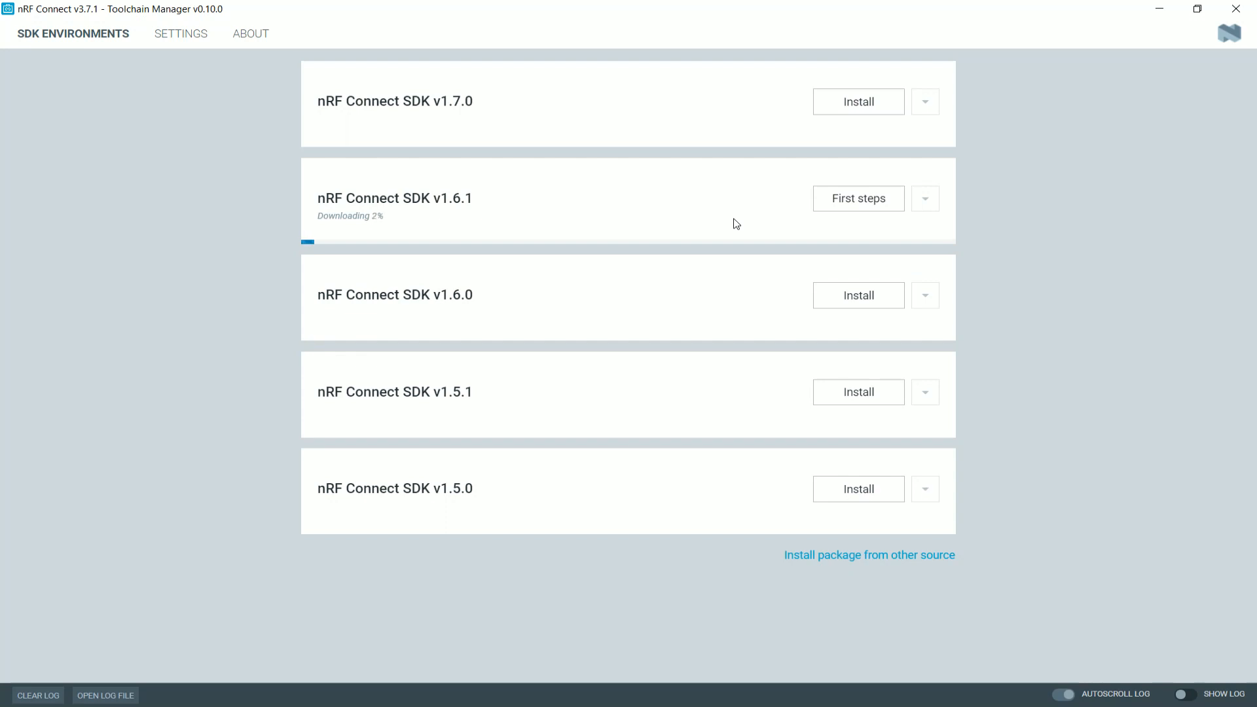
mouse_move(453, 215)
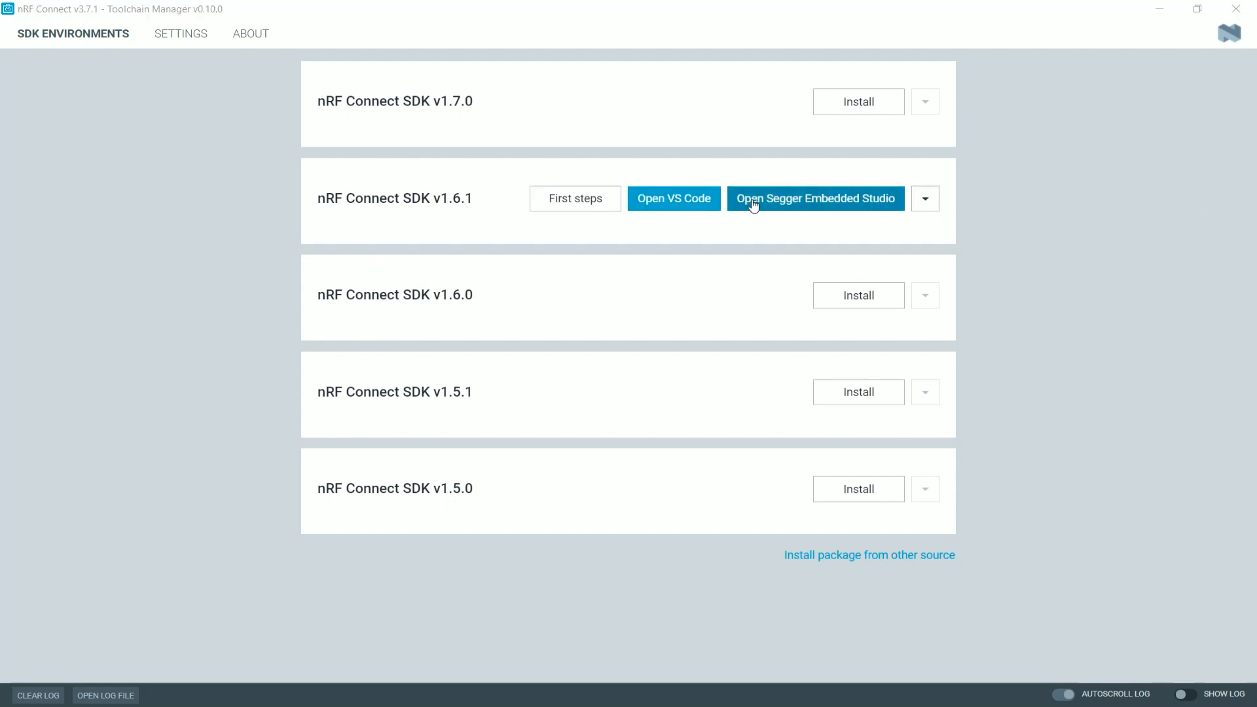
mouse_move(797, 247)
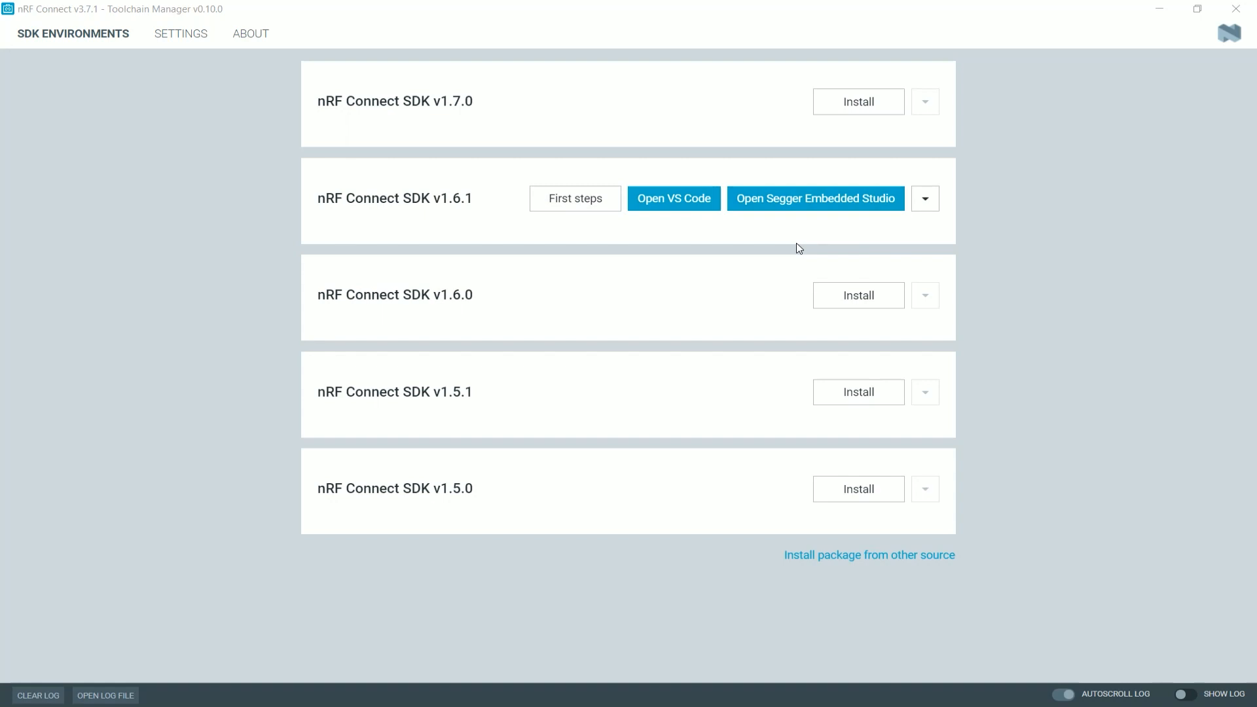
mouse_move(730, 467)
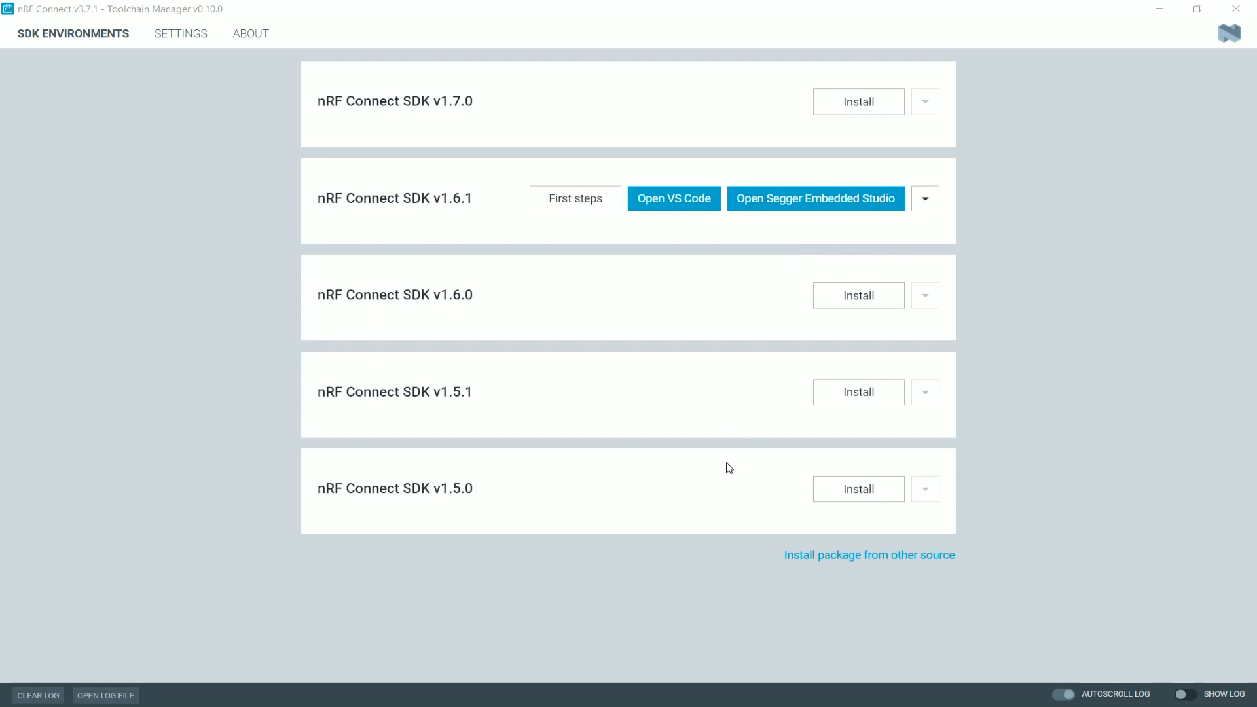
mouse_move(461, 400)
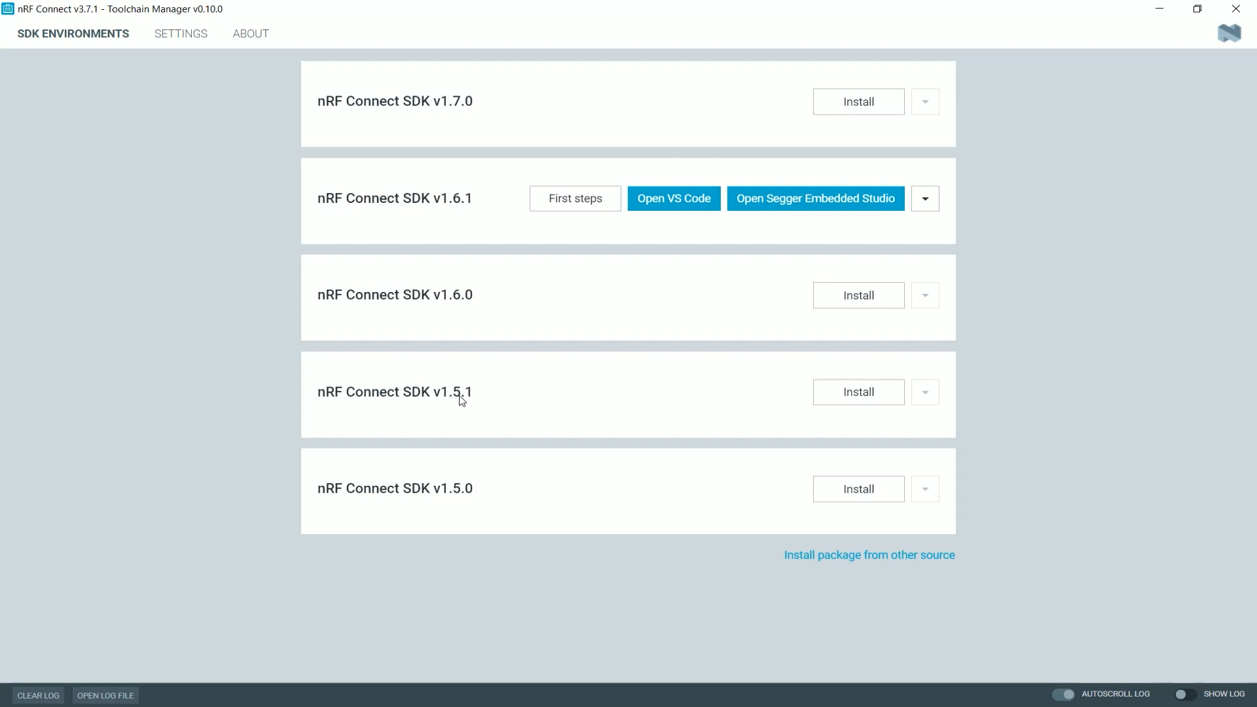
mouse_move(712, 259)
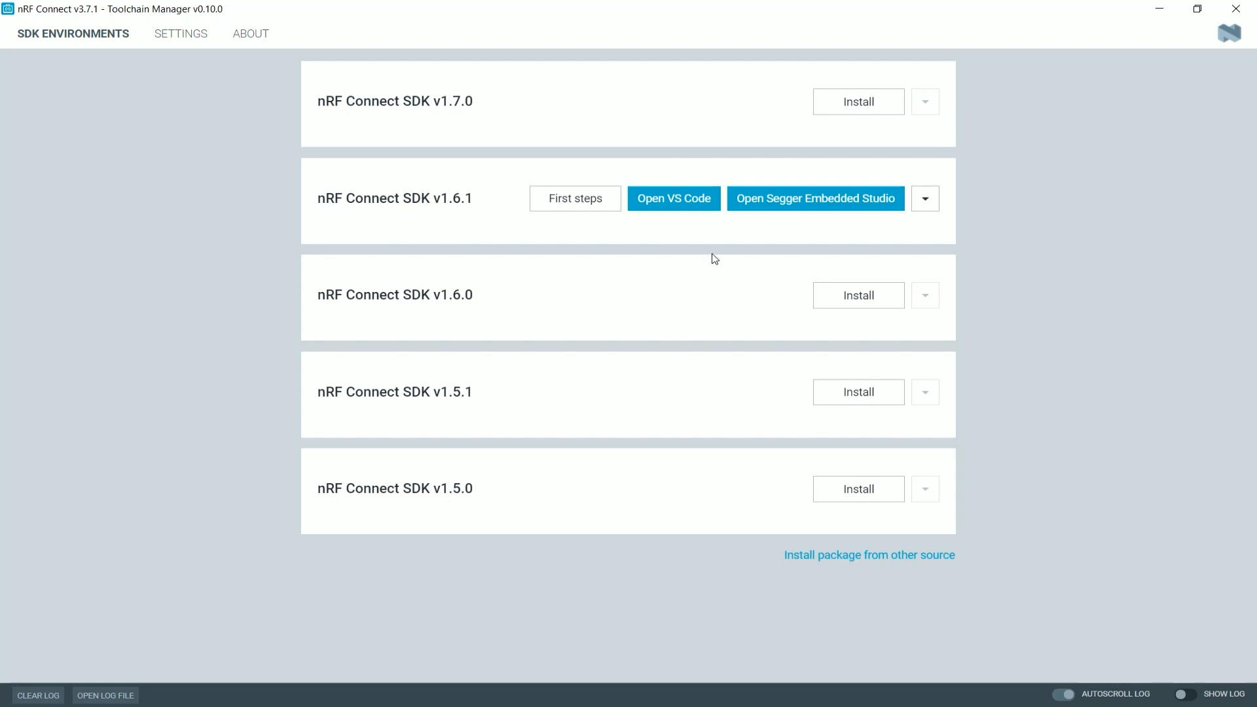
Step: Open the installed SDK v1.6.1 in VS Code, which reports VS Code is not detected
left_click(673, 198)
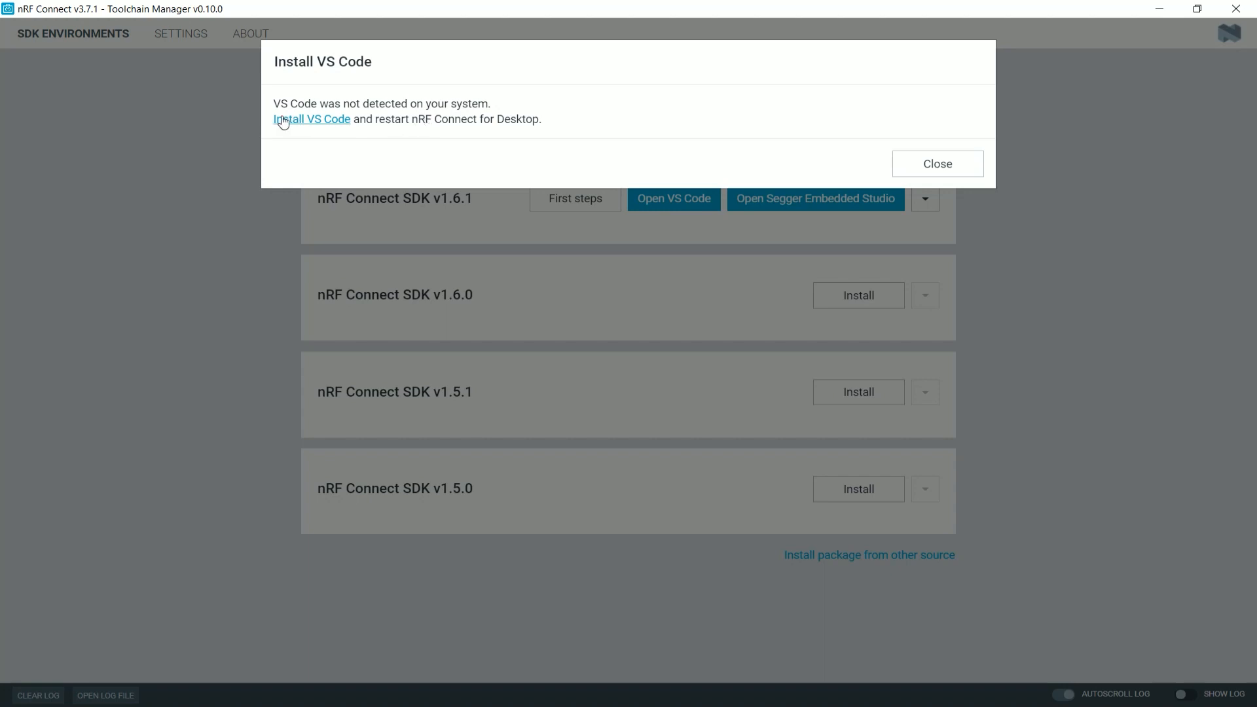
mouse_move(309, 129)
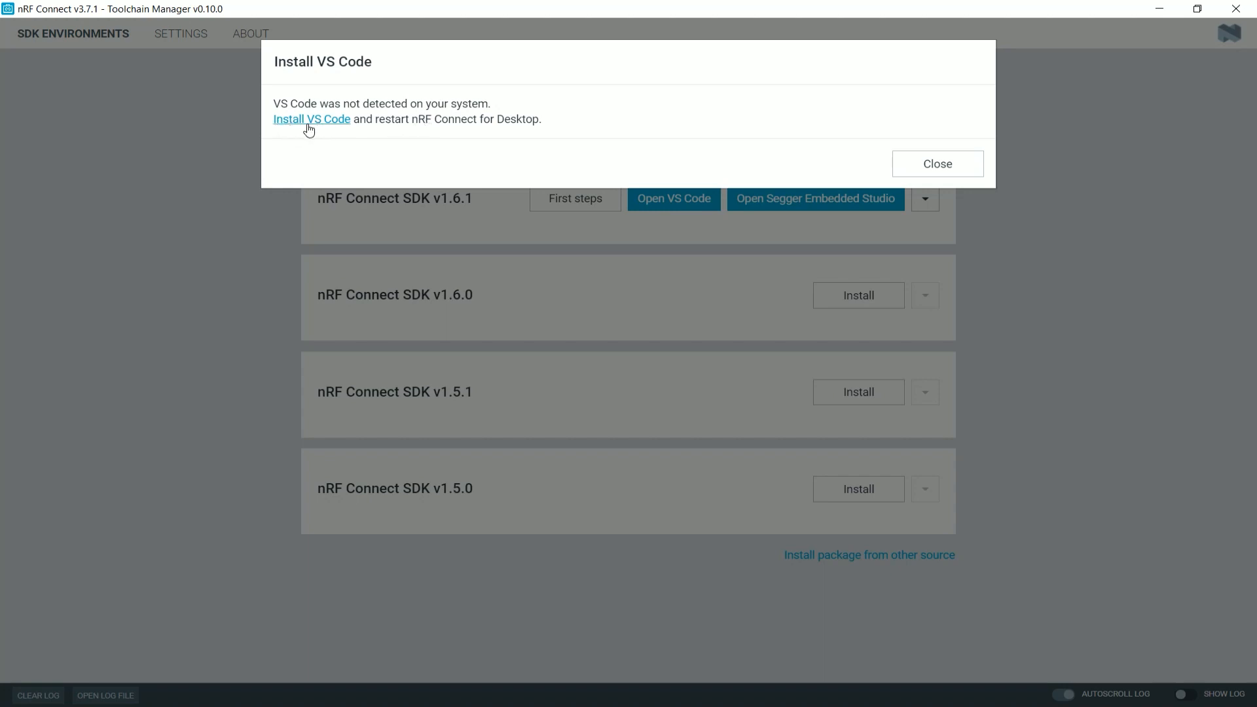
Step: Follow the Install VS Code link to the Visual Studio Code installation docs page
left_click(311, 119)
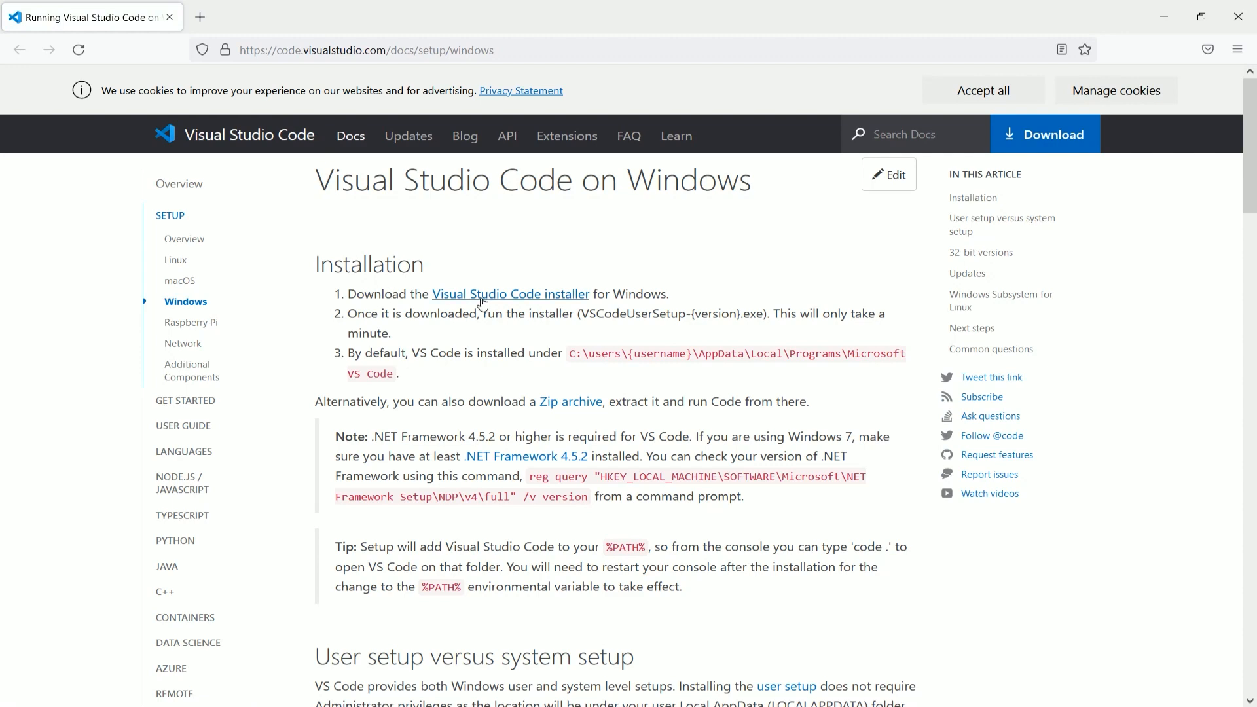
Step: Download VSCodeUserSetup-x64-1.60.2 and show it in the Downloads folder
left_click(510, 293)
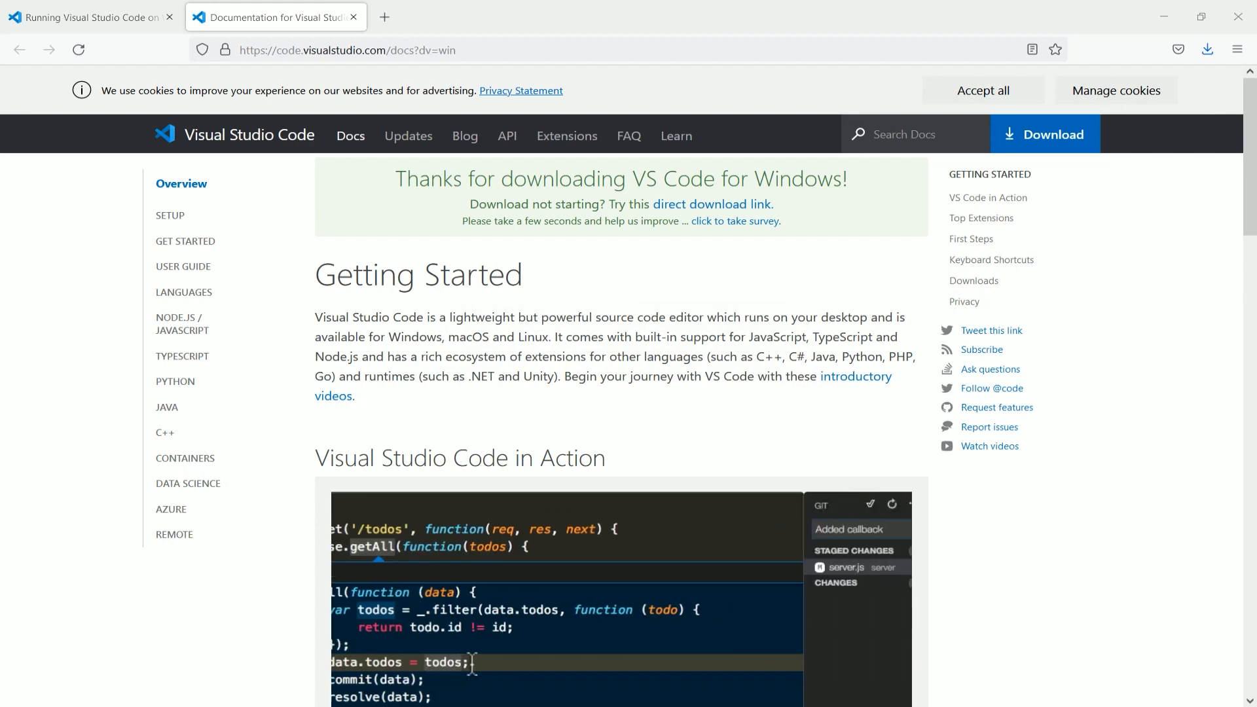
left_click(1206, 49)
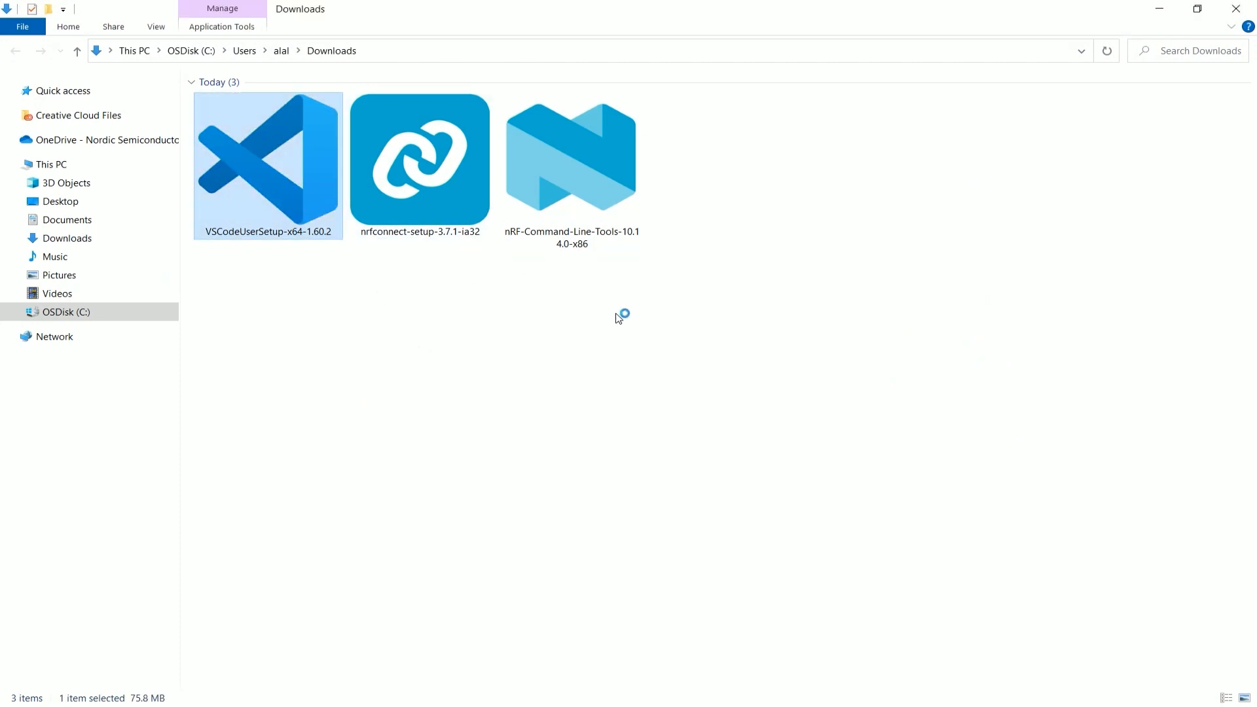
Step: Install VS Code 1.60.2 into the existing folder with default tasks and launch it
double_click(267, 166)
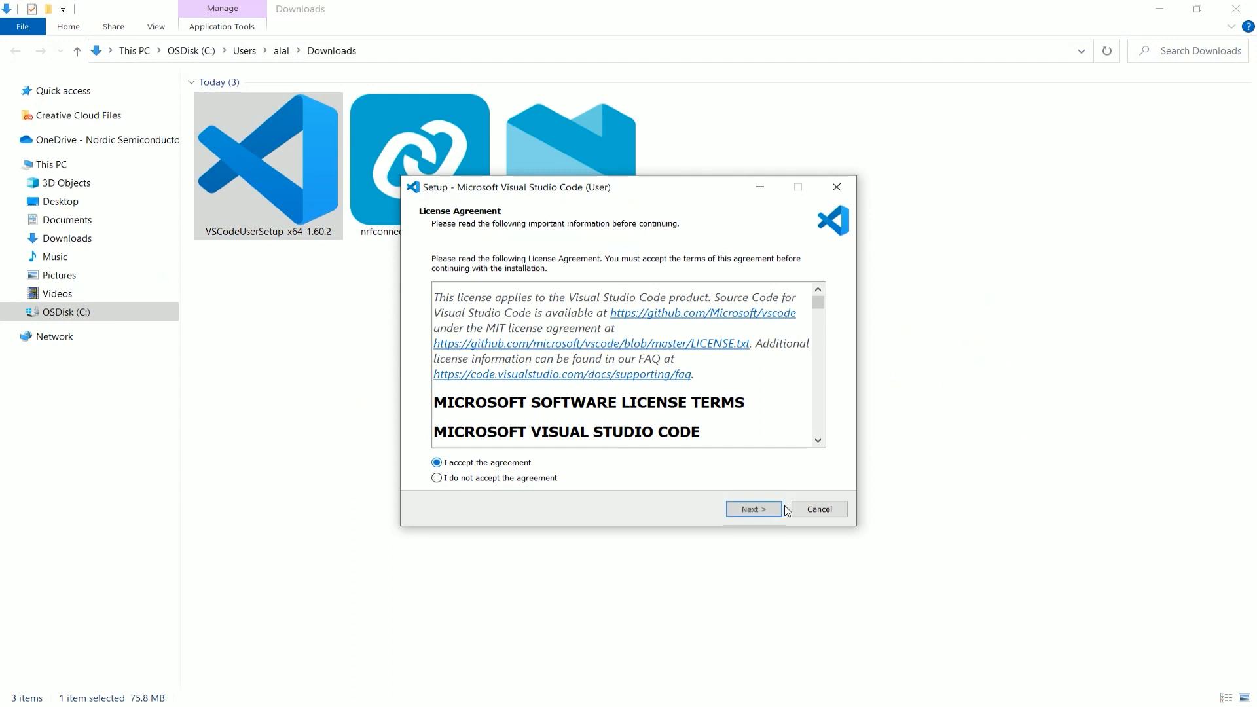
left_click(752, 509)
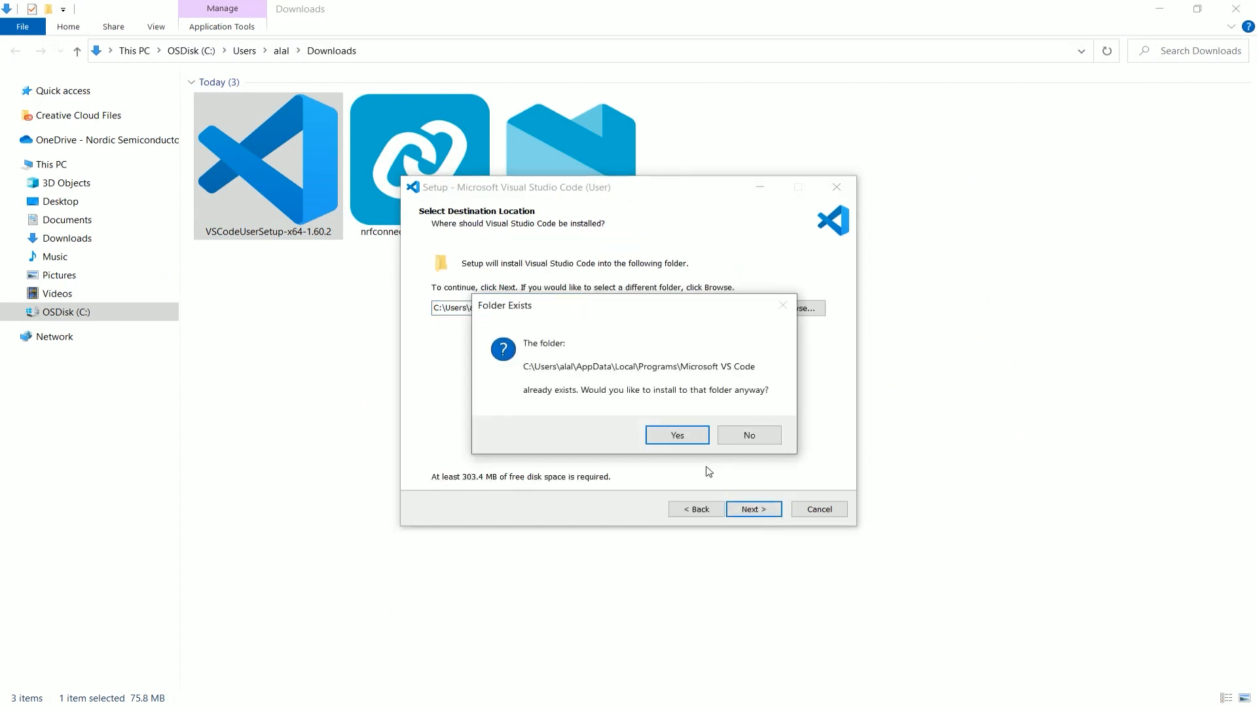
left_click(675, 435)
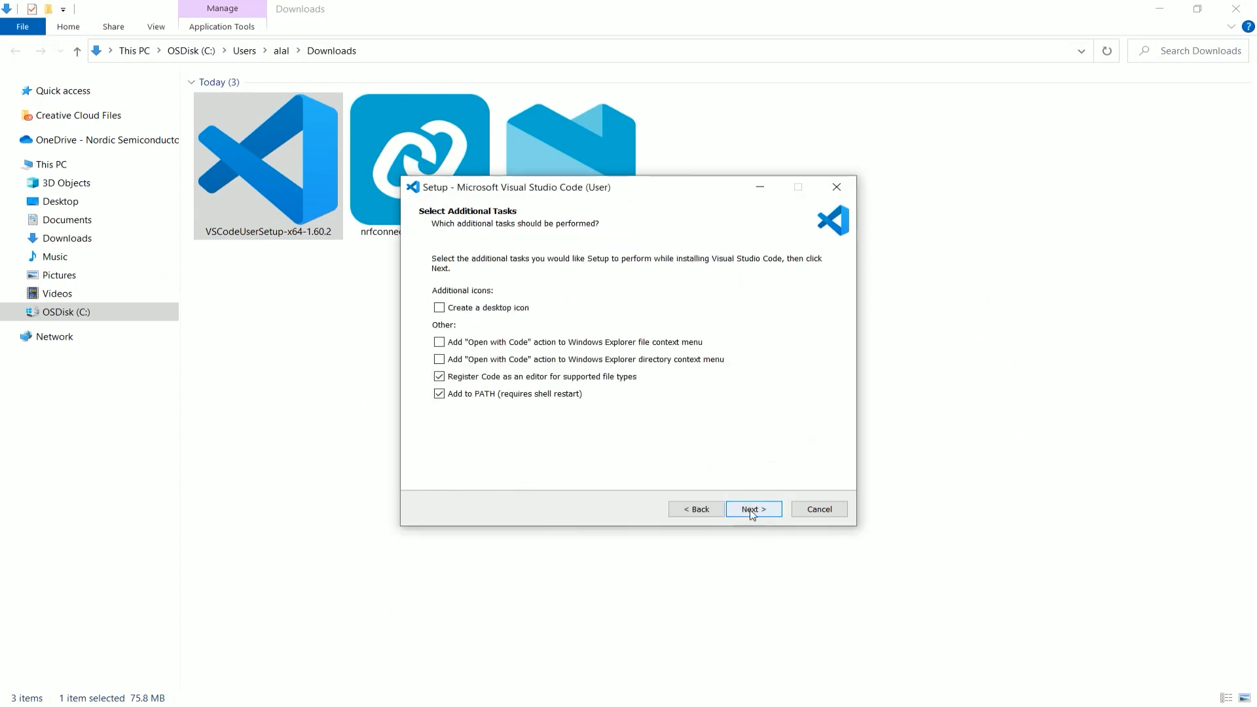
left_click(751, 510)
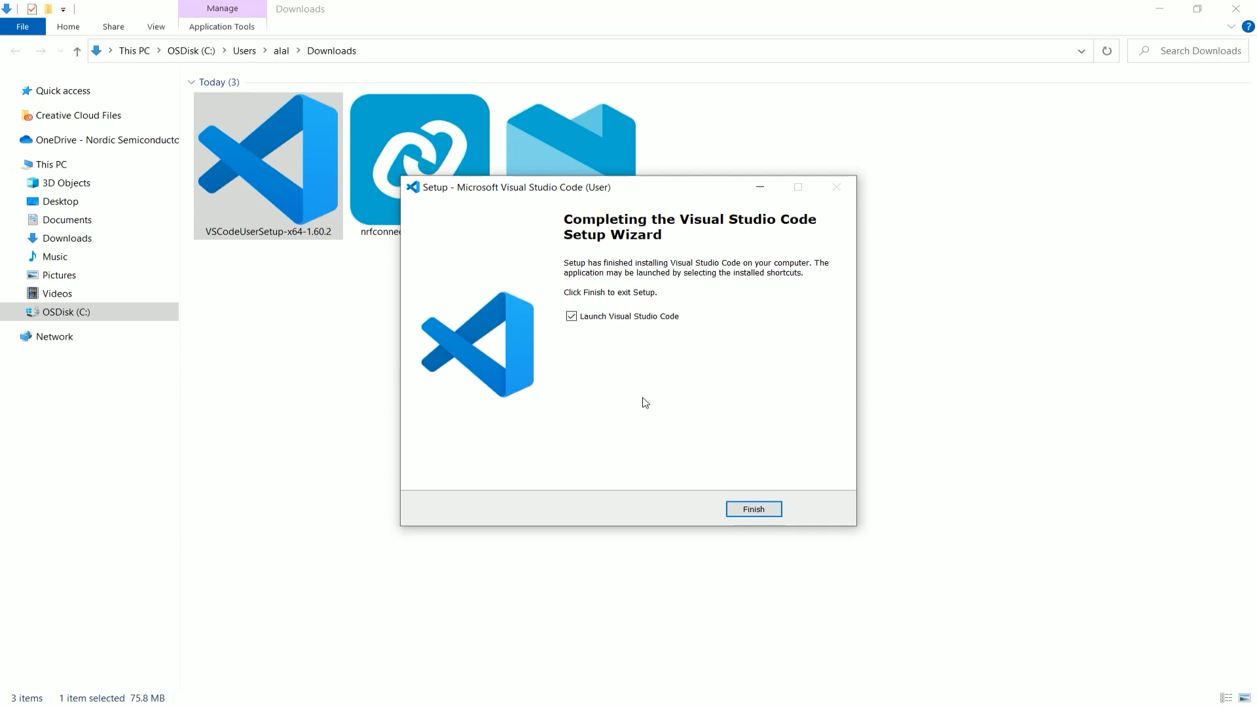
left_click(751, 509)
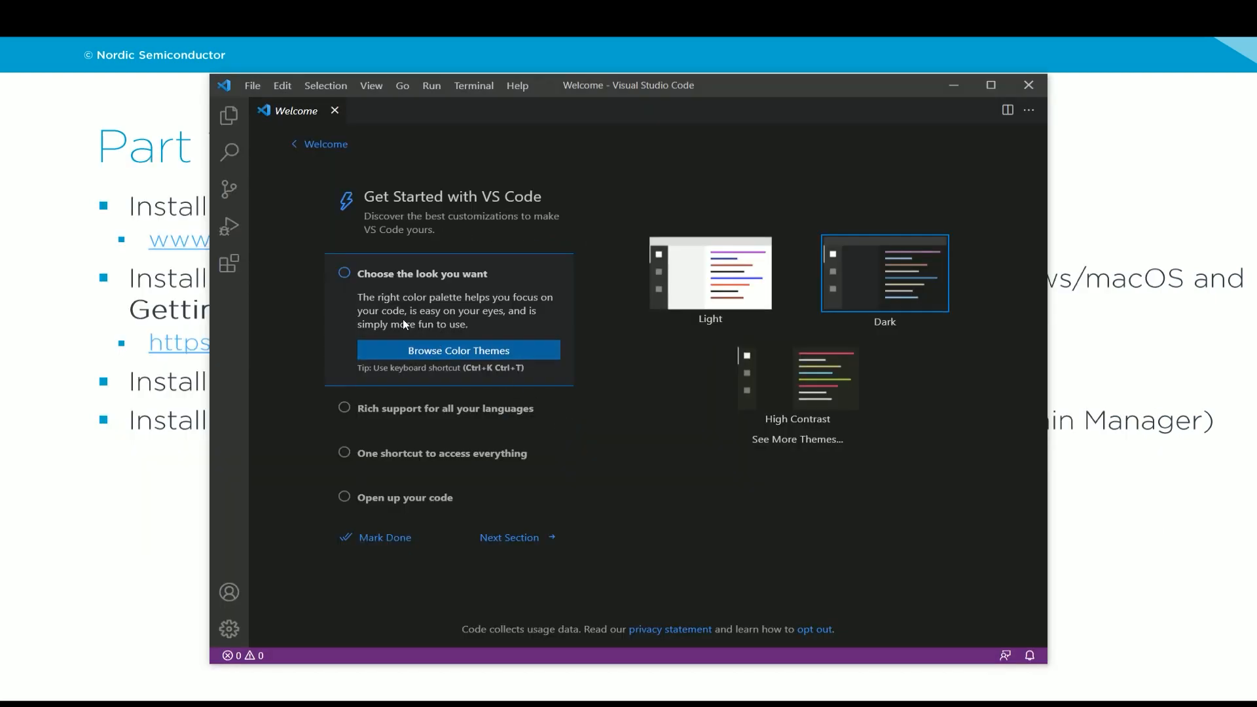
Step: Search the Extensions marketplace for 'Nordic' to surface the nRF Connect Extension Pack
left_click(228, 263)
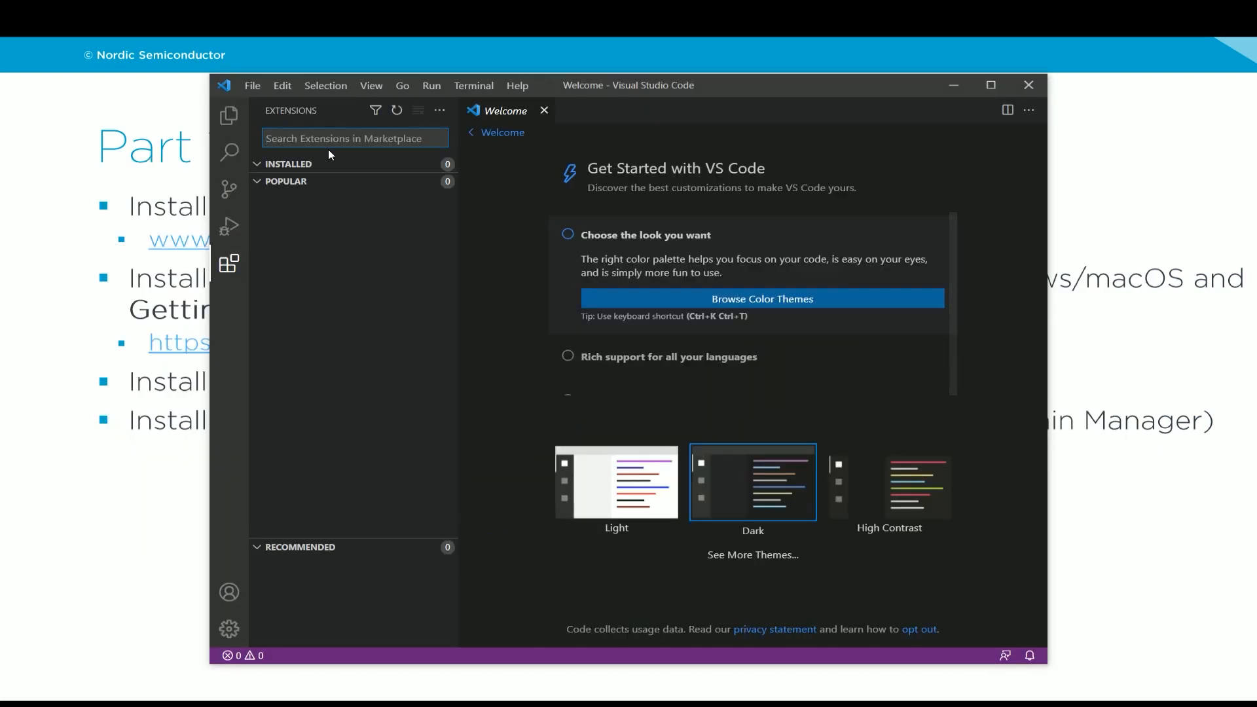
type("Nordic")
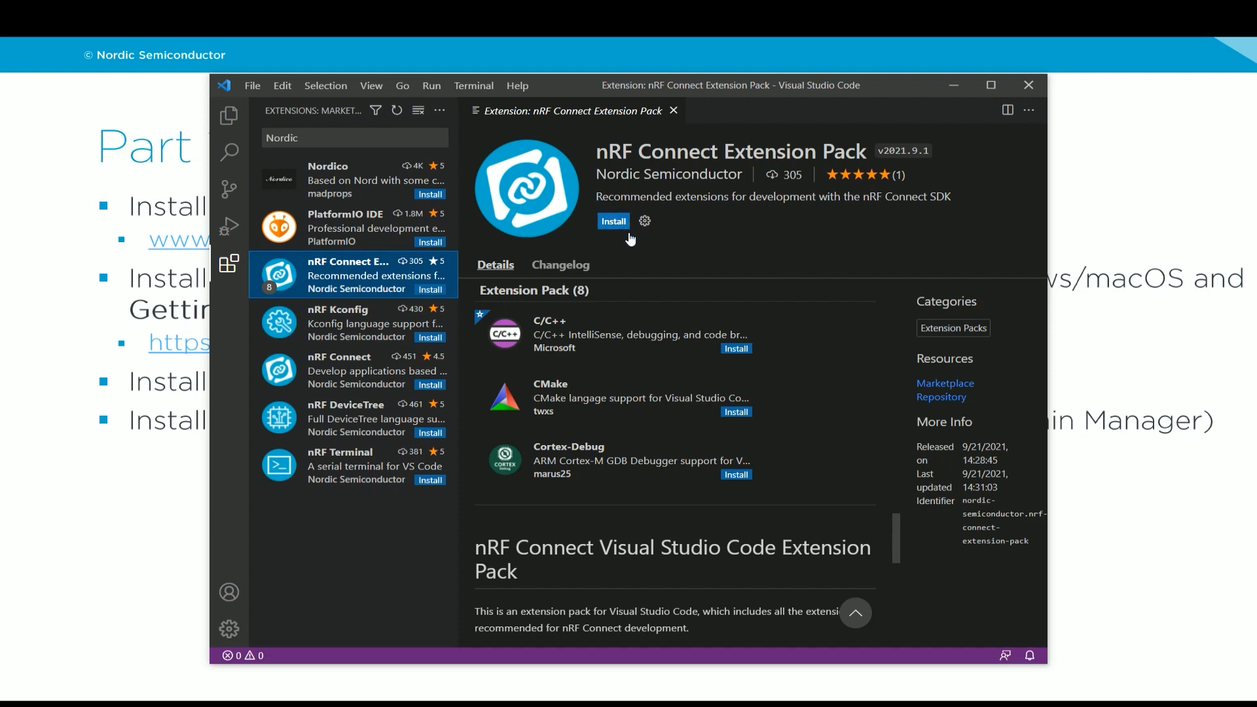
mouse_move(553, 237)
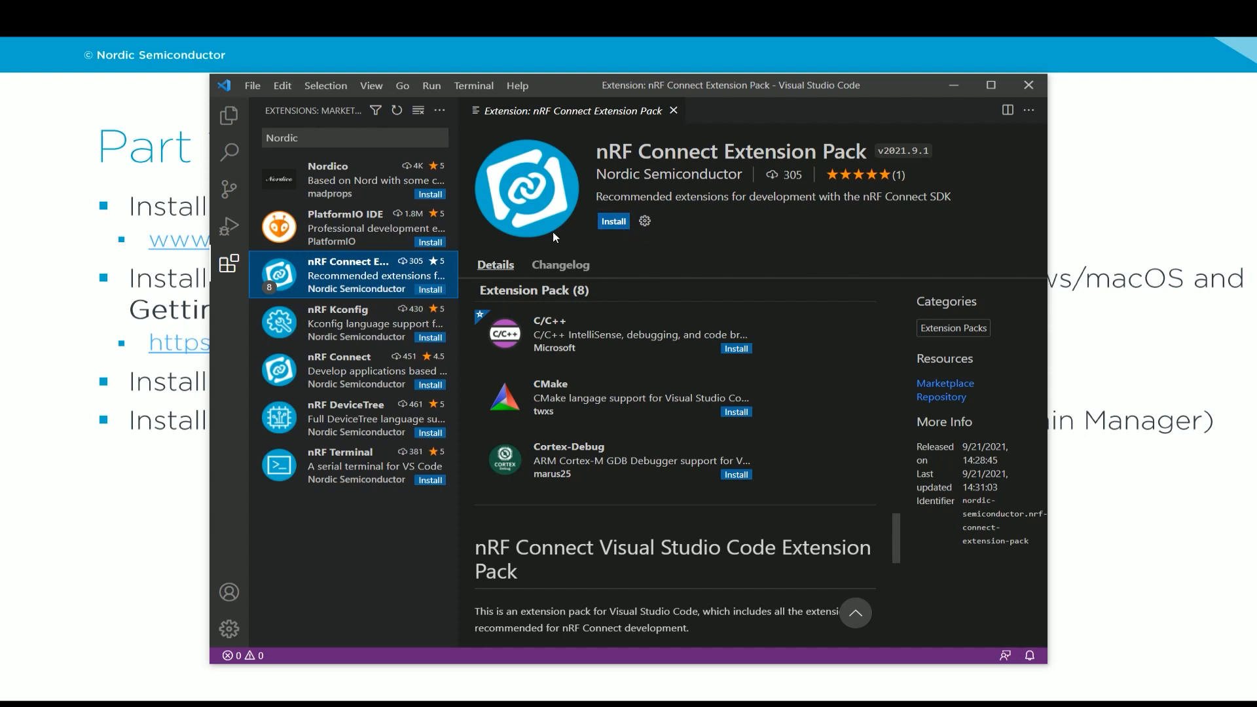
mouse_move(599, 256)
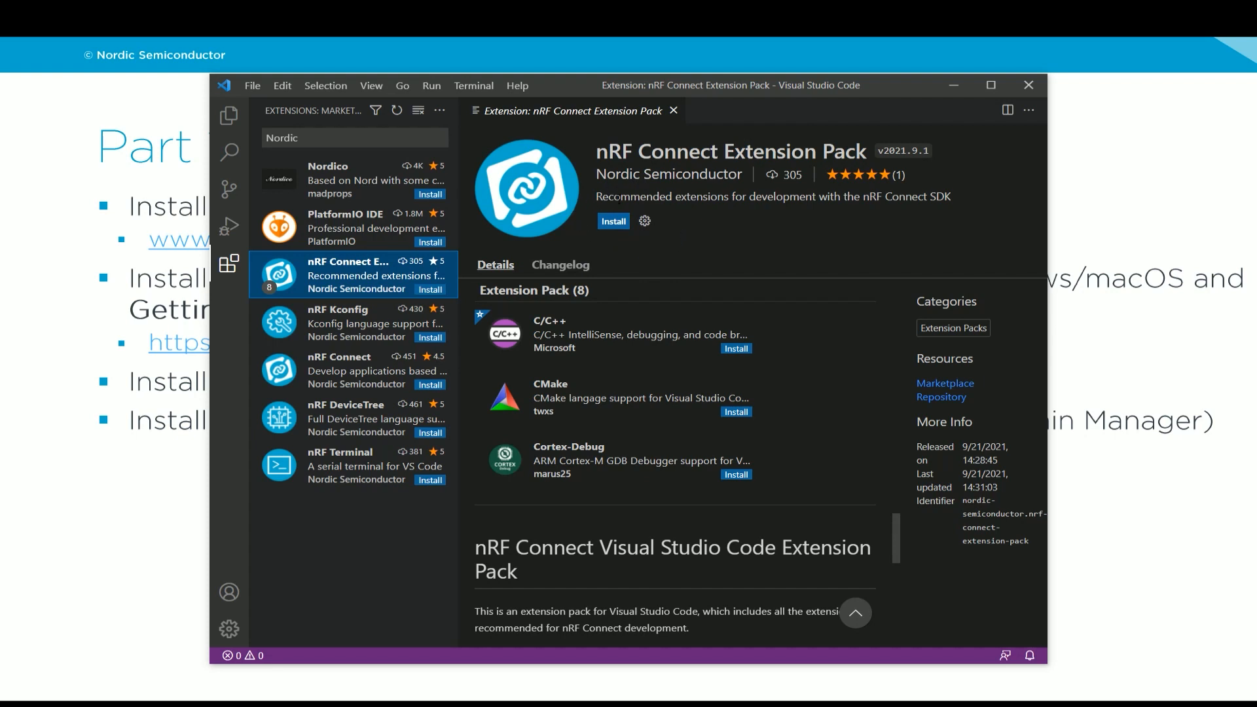
mouse_move(1029, 85)
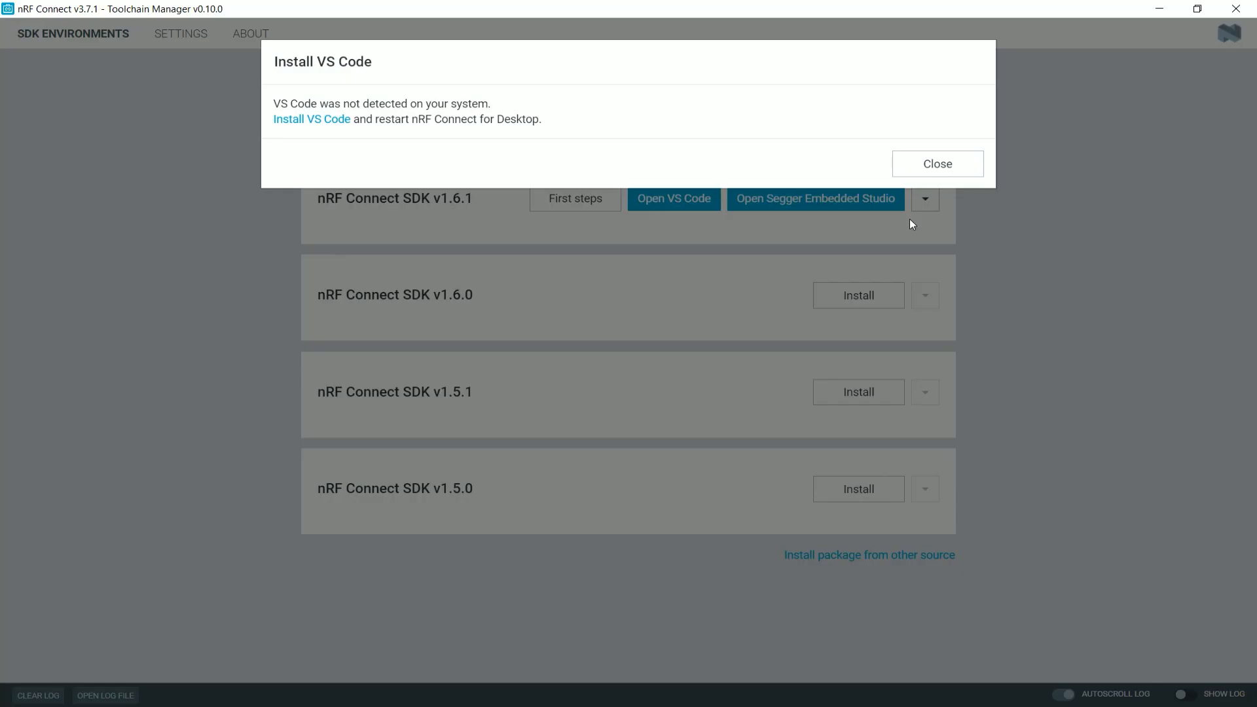
mouse_move(597, 104)
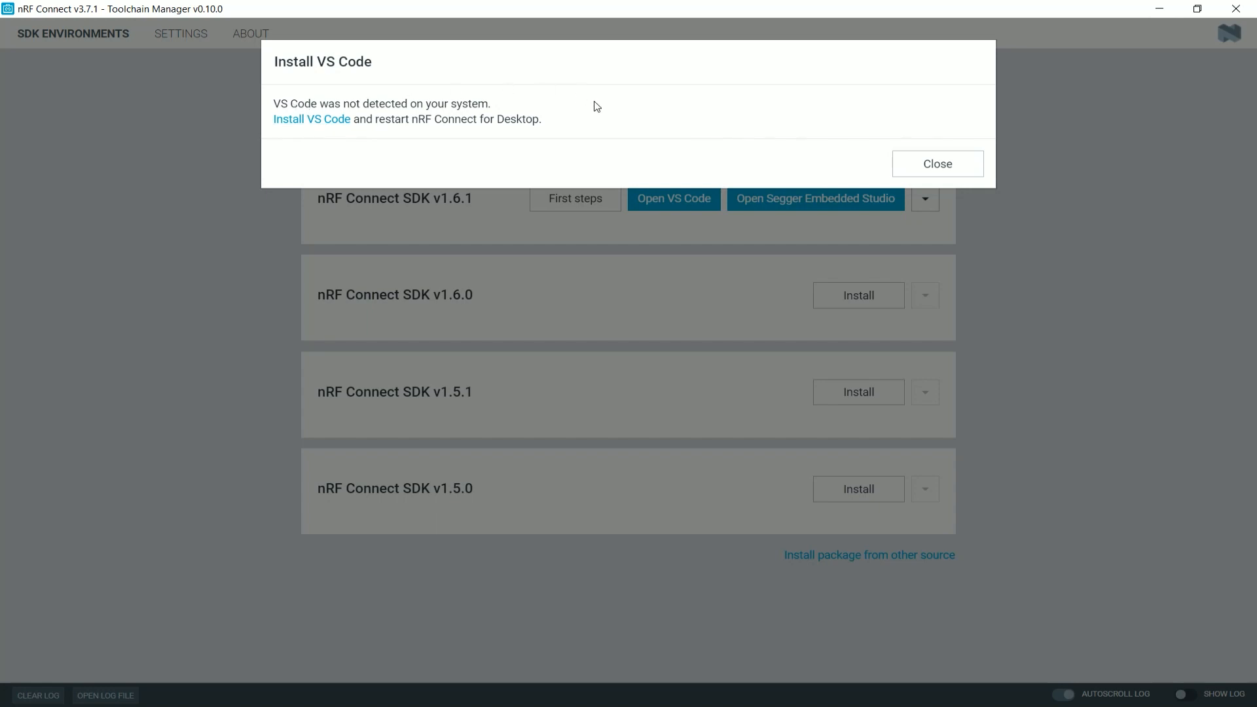
mouse_move(381, 96)
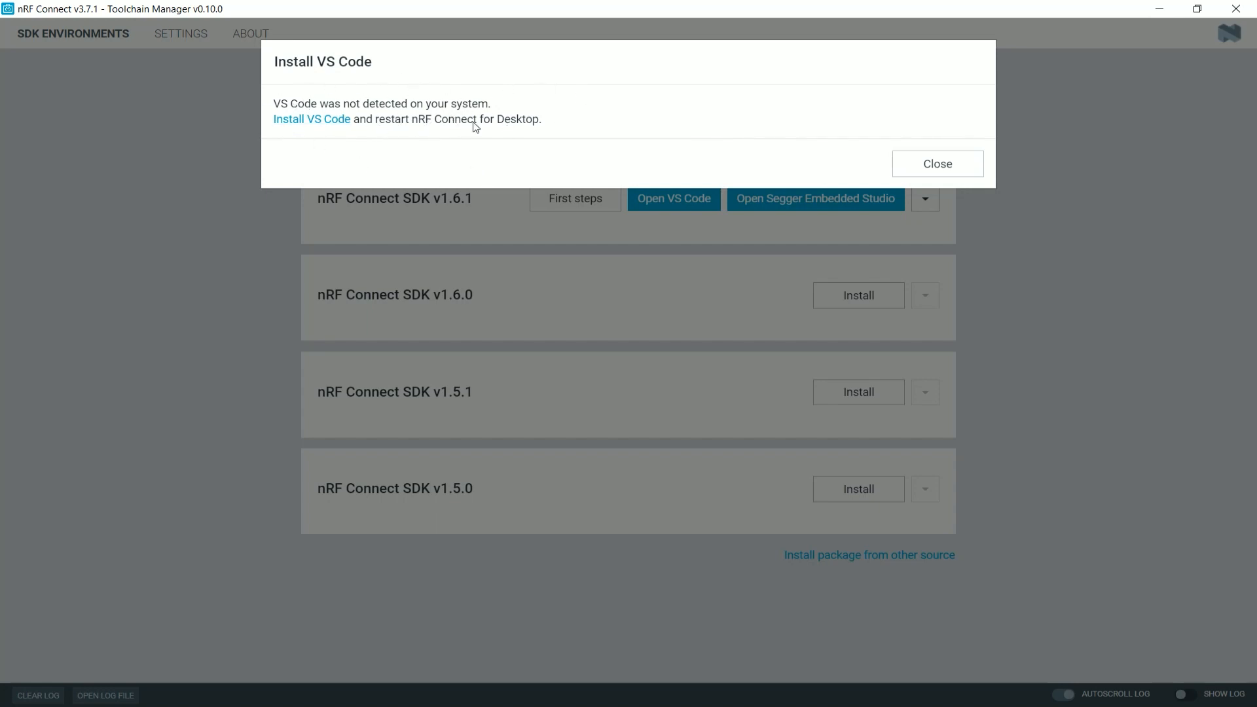
Step: Dismiss the 'Install VS Code' warning in Toolchain Manager
left_click(935, 164)
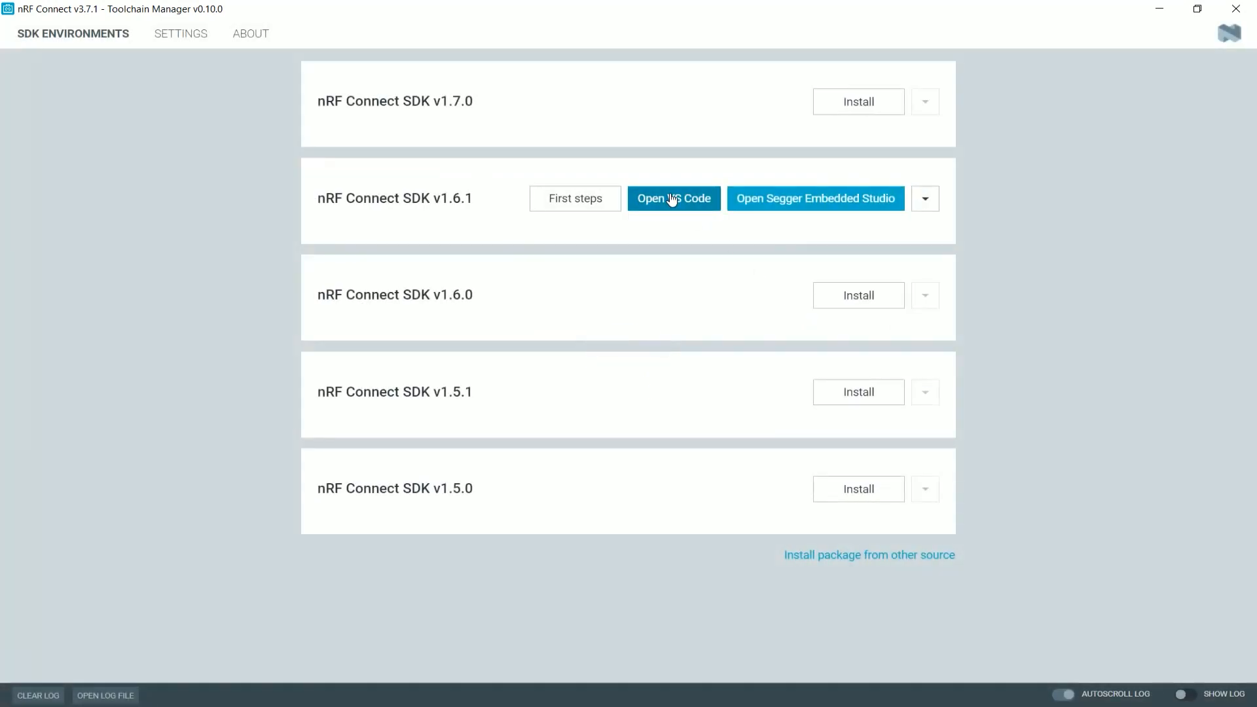
Step: Install all missing recommended extensions for SDK v1.6.1 and launch VS Code
left_click(673, 198)
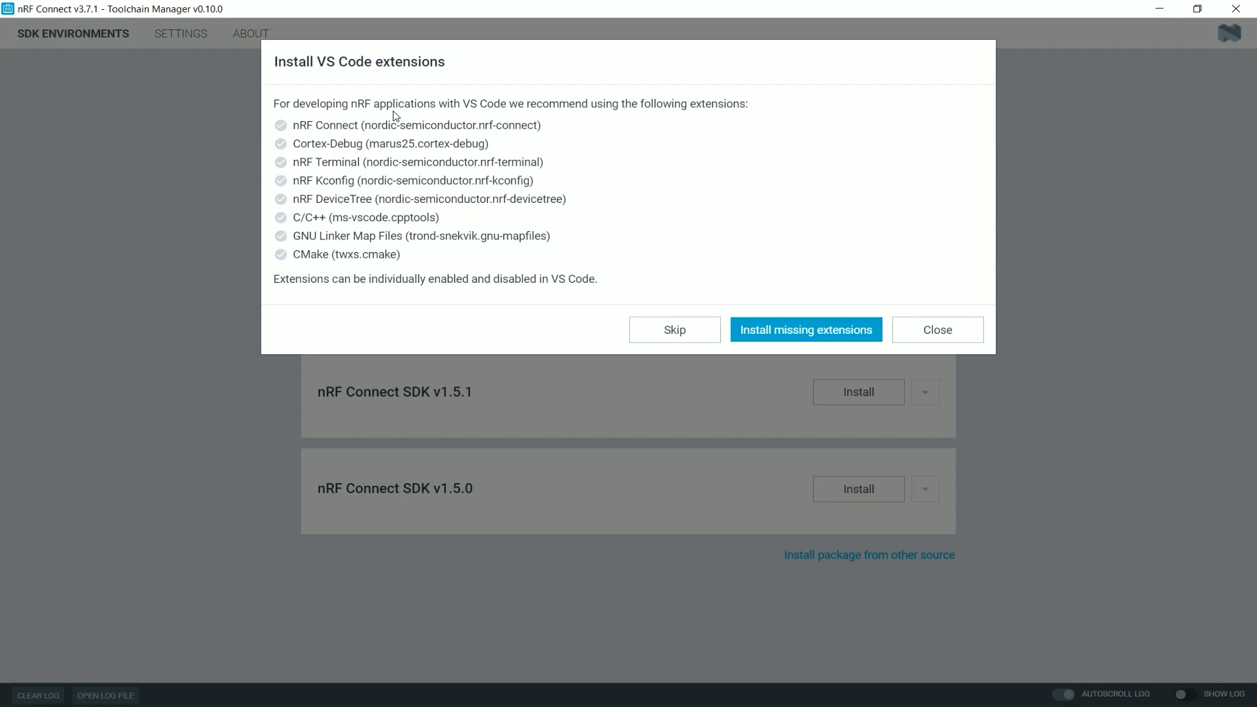
mouse_move(315, 100)
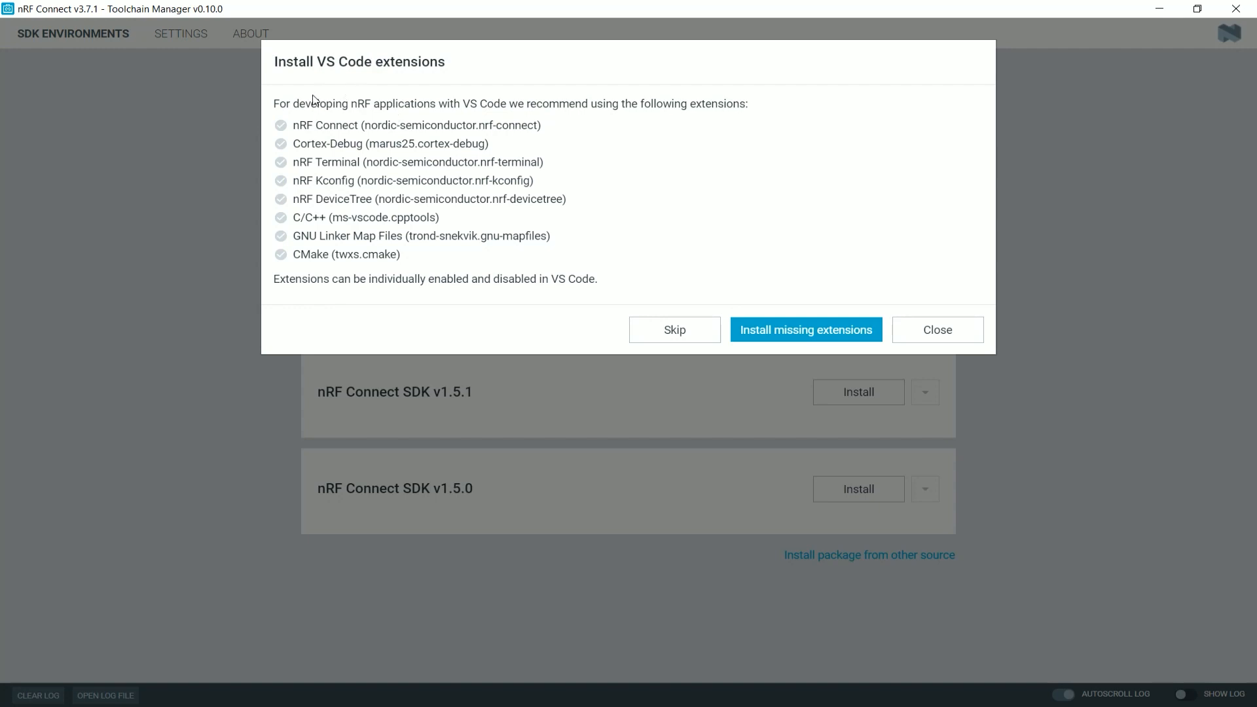
mouse_move(340, 105)
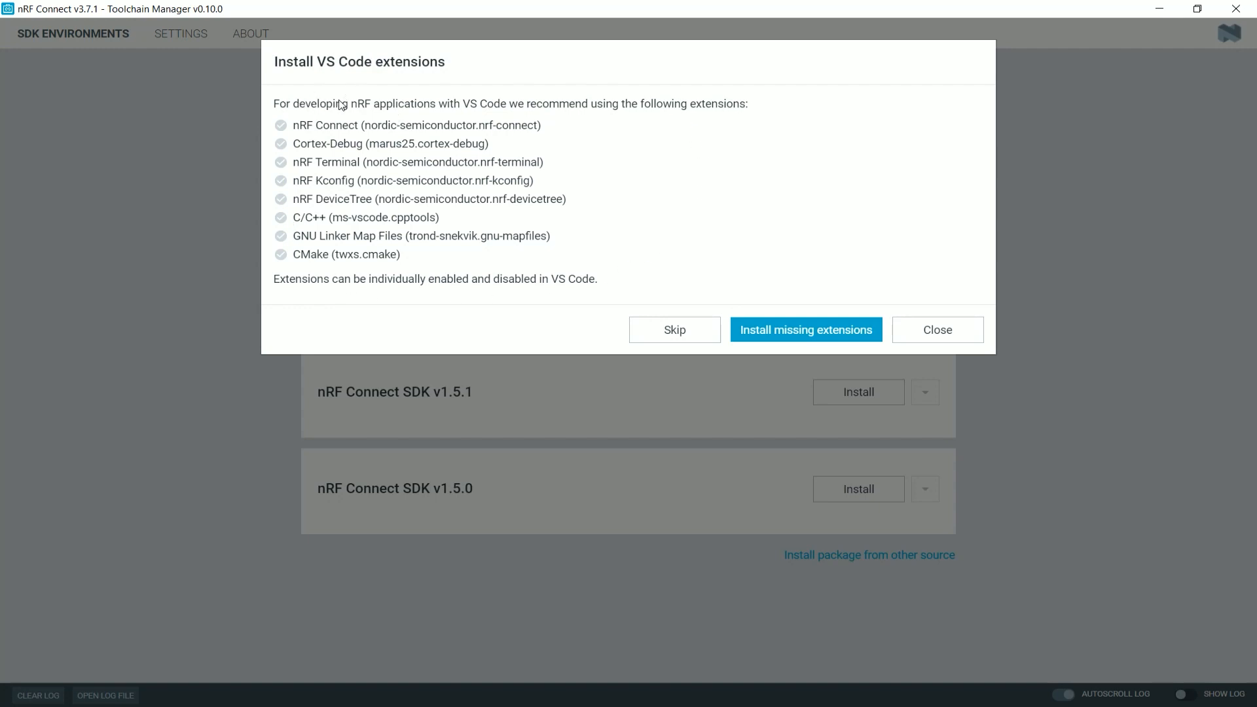
mouse_move(326, 260)
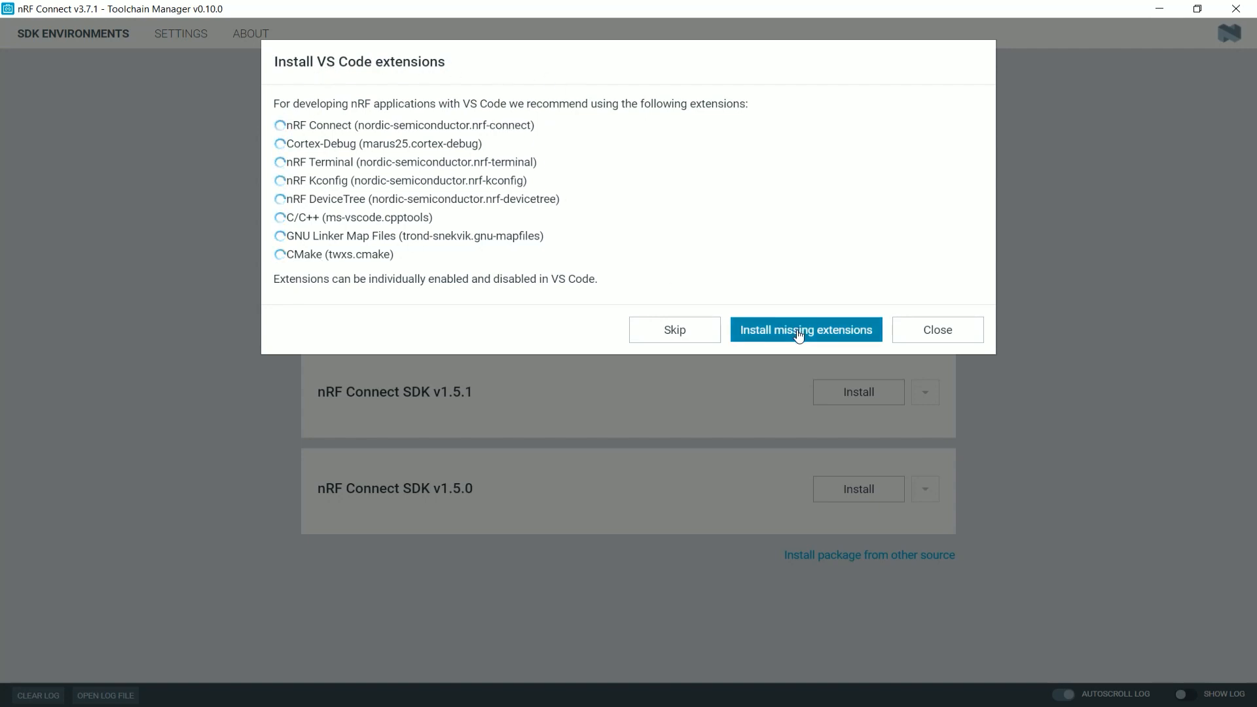
left_click(805, 329)
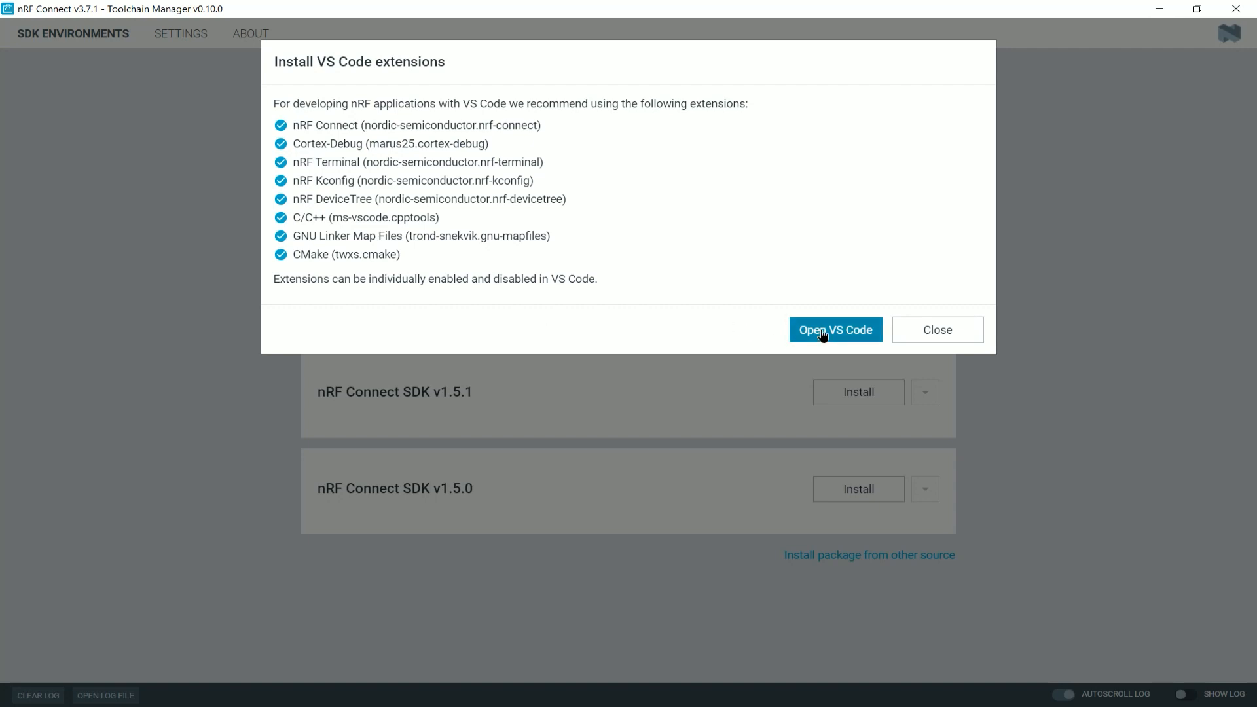
left_click(834, 330)
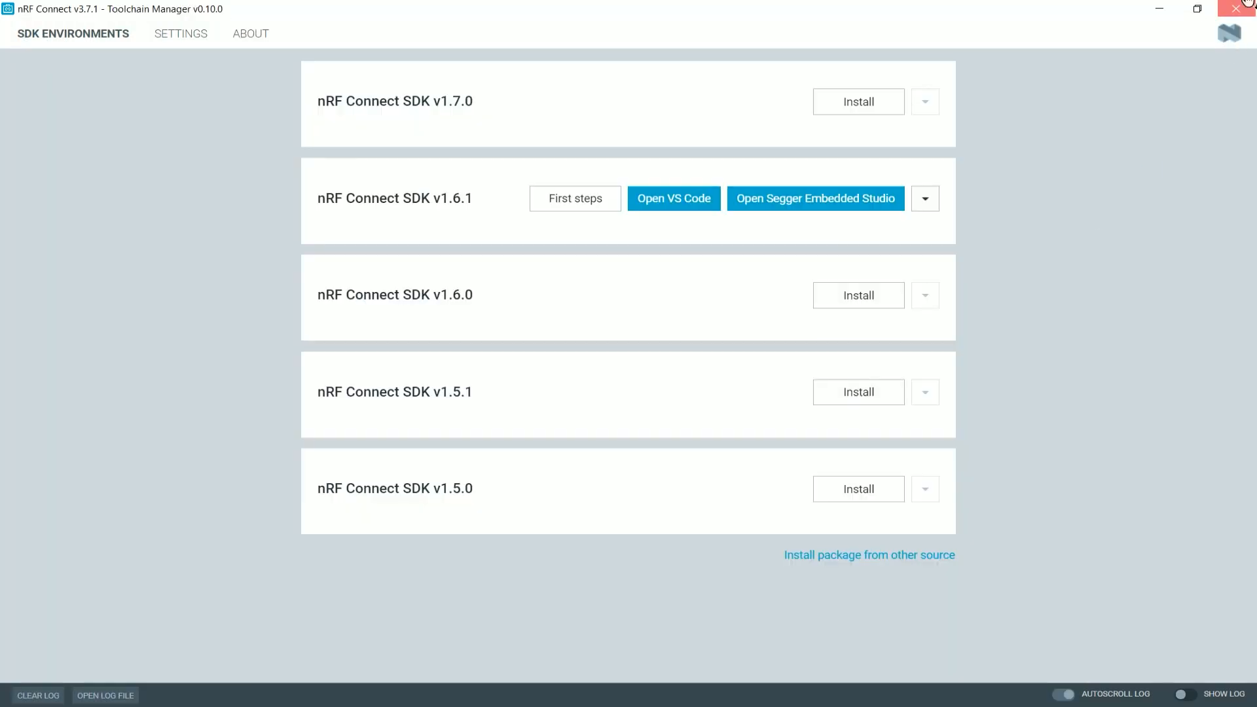
Step: Close Toolchain Manager, the launcher and the Zephyr notice, then show the nRF Connect panel
left_click(673, 198)
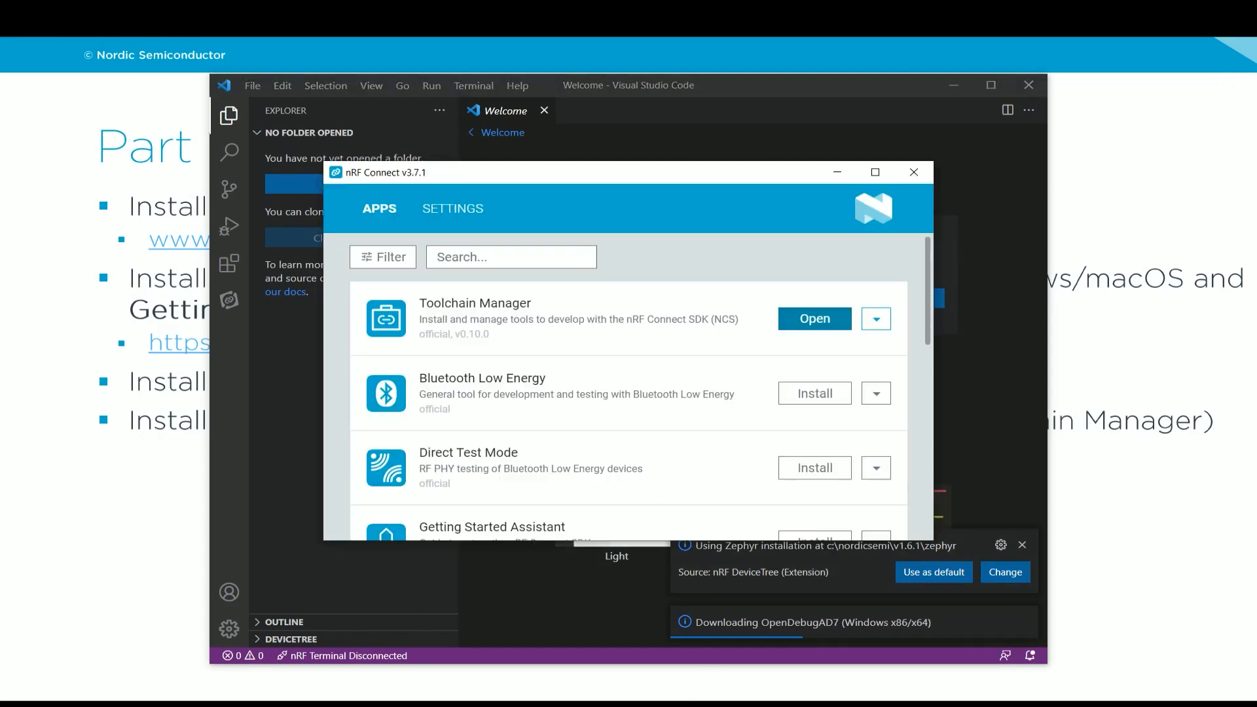
left_click(913, 172)
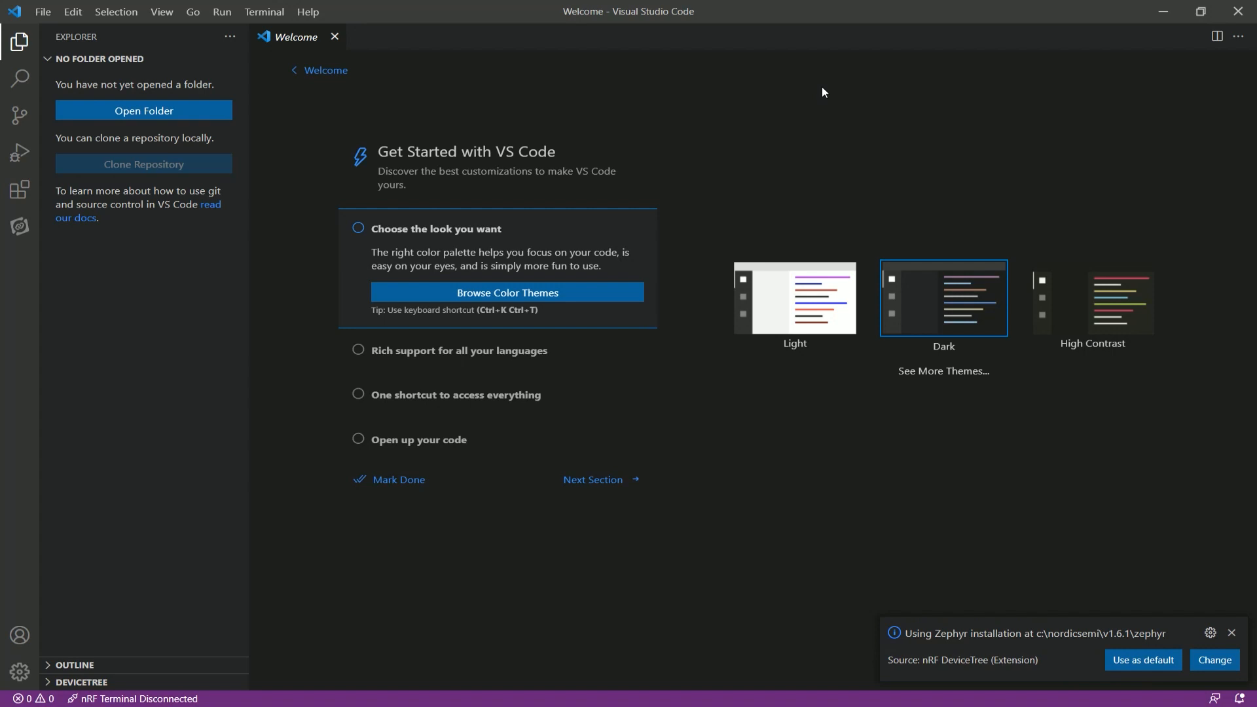
left_click(1231, 633)
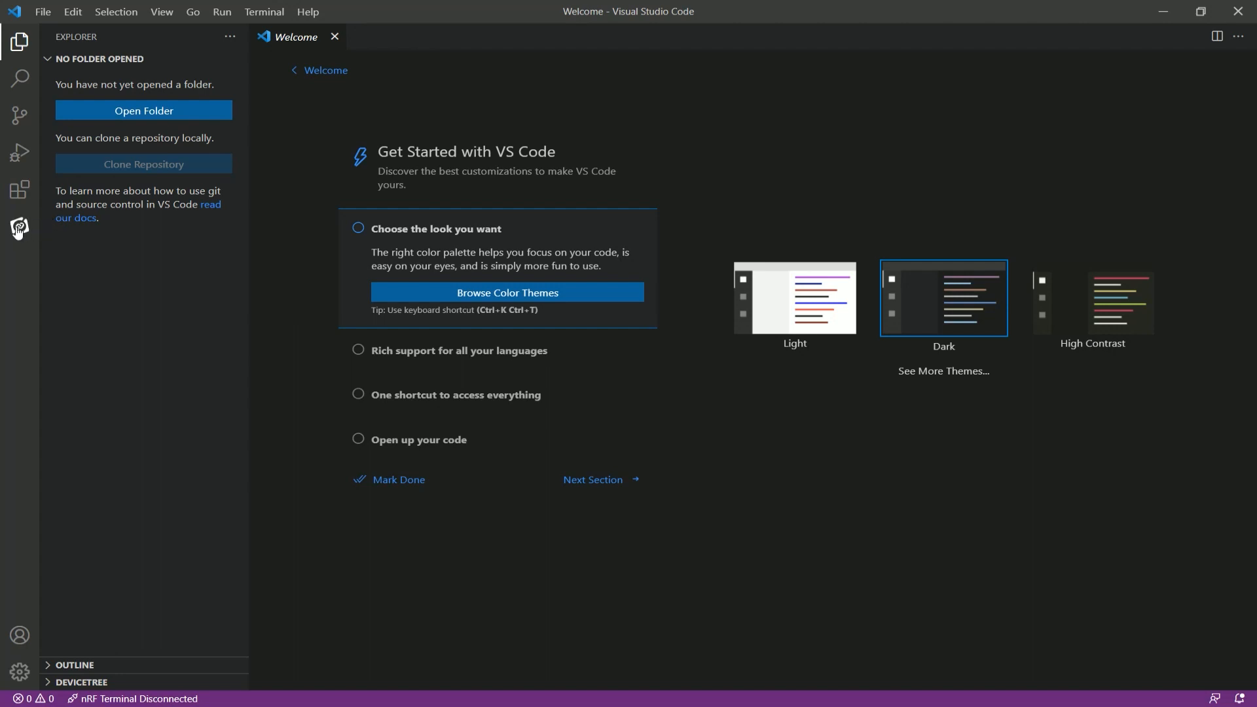
mouse_move(20, 230)
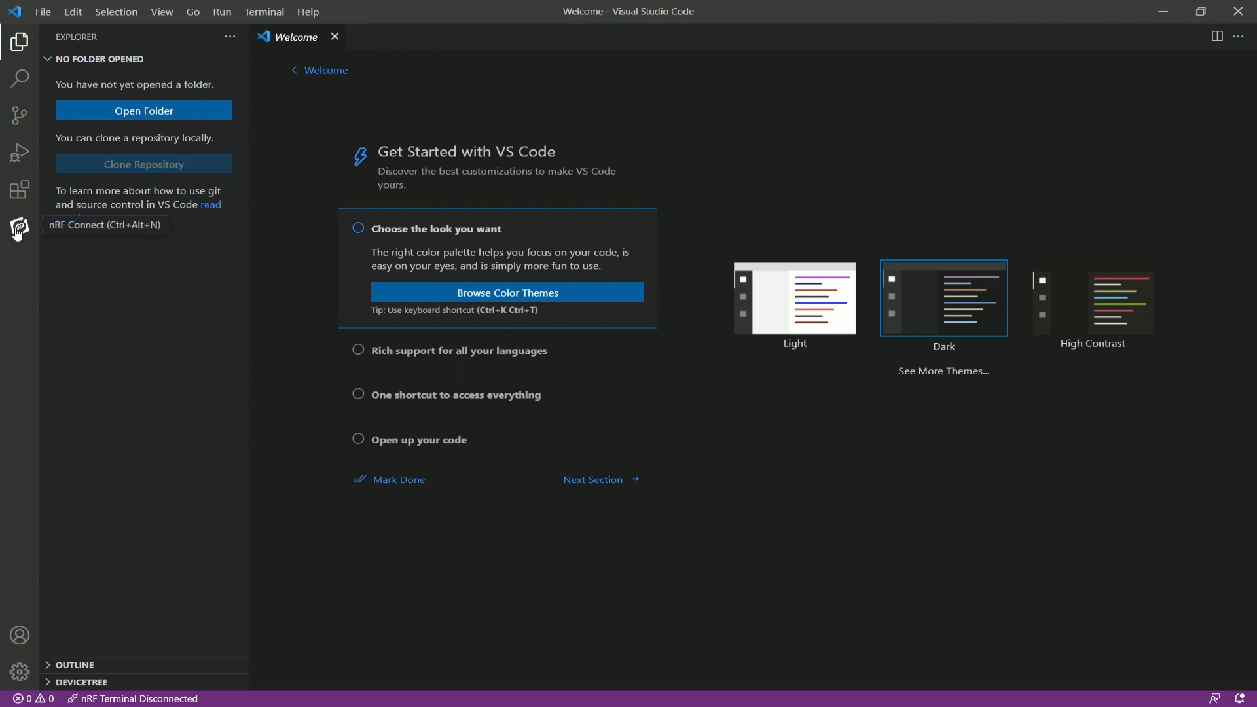
left_click(19, 227)
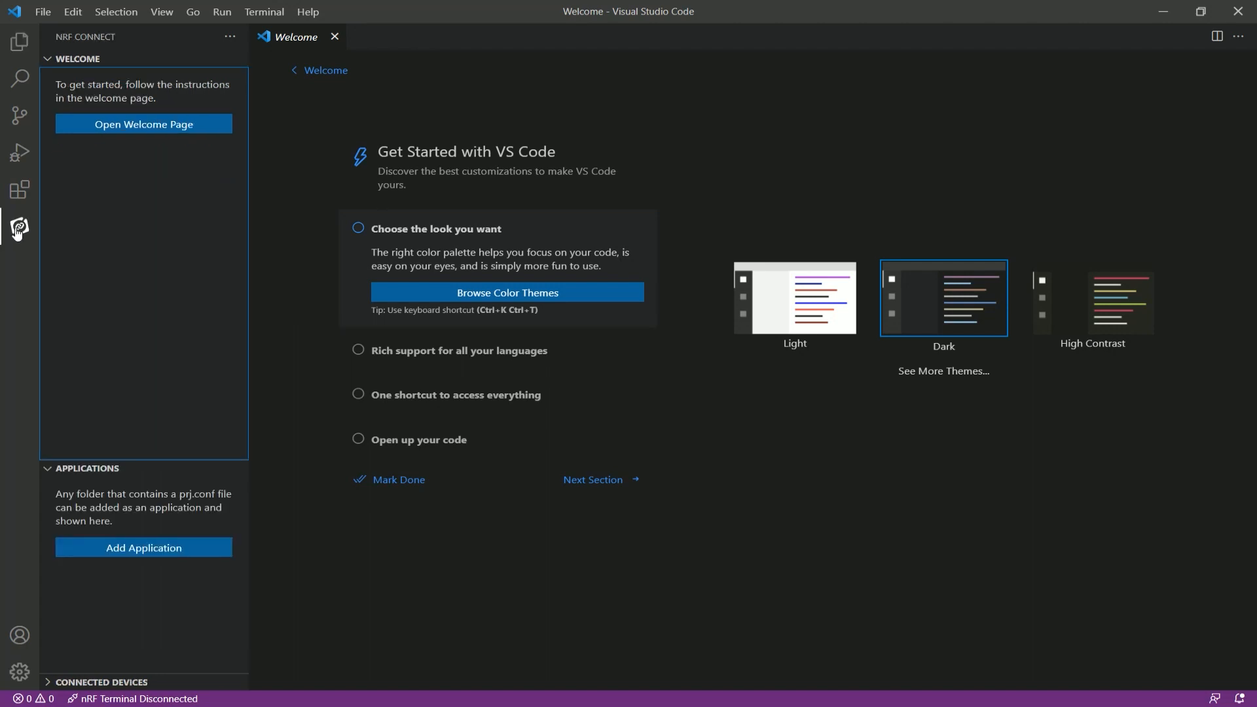
Step: Set the nRF Connect SDK default to 1.6.1 in Quick Setup
left_click(144, 124)
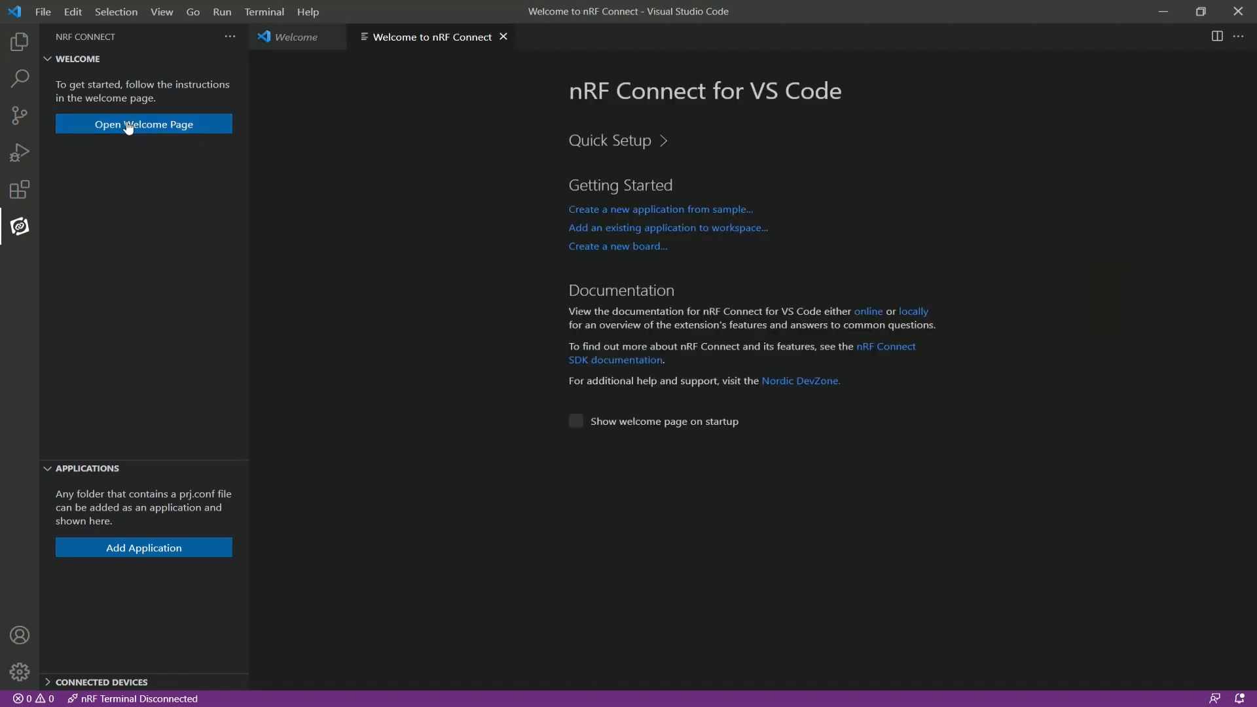
left_click(609, 140)
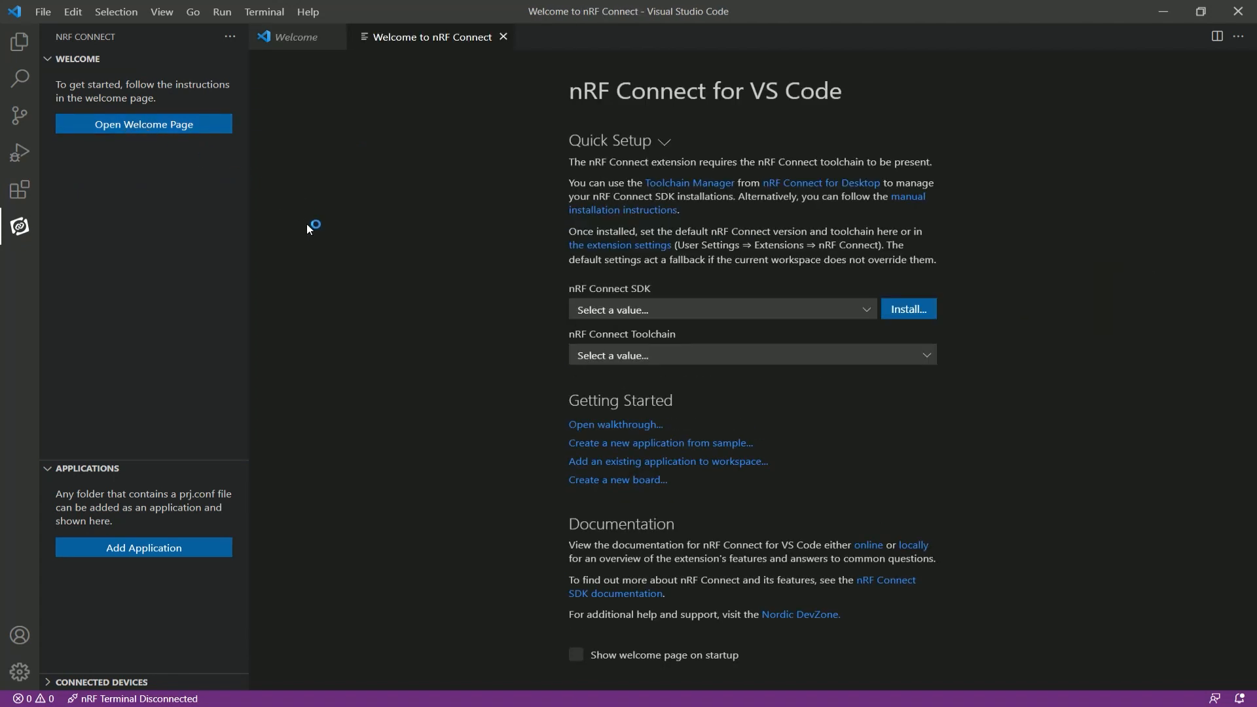
mouse_move(659, 285)
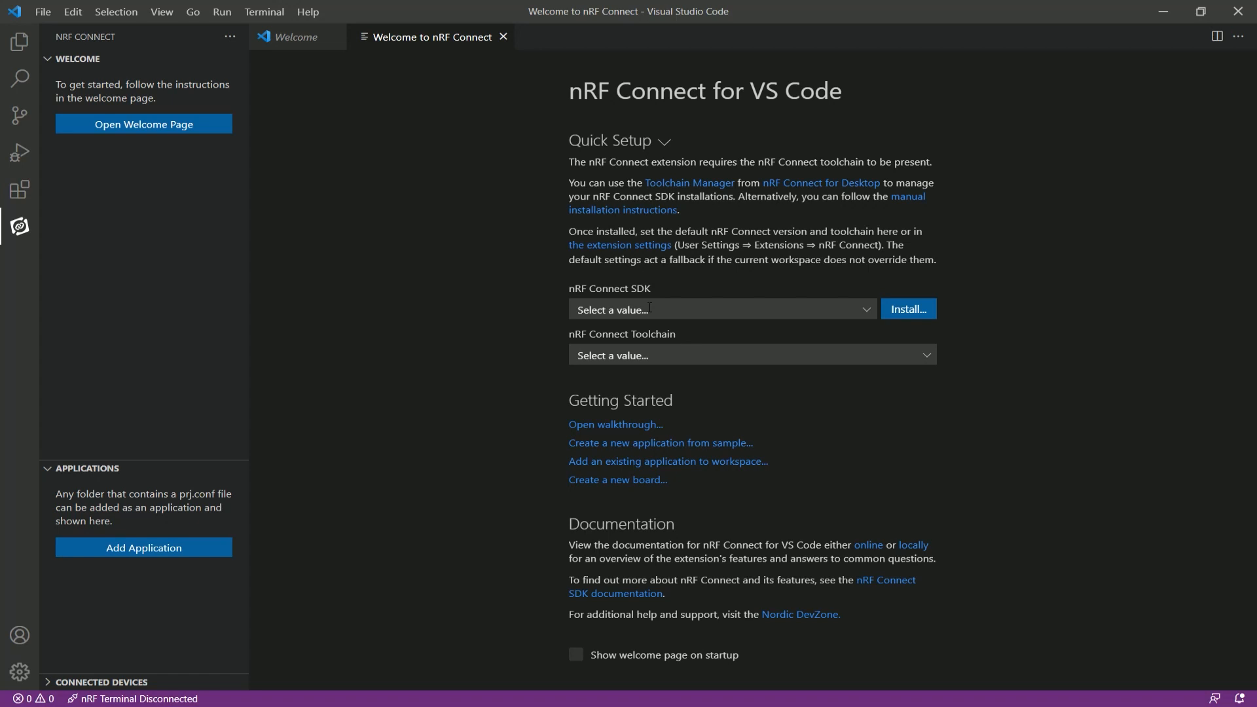
left_click(720, 309)
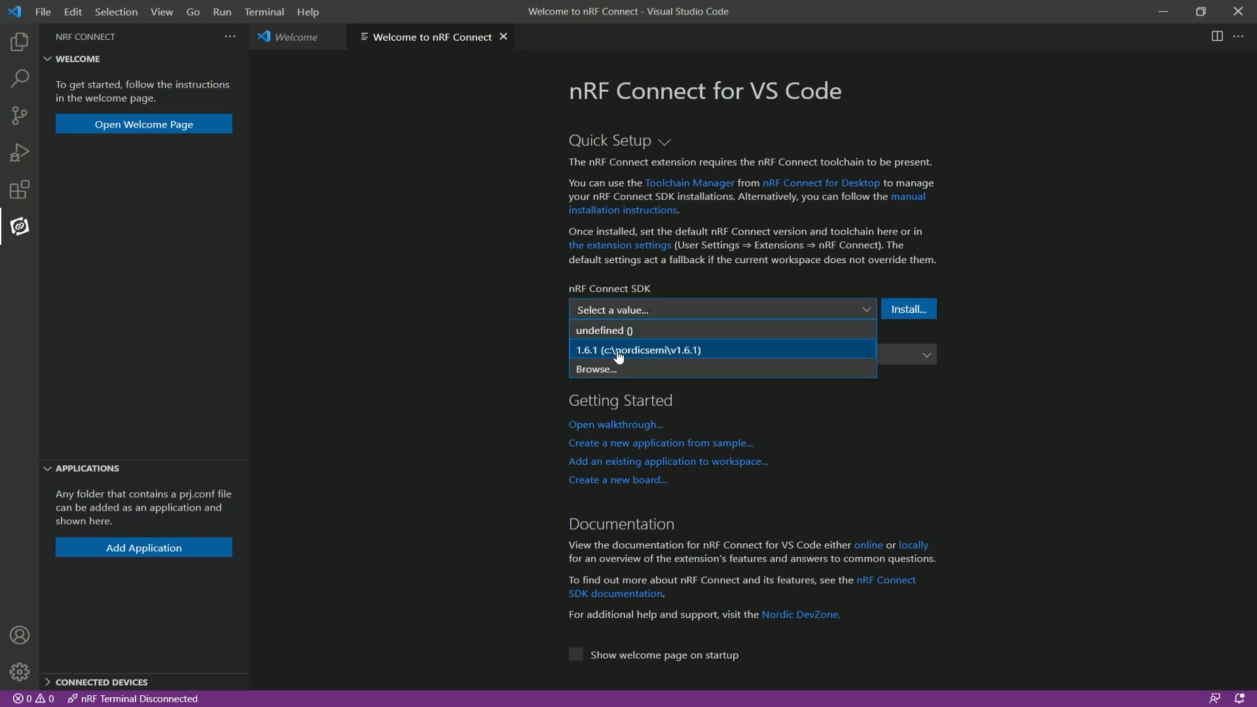
mouse_move(634, 359)
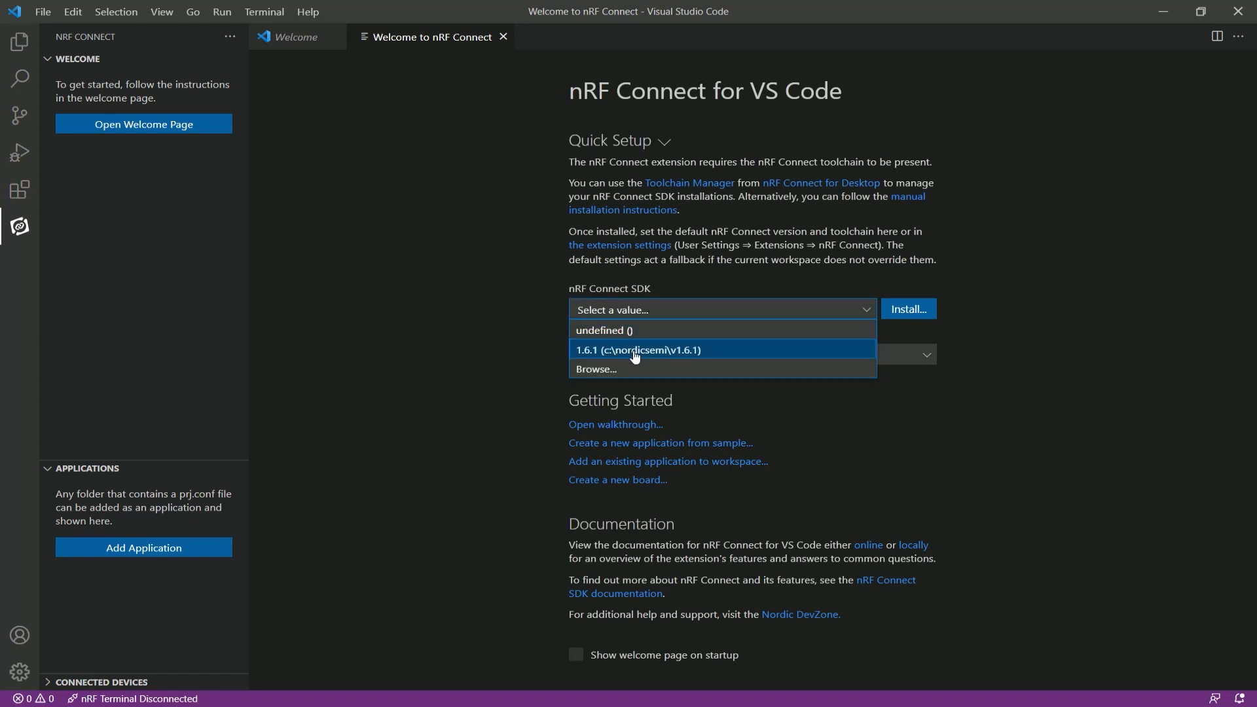
left_click(638, 350)
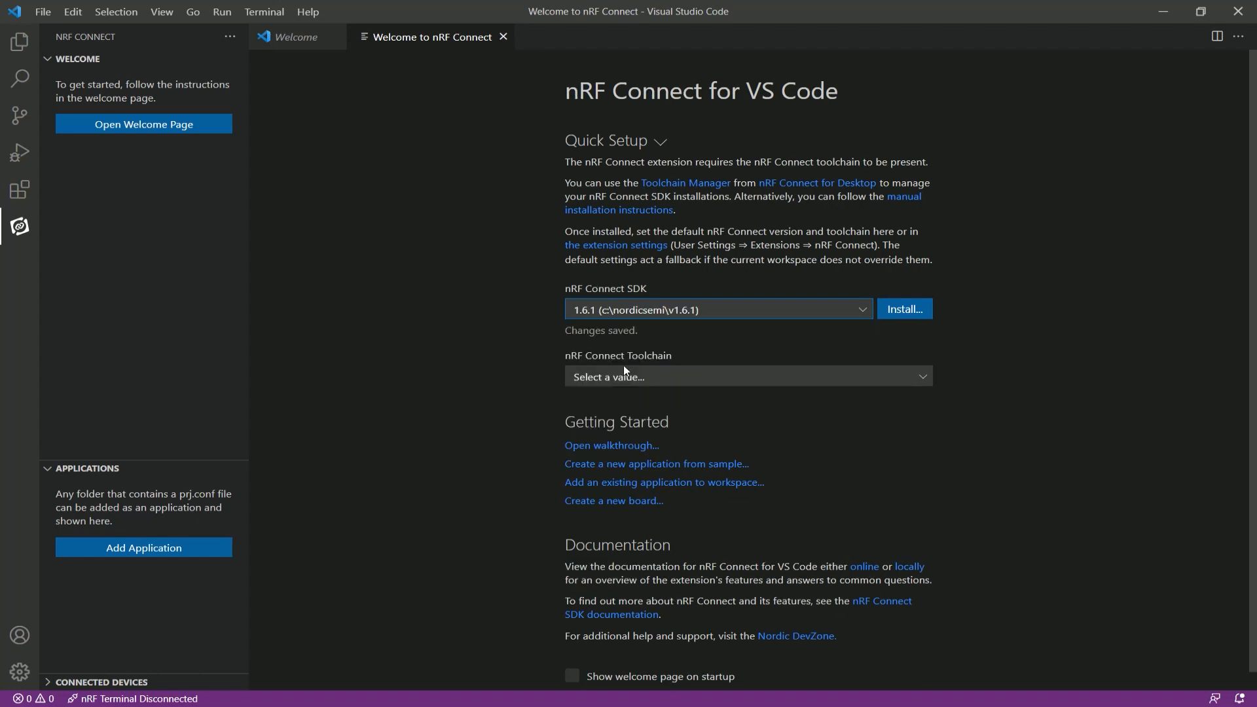
Step: Close the Welcome to nRF Connect page, returning to Get Started
left_click(745, 377)
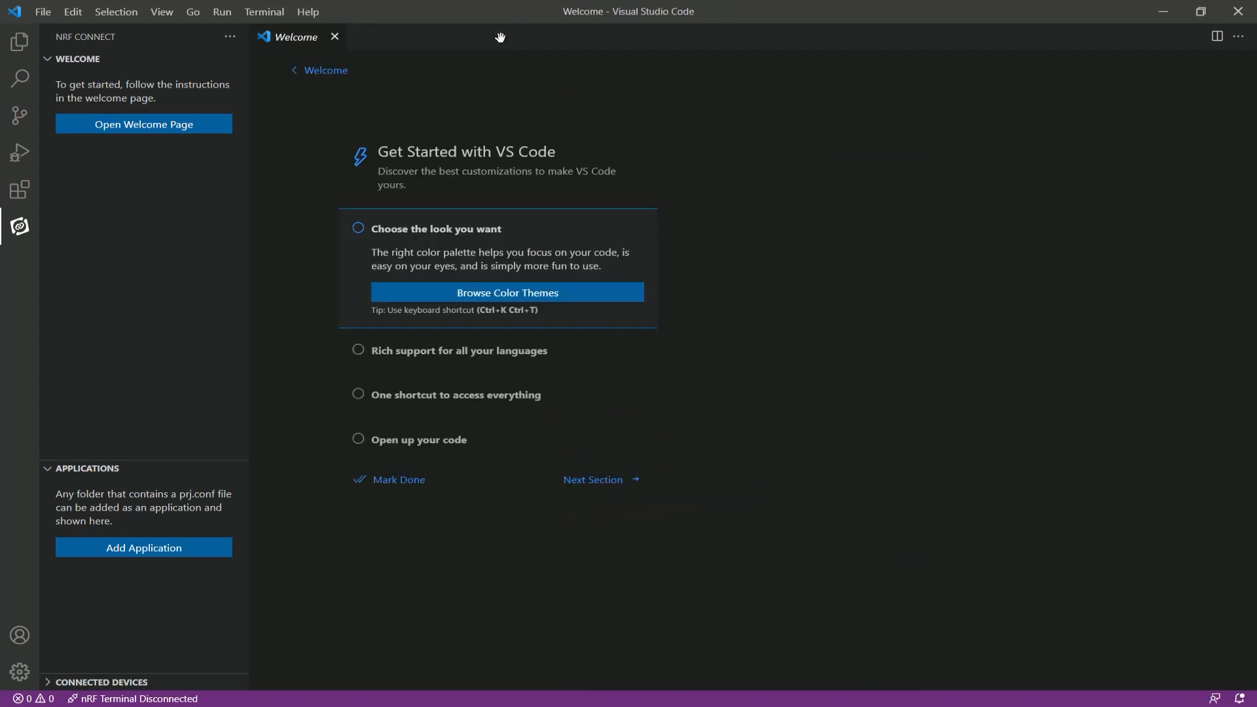
left_click(507, 292)
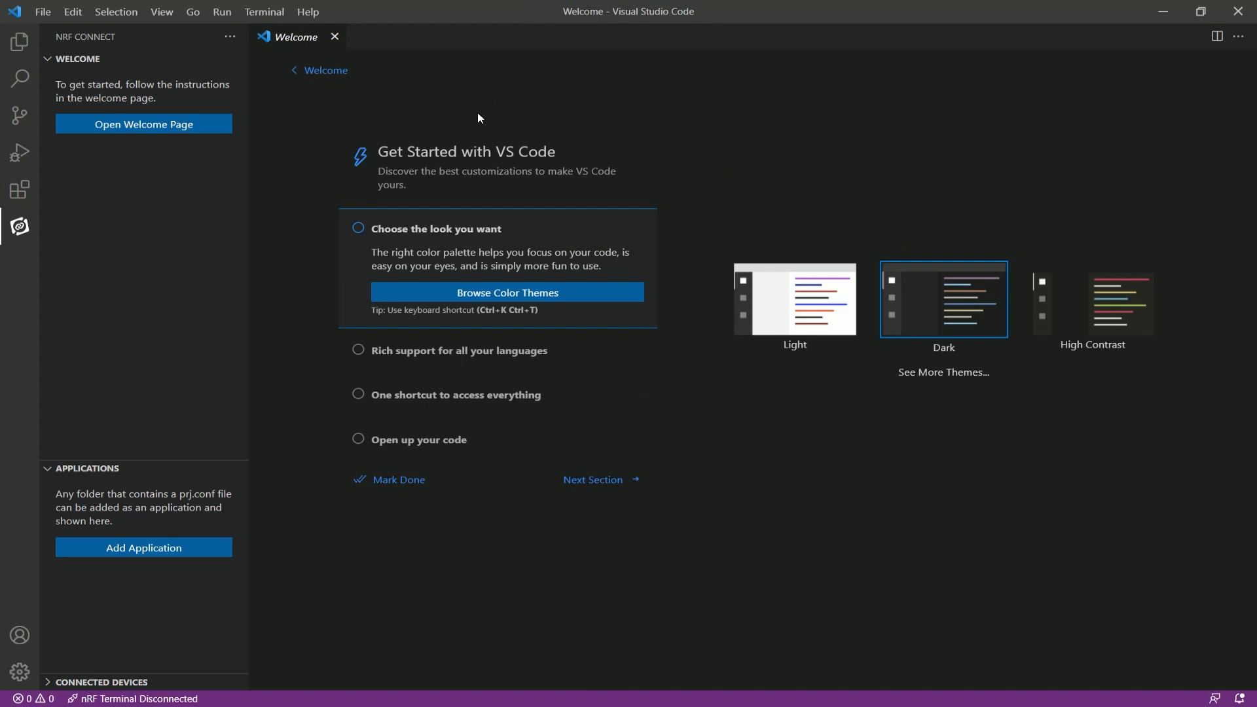